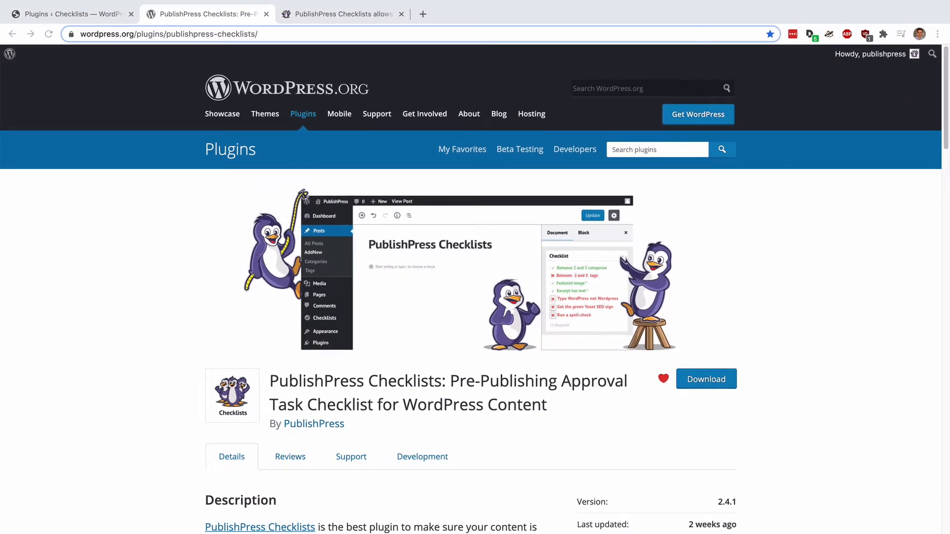
- Switch to the local site's Plugins admin page
click(69, 13)
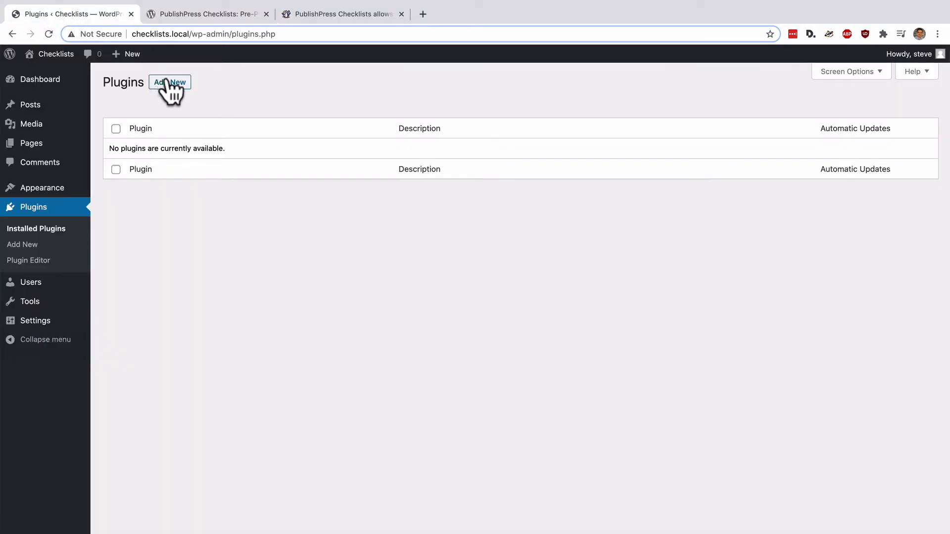
- Search the plugin directory for 'checkl', install PublishPress Checklists and activate it
click(169, 82)
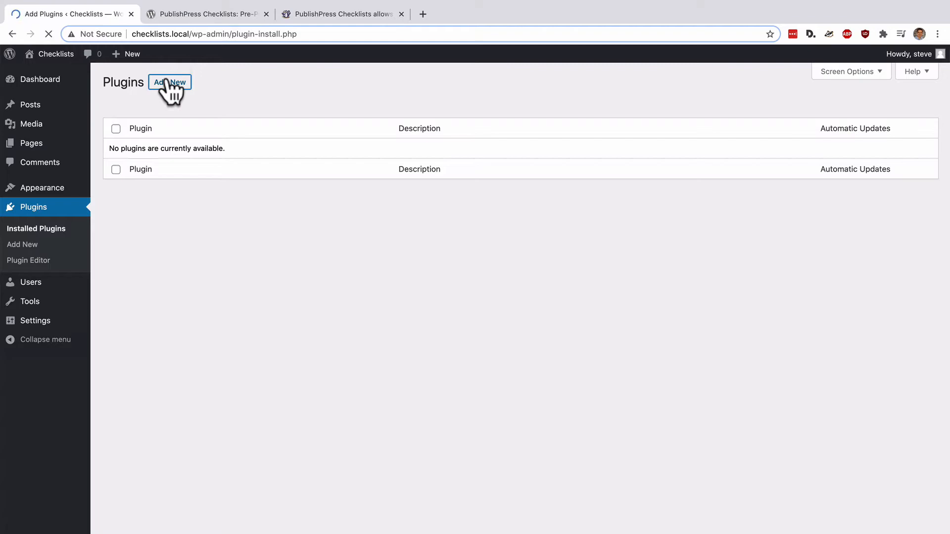
click(169, 82)
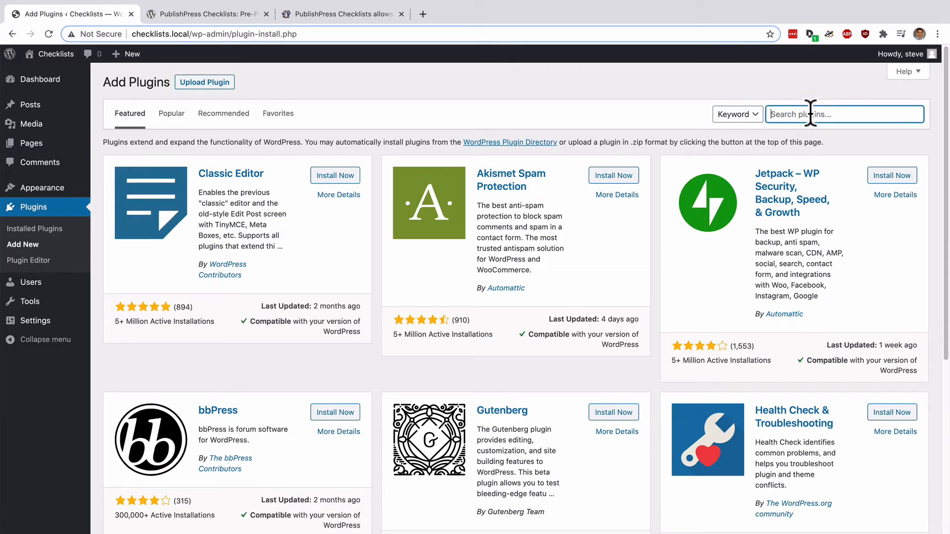
text(checklists)
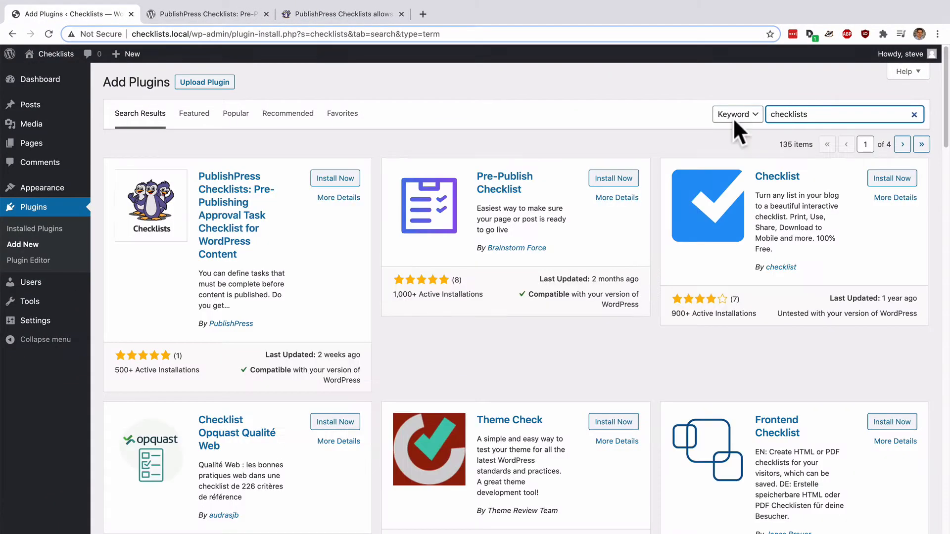
click(336, 178)
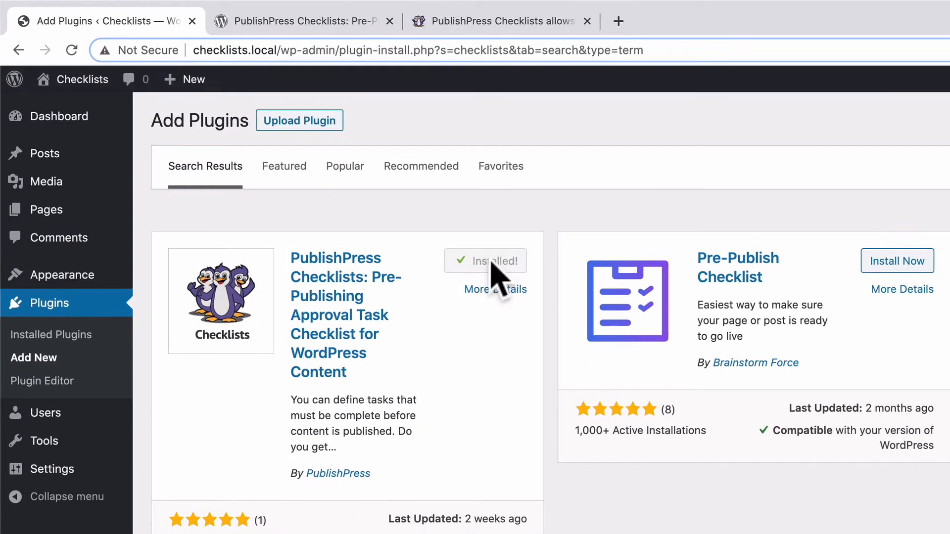
click(497, 261)
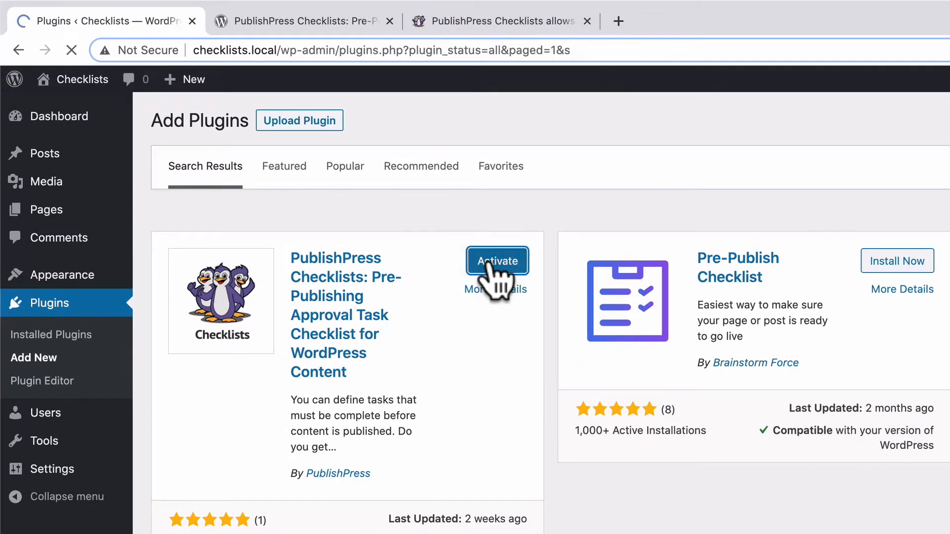
click(496, 262)
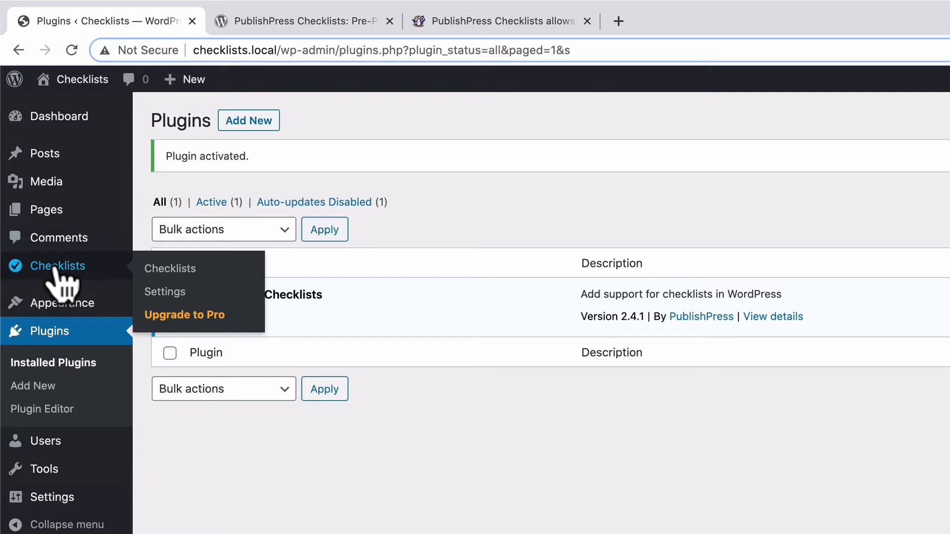
- Go to the Checklists settings page and locate the title character count task
click(169, 268)
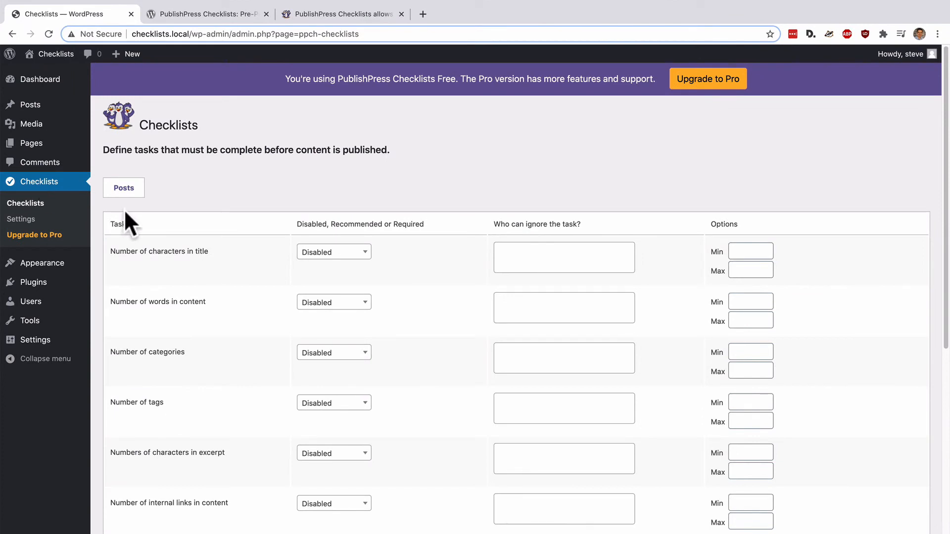
scroll(down, 3)
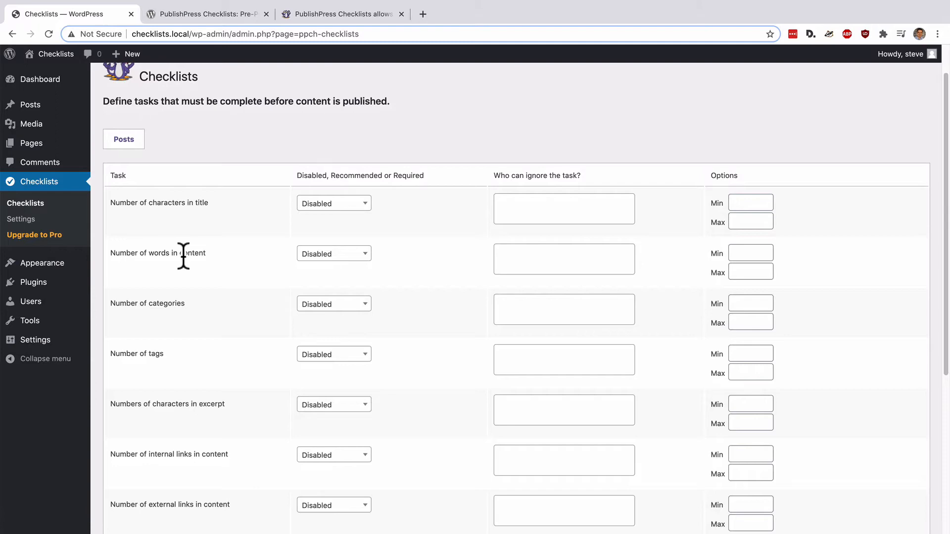
double_click(158, 202)
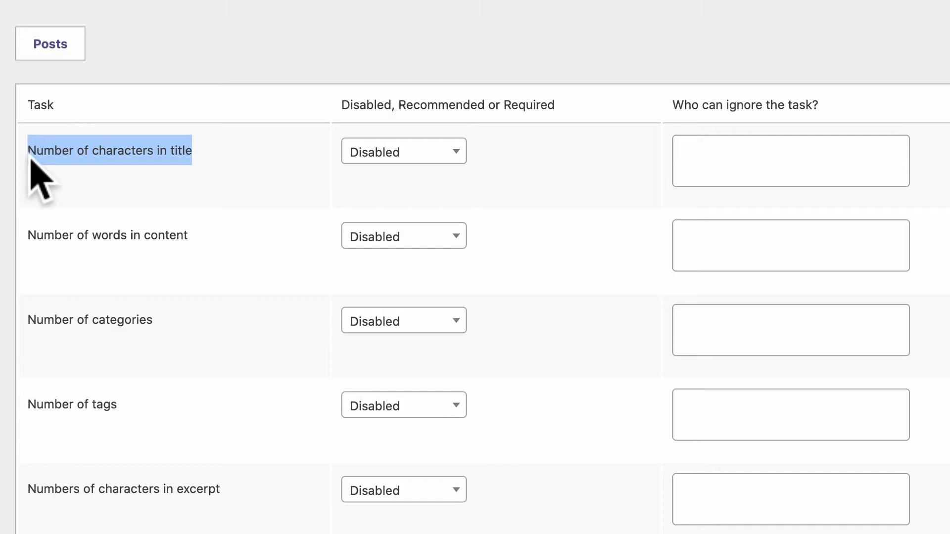
mouse_move(842, 145)
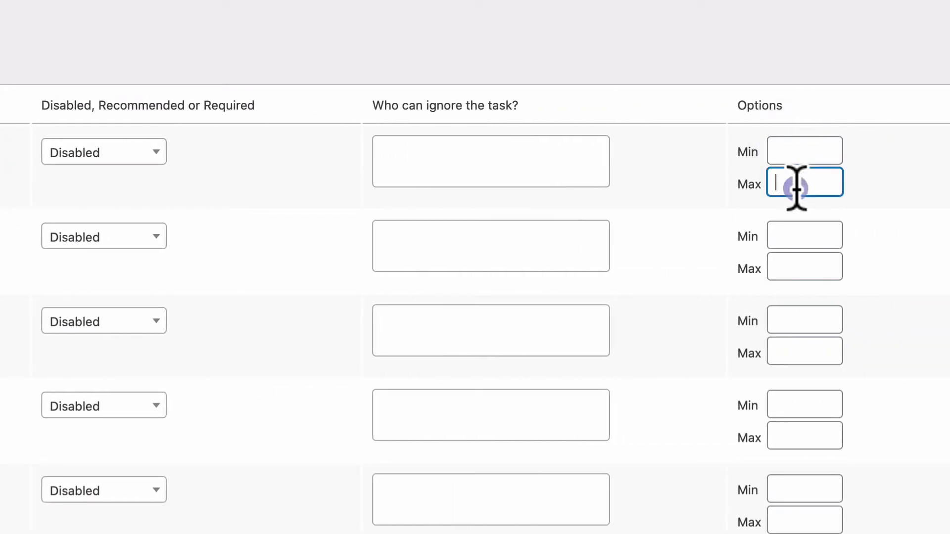
- Make the title character count Required with a minimum of 40 and maximum of 50
click(803, 150)
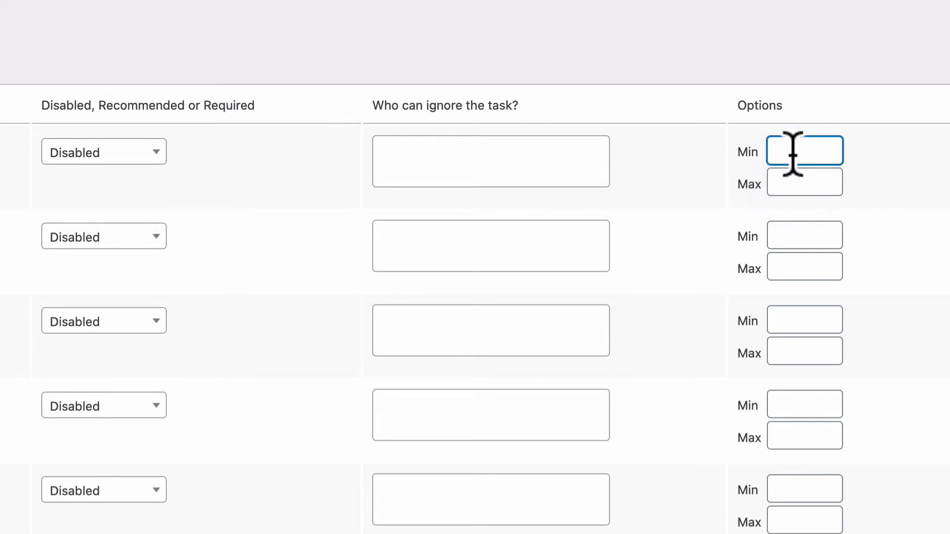
text(40)
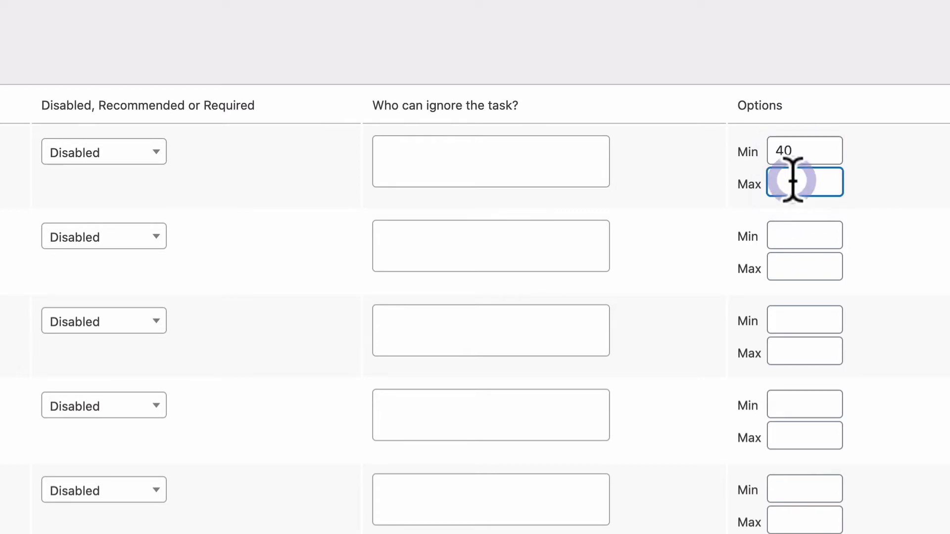
text(50)
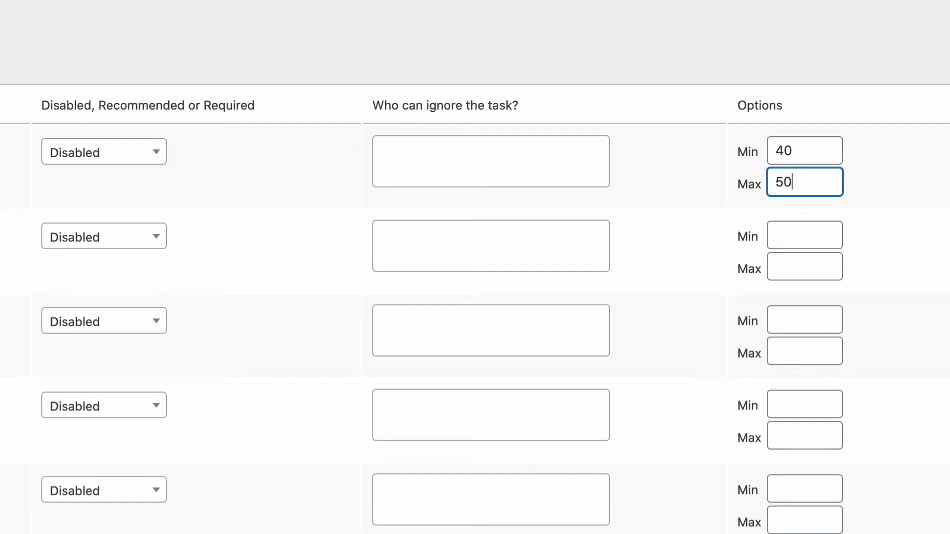
mouse_move(146, 169)
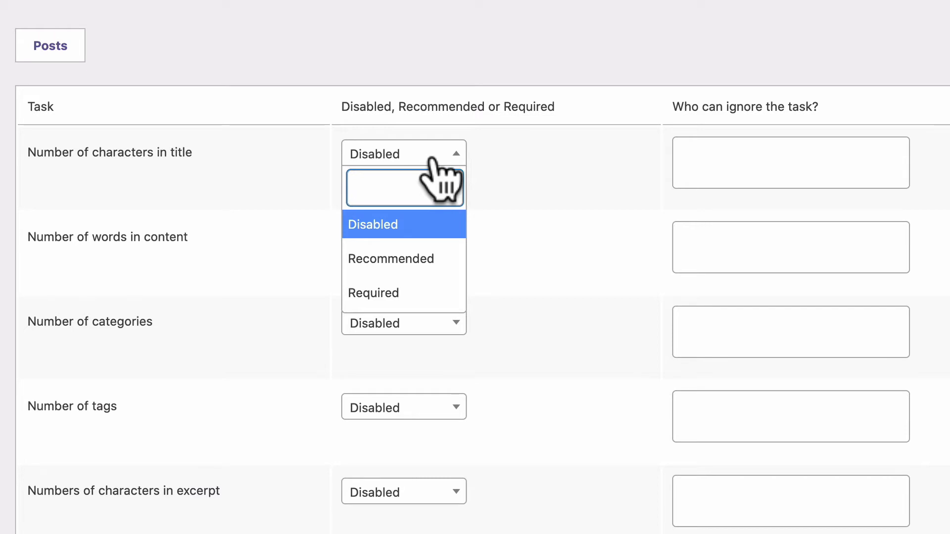
mouse_move(404, 259)
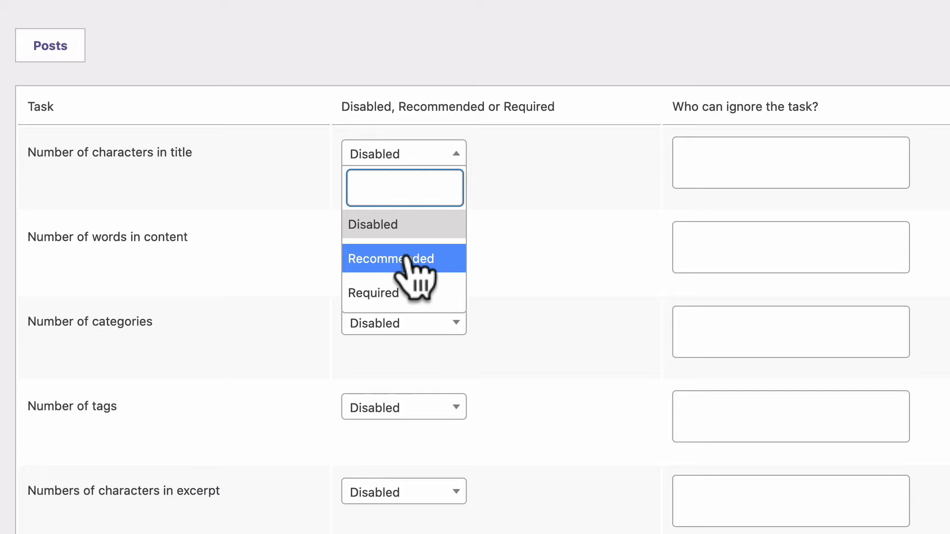
mouse_move(381, 293)
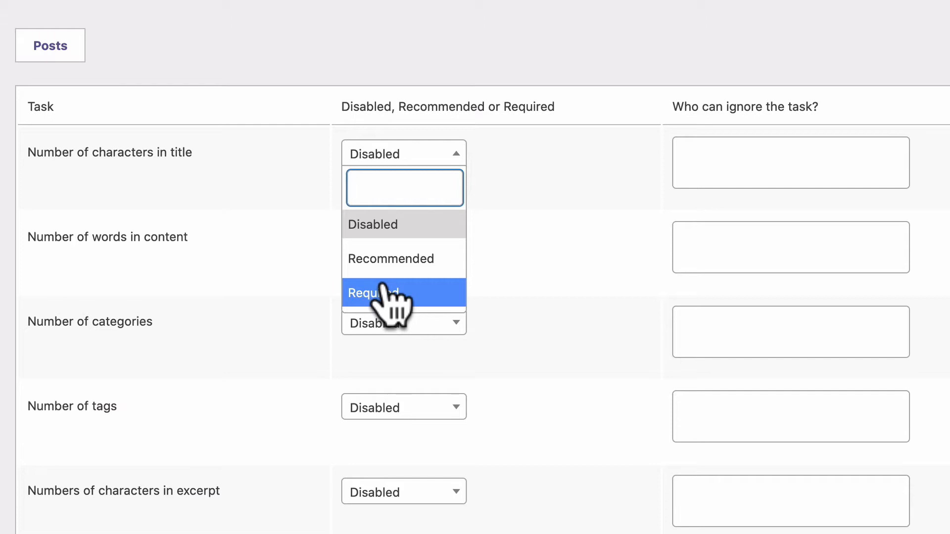
click(379, 293)
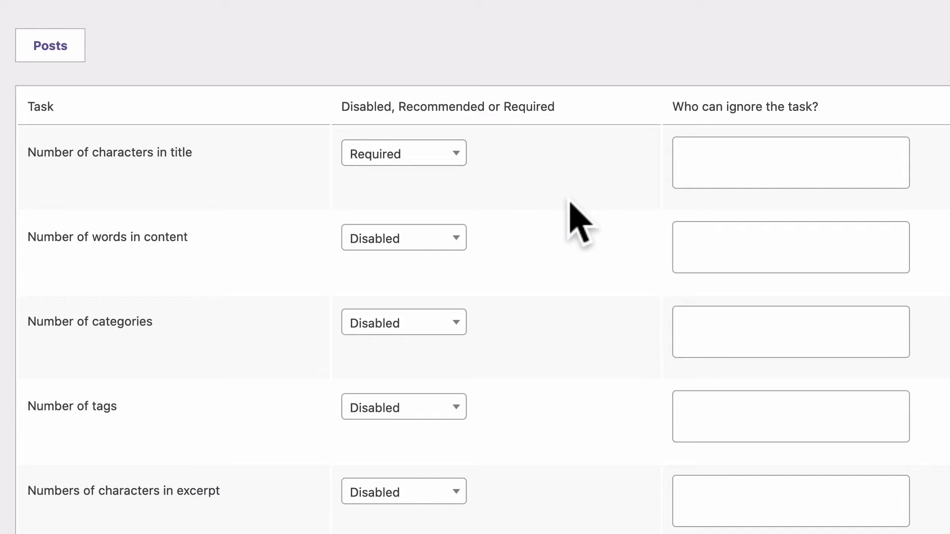
scroll(up, 3)
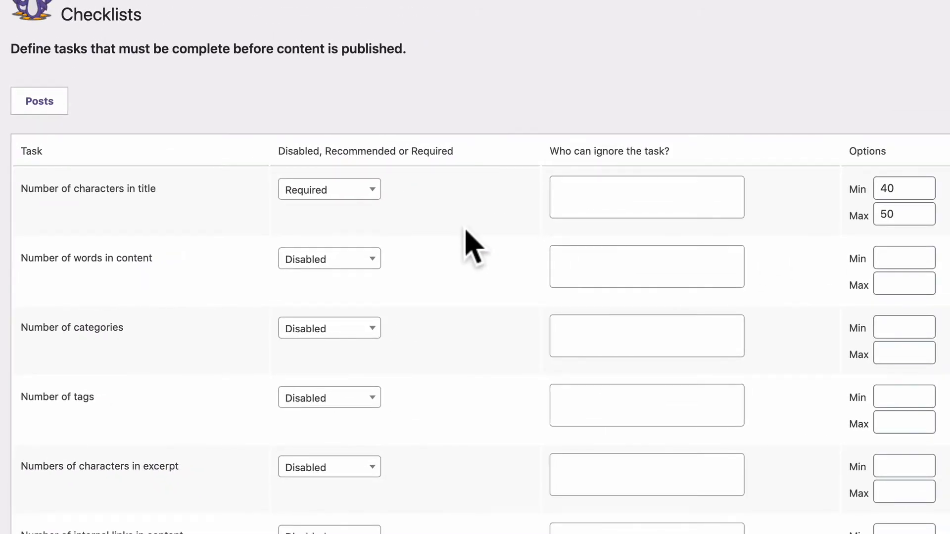
mouse_move(903, 188)
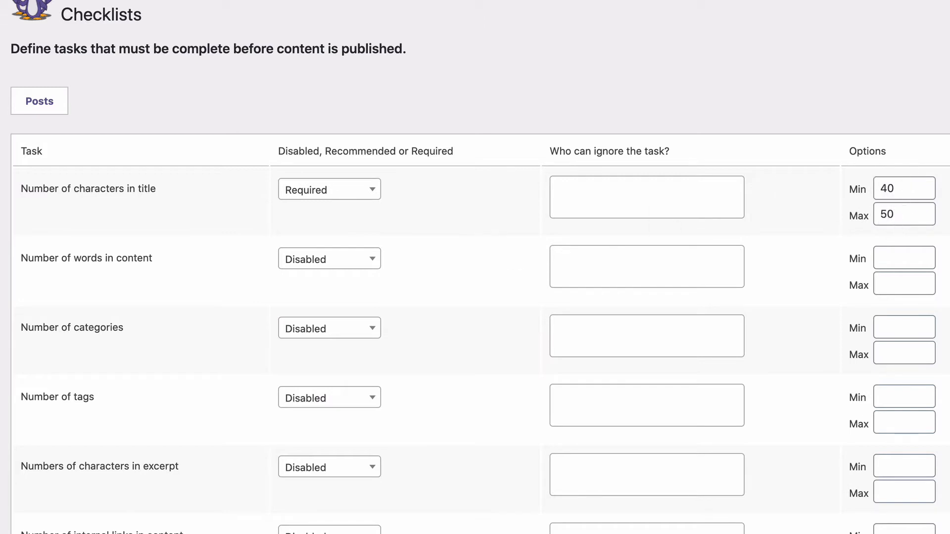
mouse_move(530, 80)
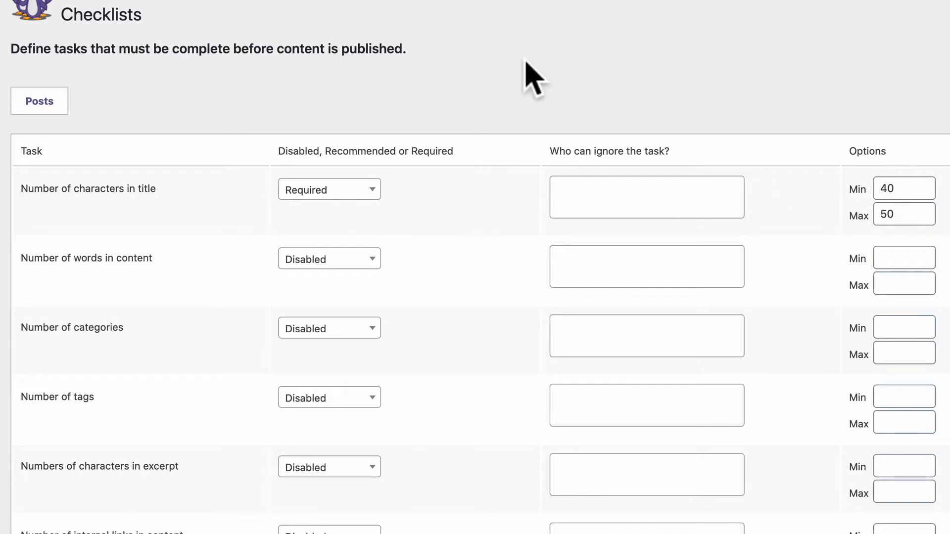
mouse_move(569, 185)
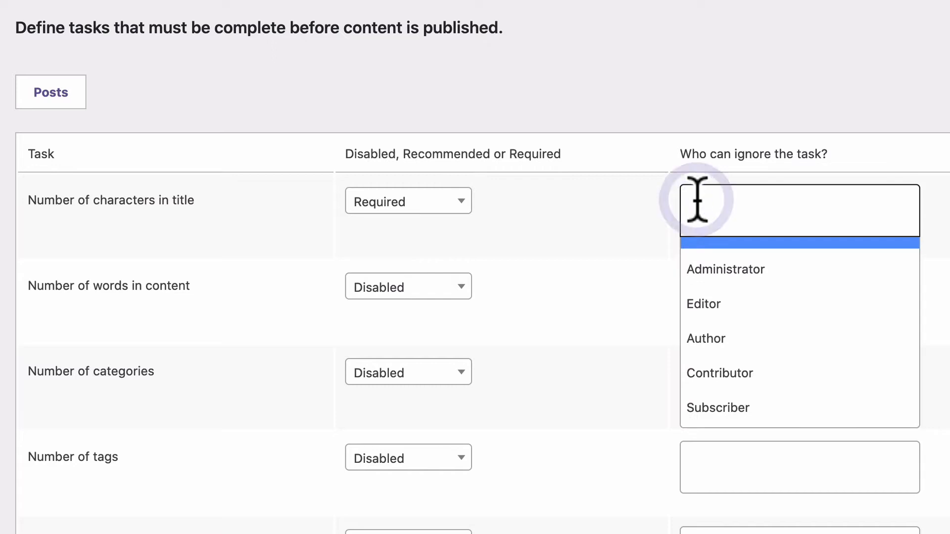
- Allow Administrators to ignore the title character count task
click(725, 269)
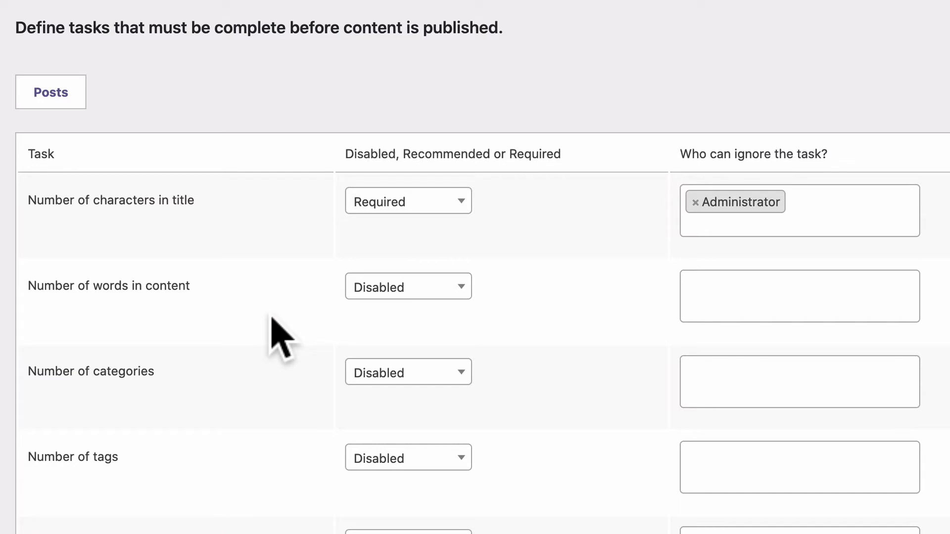
scroll(down, 3)
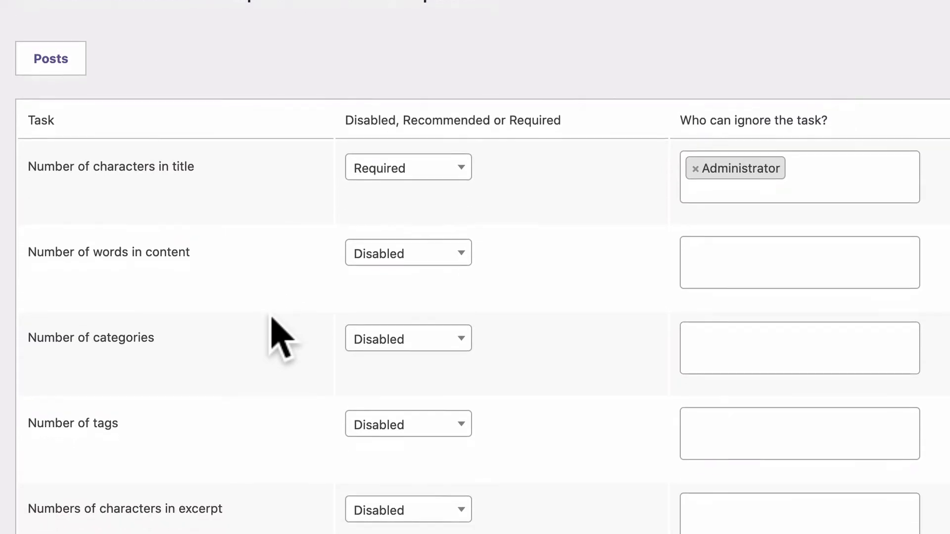
scroll(down, 3)
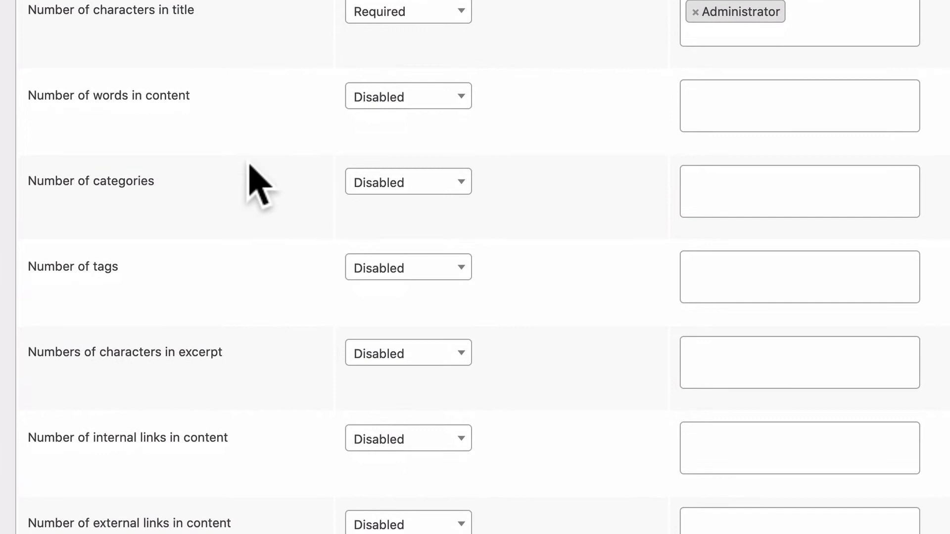
mouse_move(914, 169)
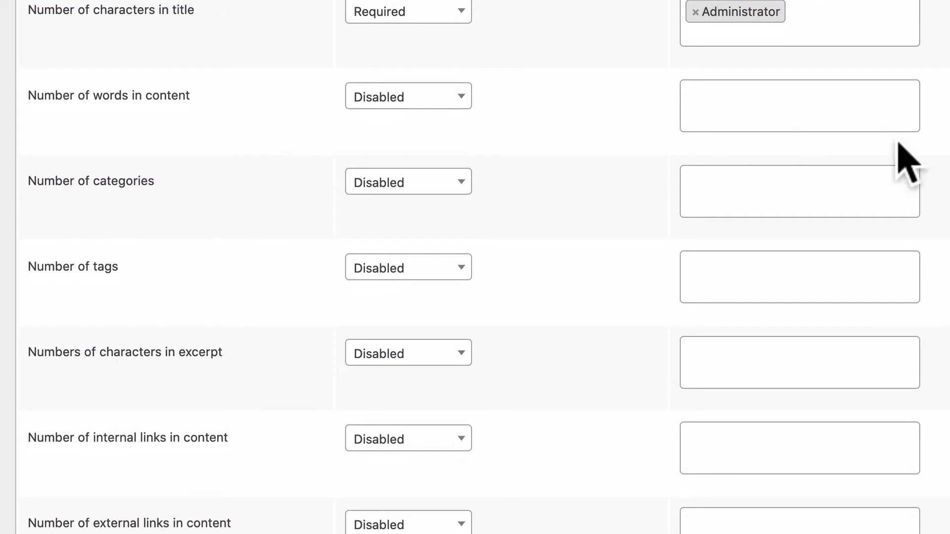
- Make the content word count Required with a minimum of 1000 words
click(407, 96)
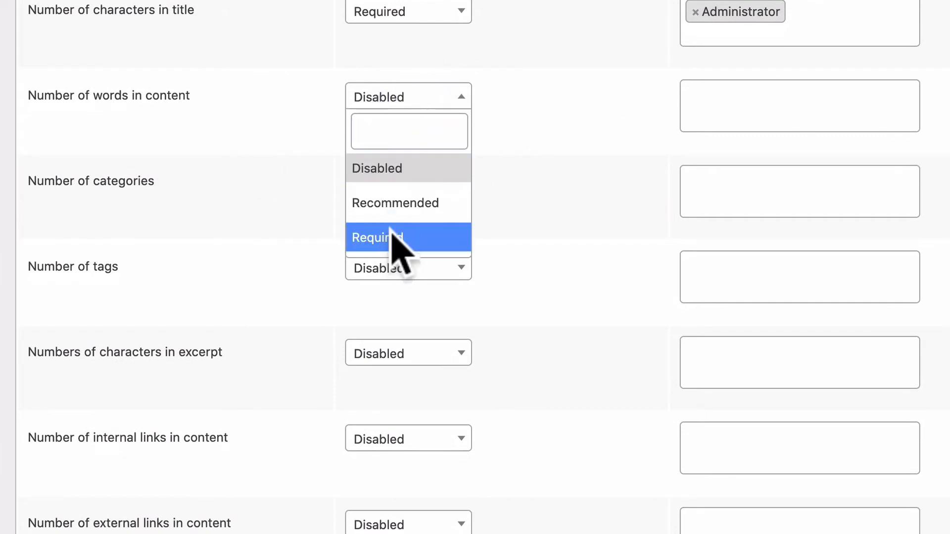
click(377, 237)
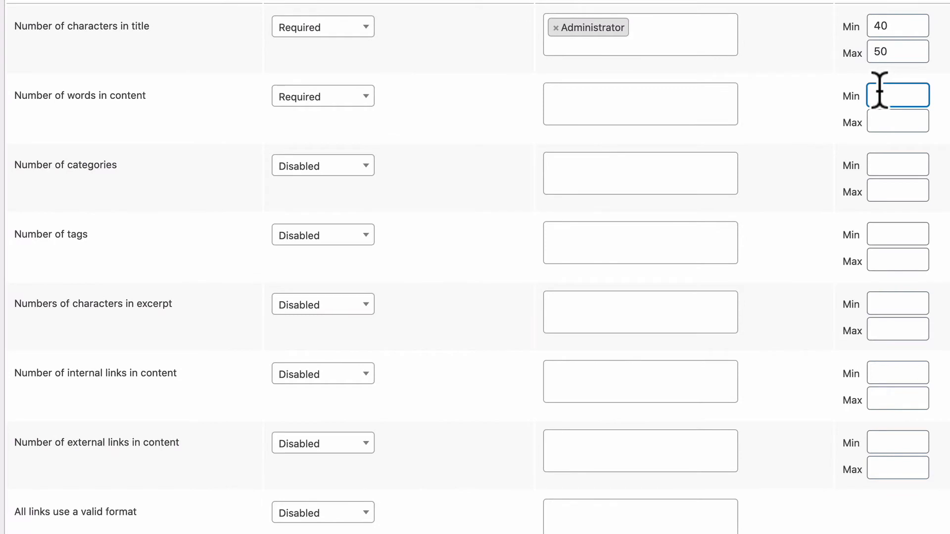
text(100)
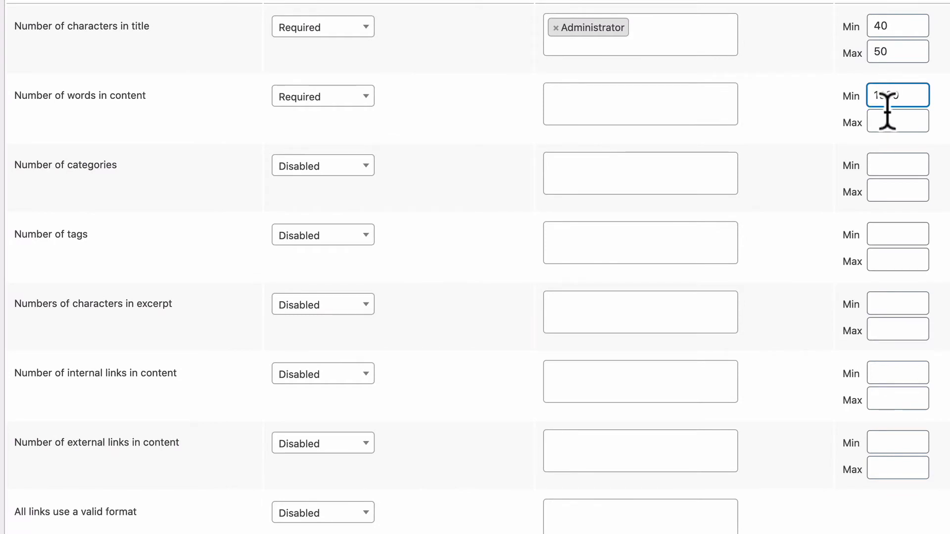
text(1000)
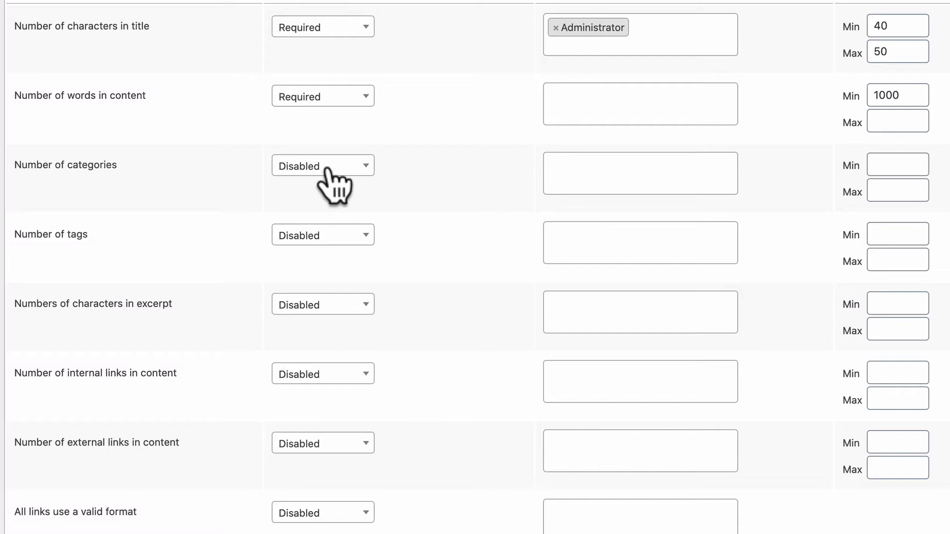
- Make the Number of categories check Recommended with a minimum of 3 and maximum of 5
click(323, 165)
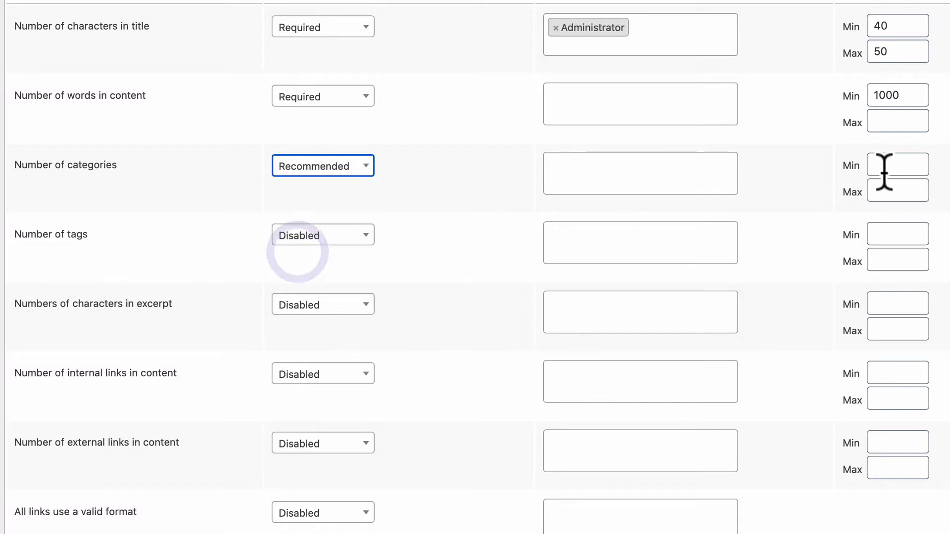
text(3)
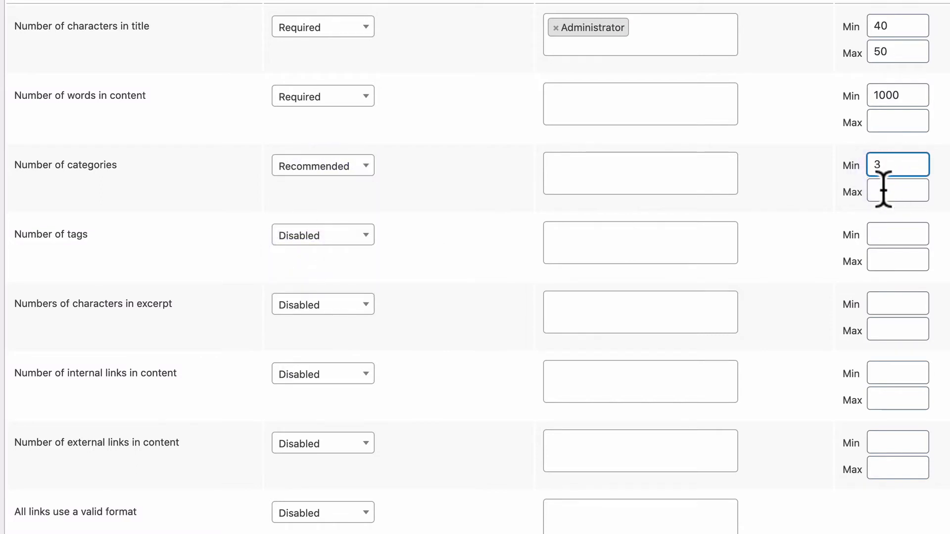
click(898, 191)
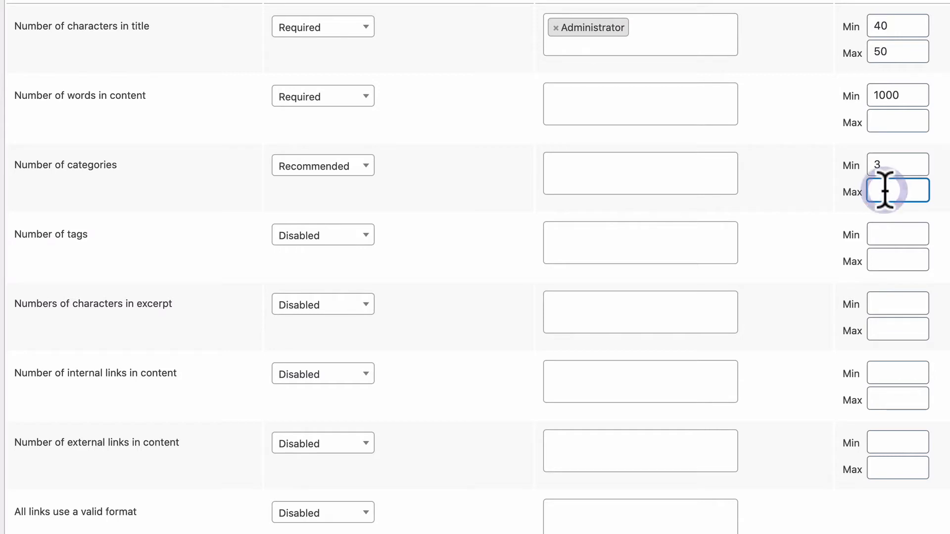
text(5)
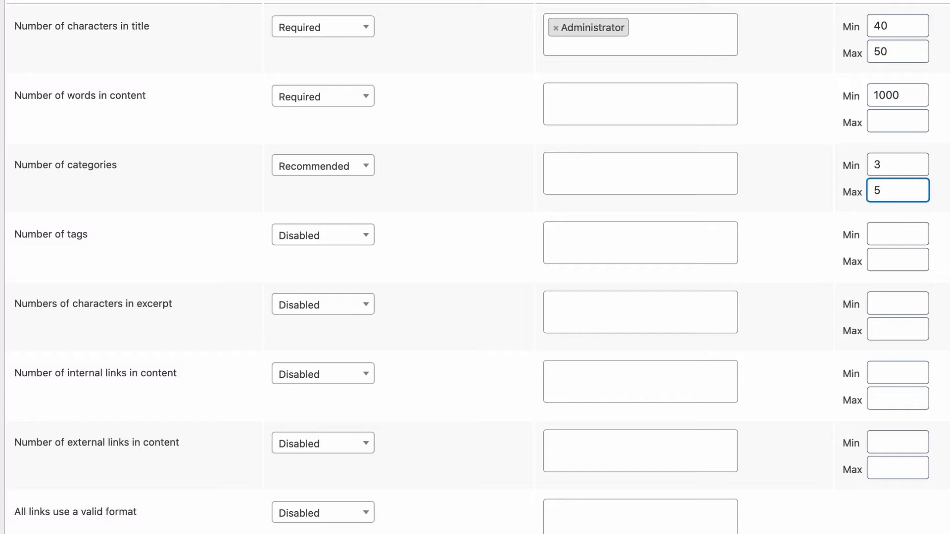
mouse_move(724, 249)
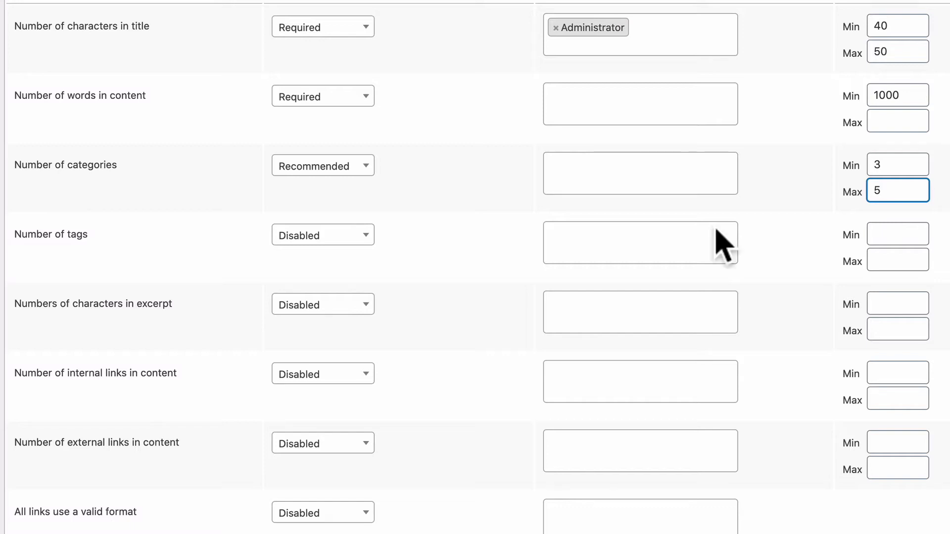
mouse_move(73, 164)
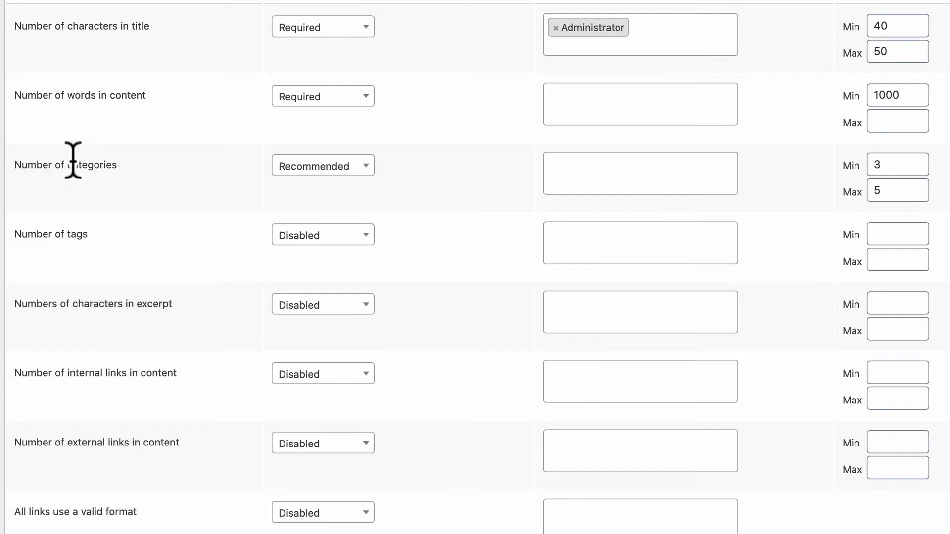
mouse_move(29, 228)
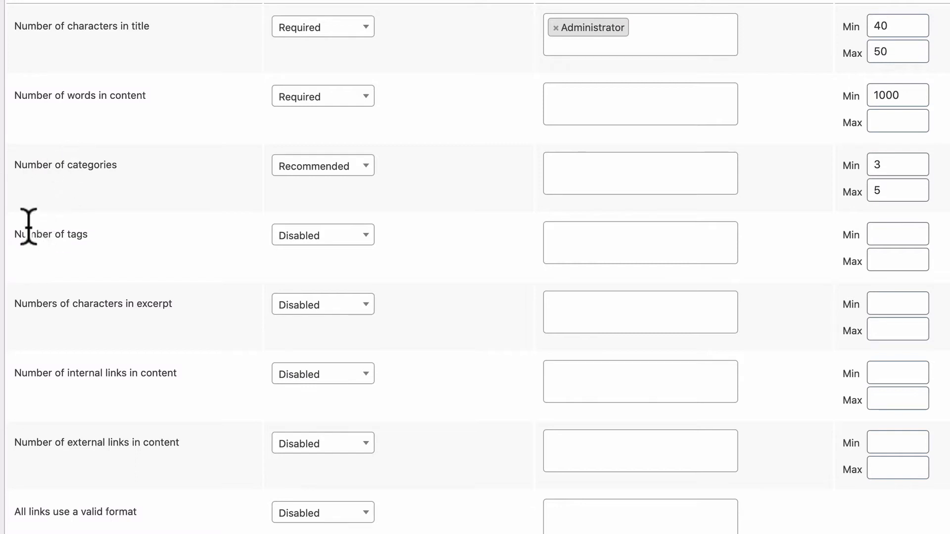
mouse_move(453, 249)
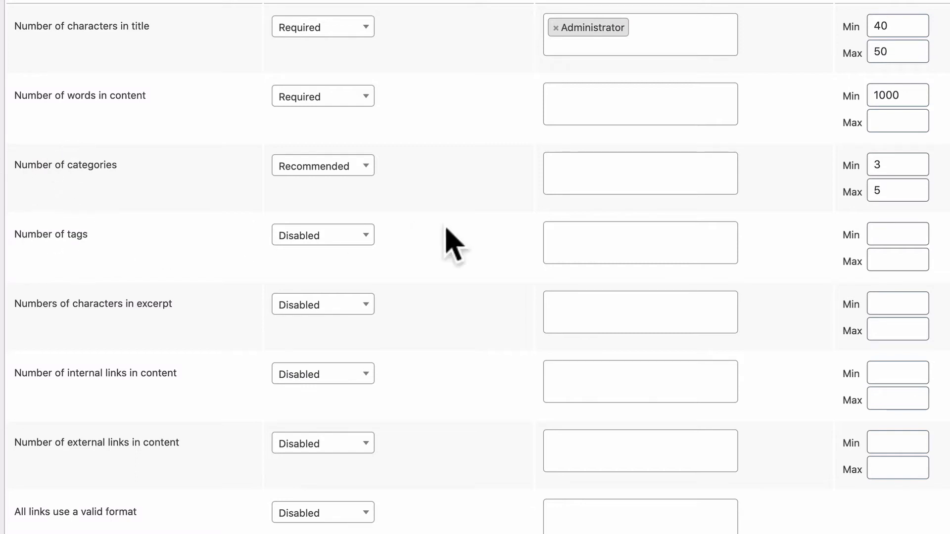
mouse_move(875, 303)
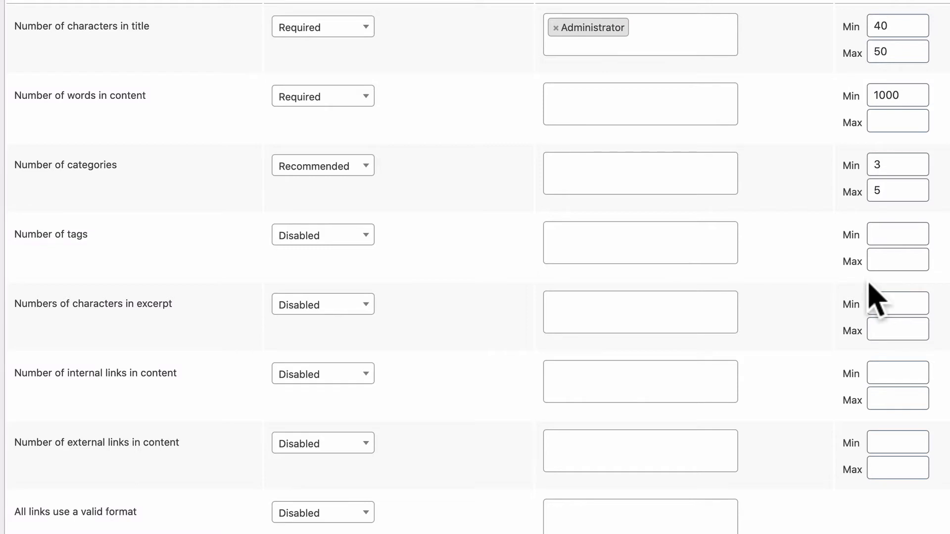
scroll(down, 3)
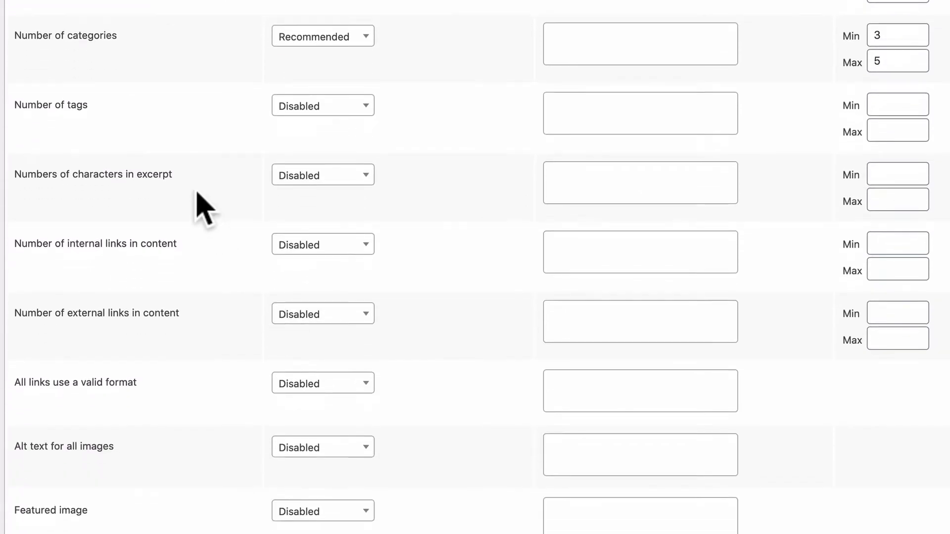
scroll(down, 3)
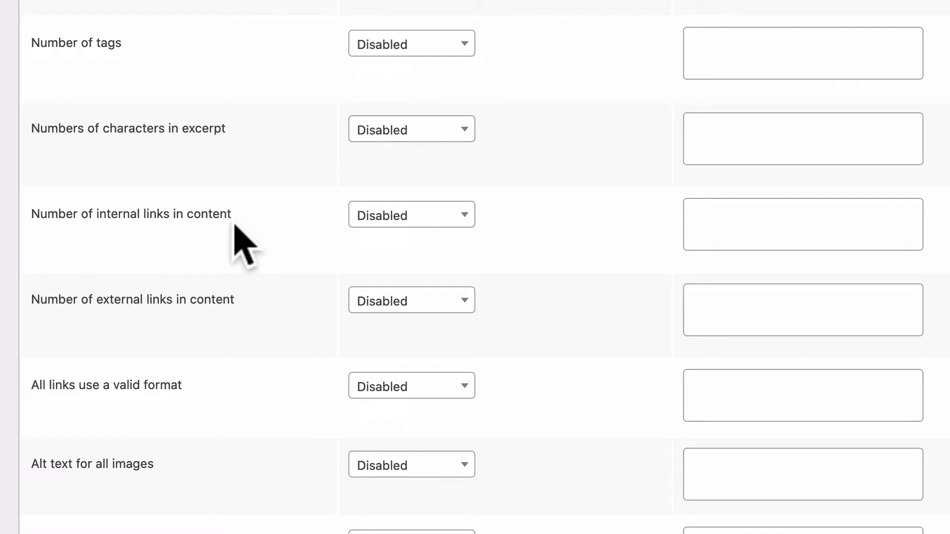
mouse_move(163, 303)
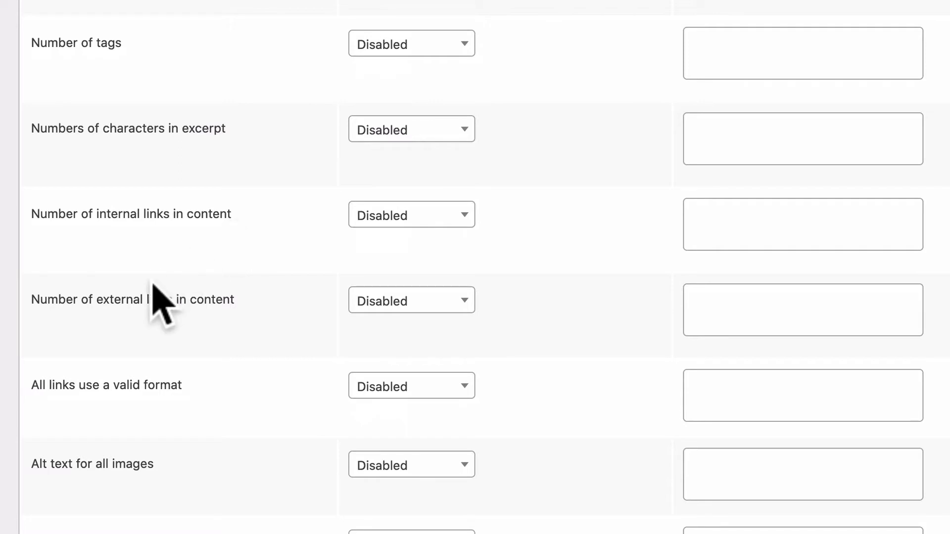
mouse_move(125, 341)
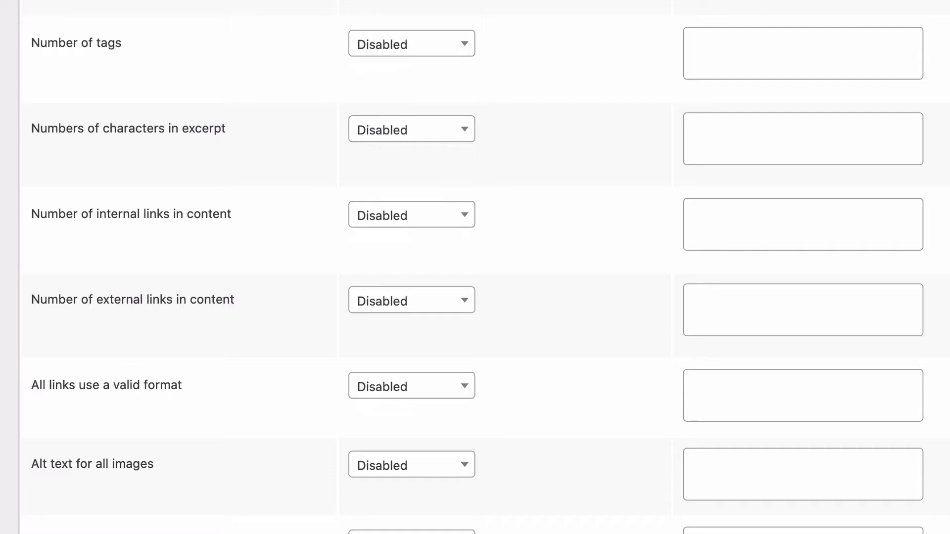
mouse_move(736, 290)
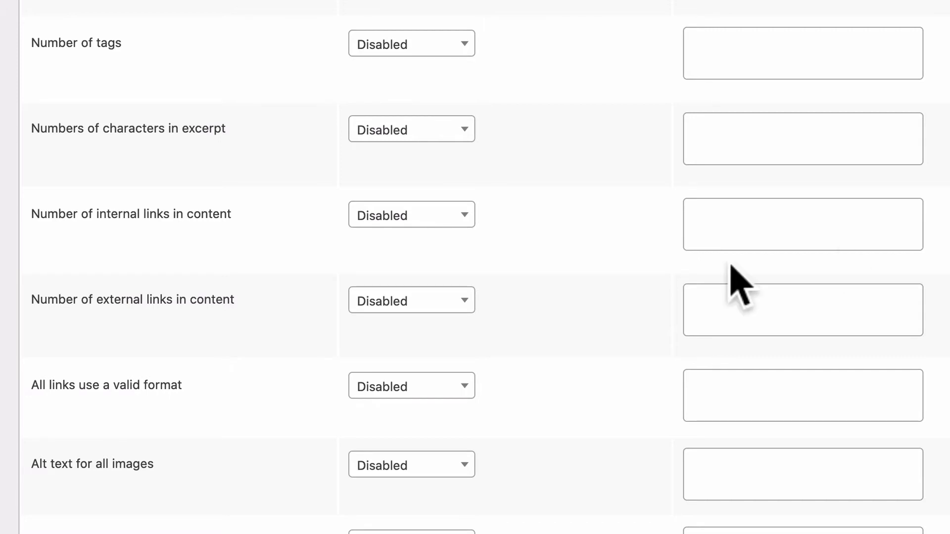
- Require at least 5 internal links and at most 5 external links in content
click(411, 215)
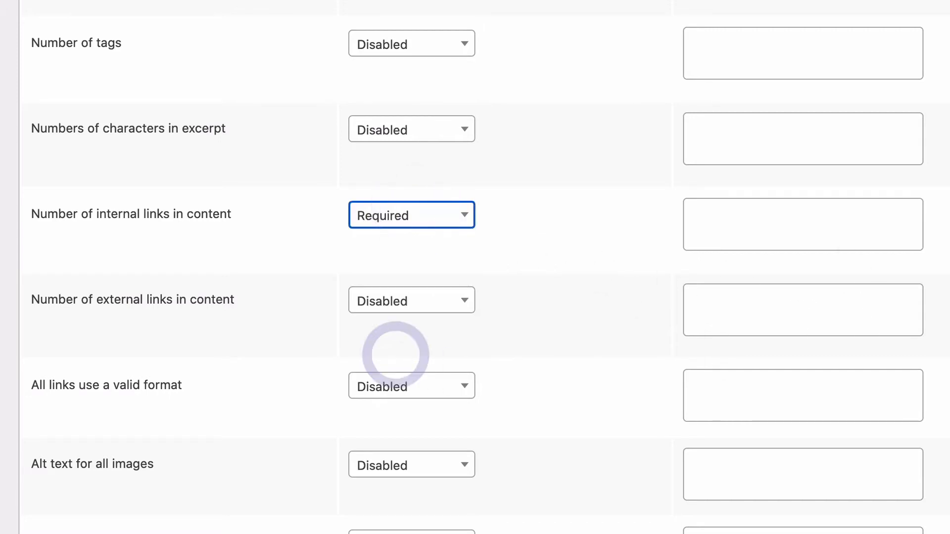
text(5)
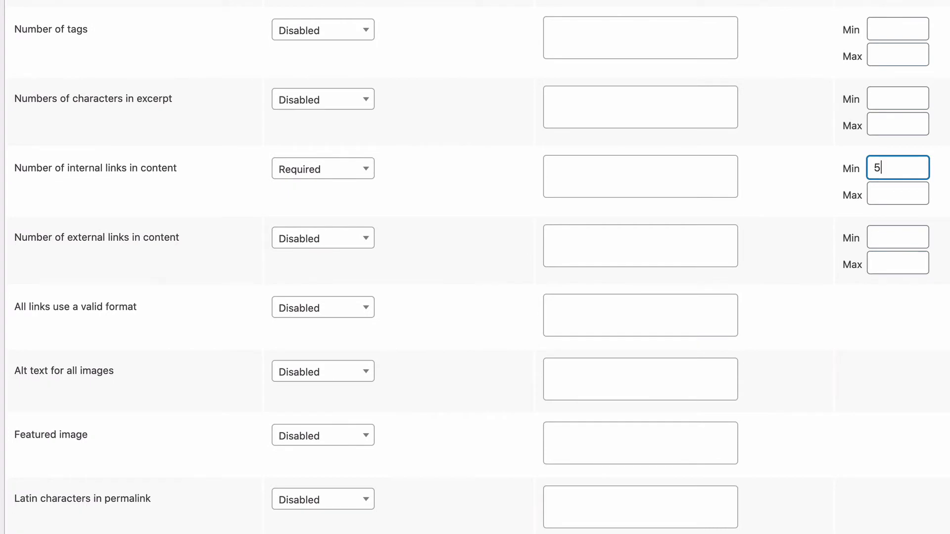
mouse_move(296, 267)
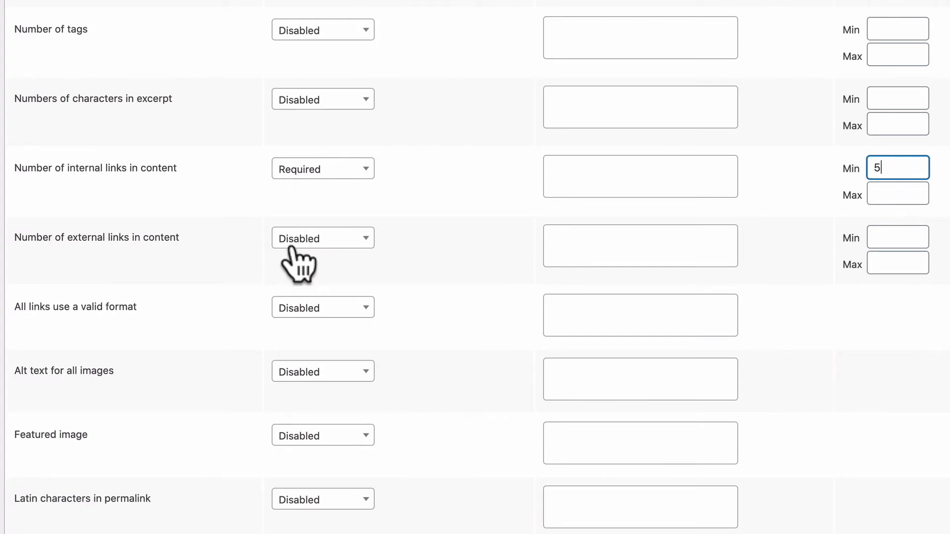
click(322, 238)
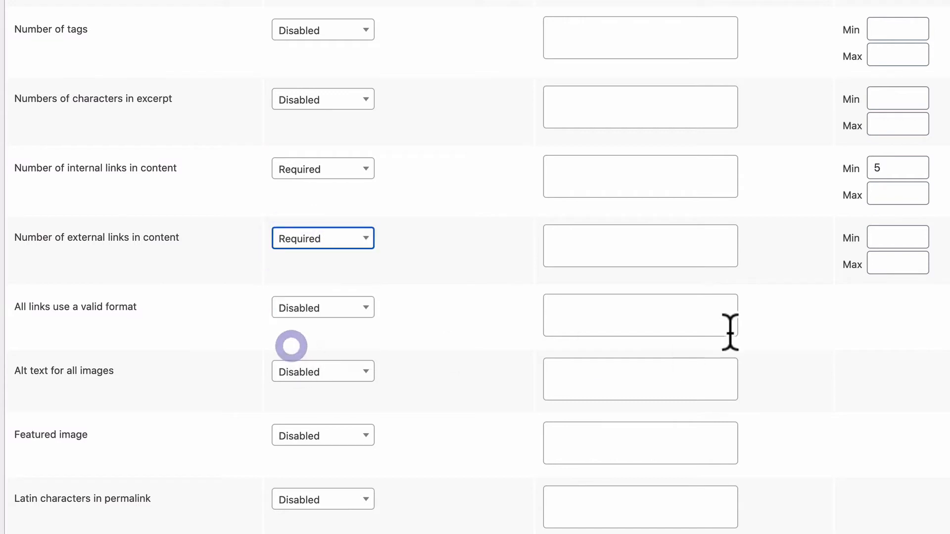
click(898, 263)
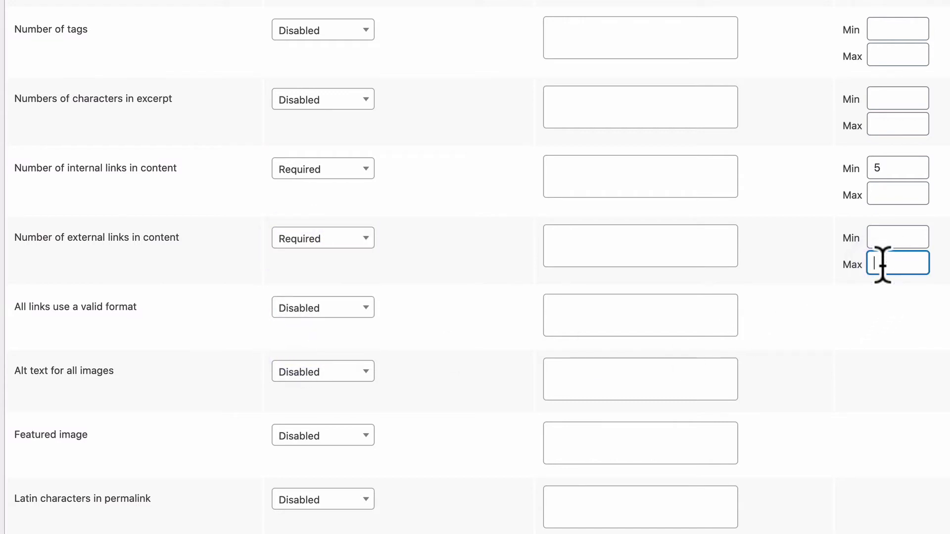
text(5)
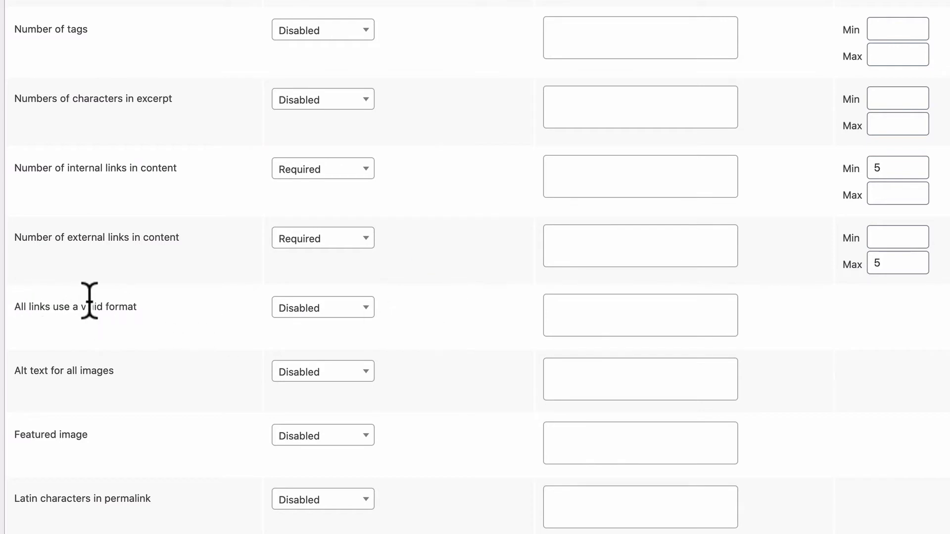
- Make the valid link format and alt text for all images checks Required
click(323, 307)
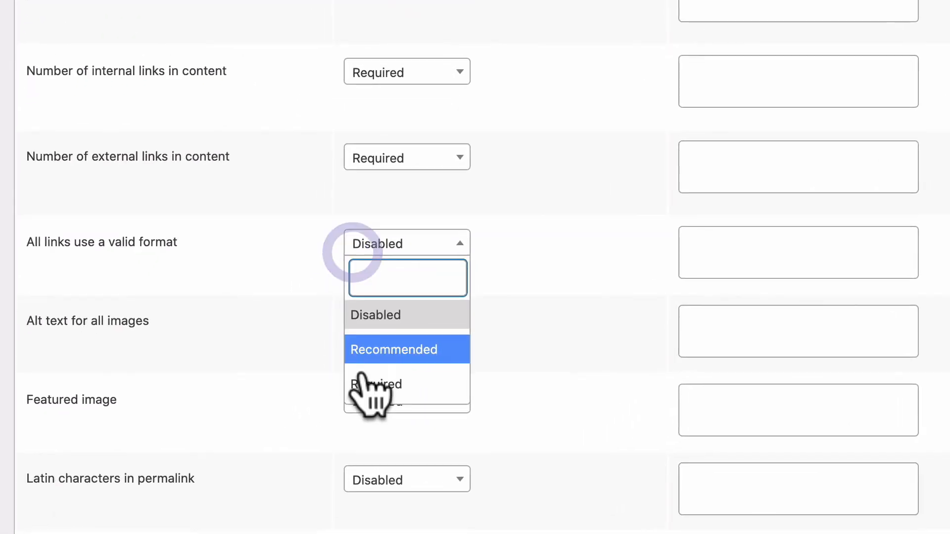
click(374, 385)
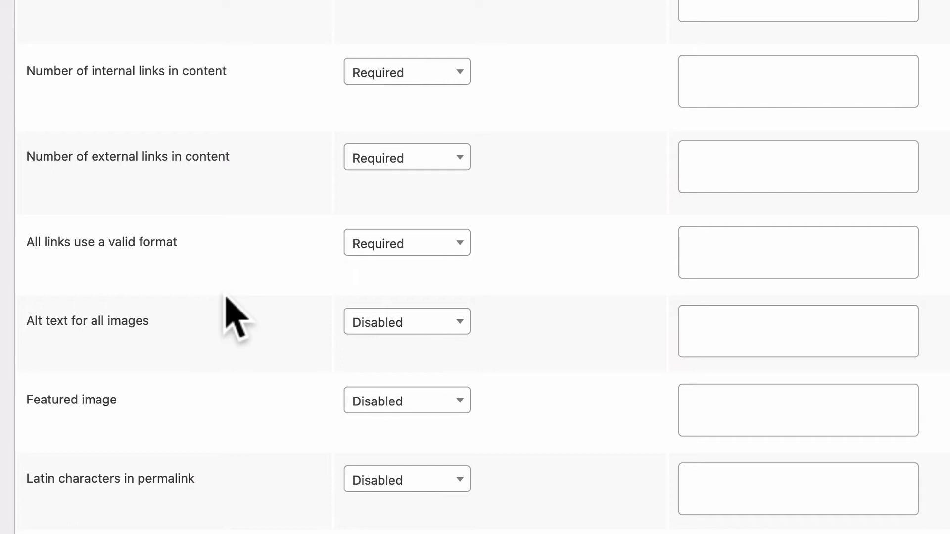
mouse_move(80, 320)
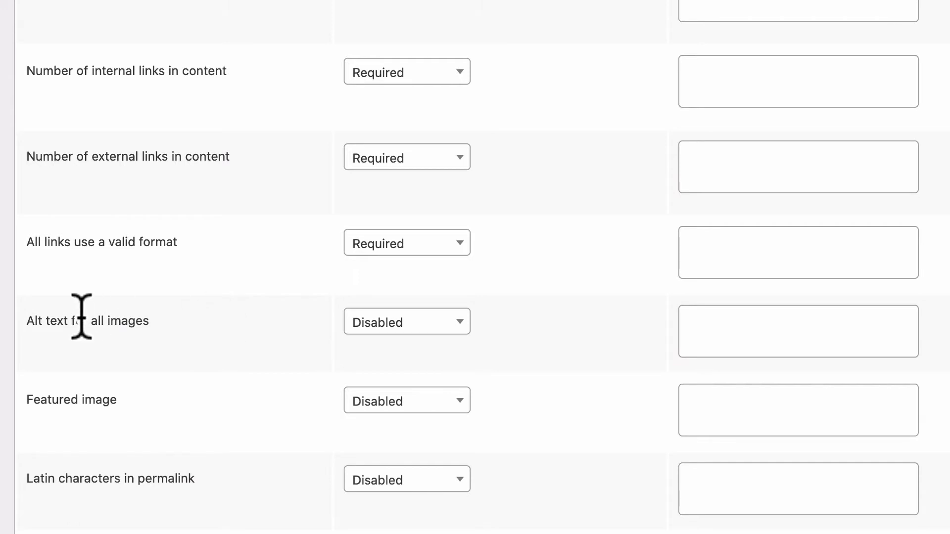
mouse_move(391, 373)
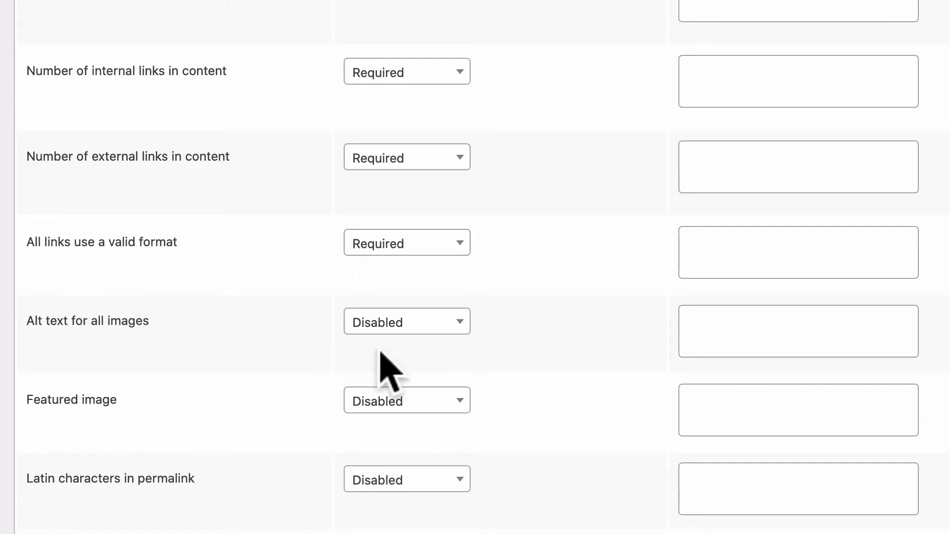
click(406, 322)
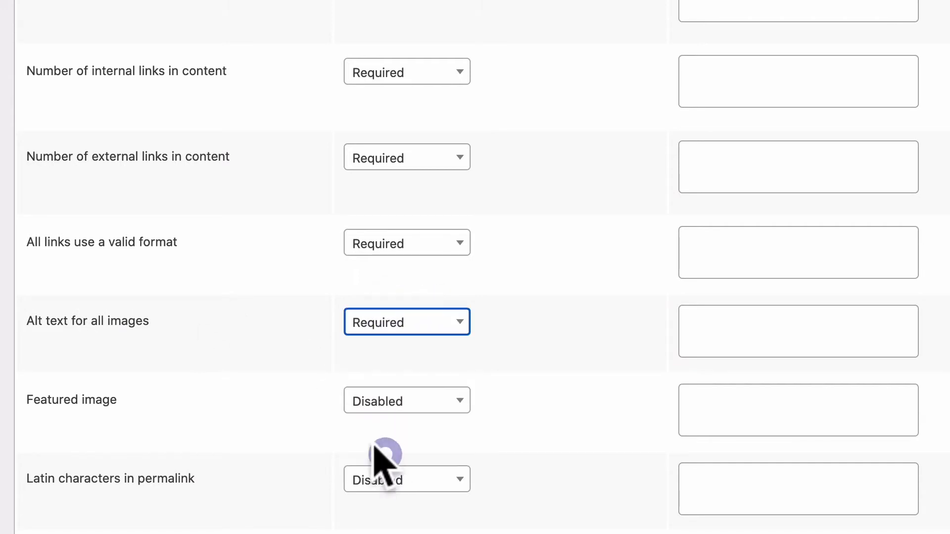
mouse_move(290, 412)
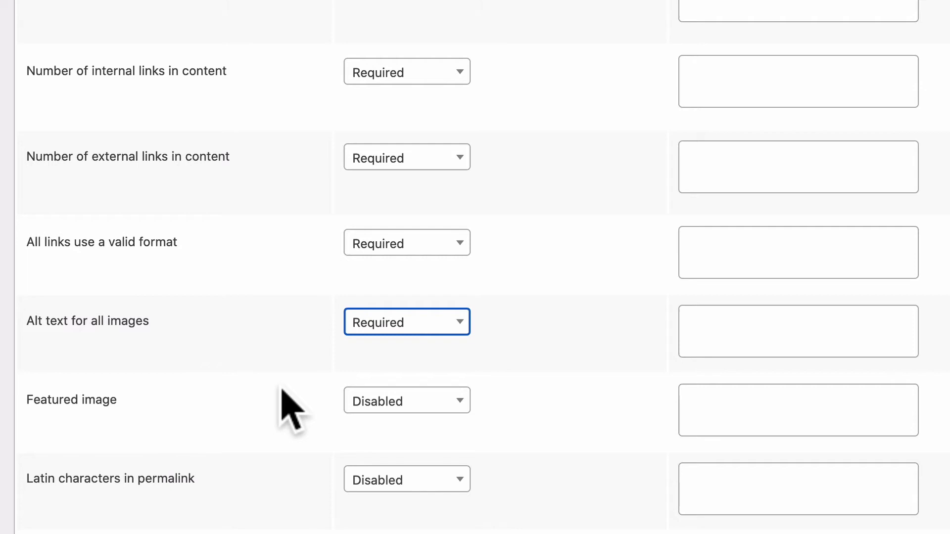
scroll(down, 3)
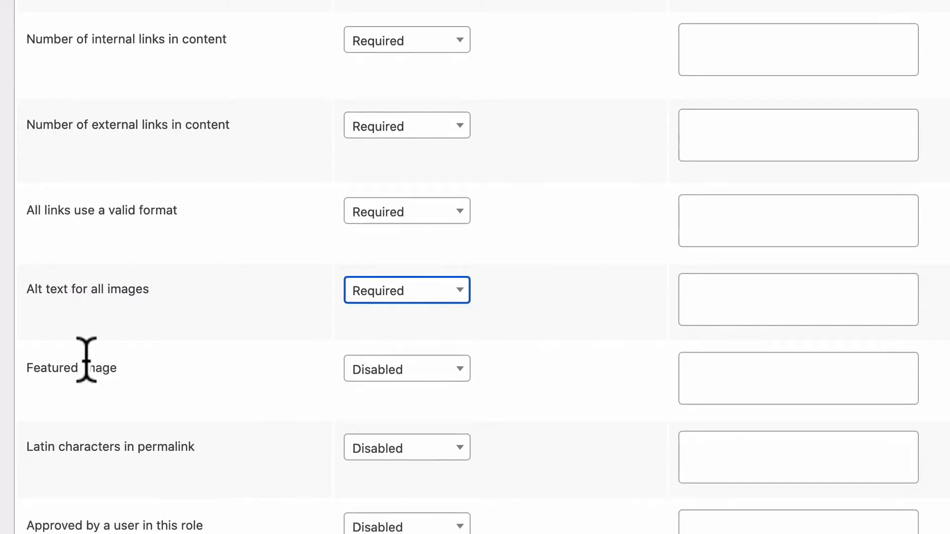
mouse_move(131, 451)
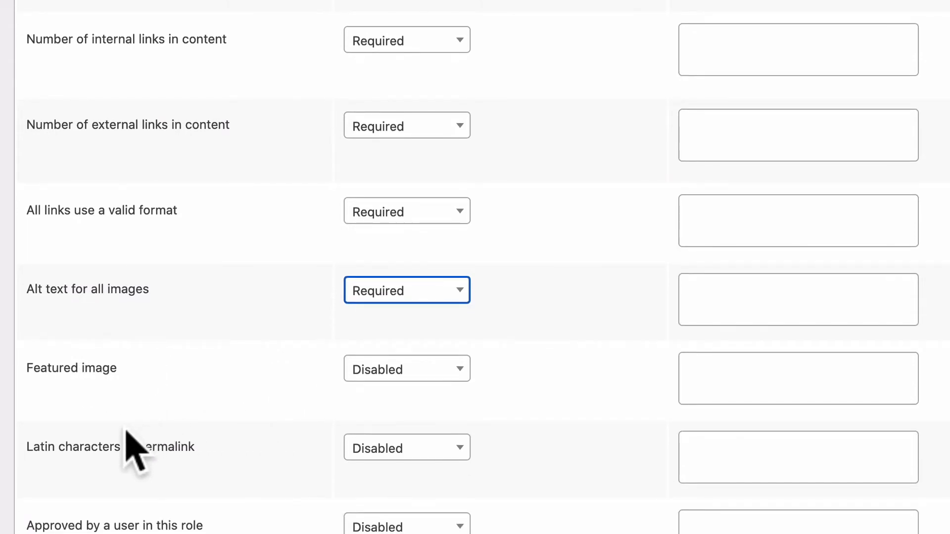
mouse_move(146, 449)
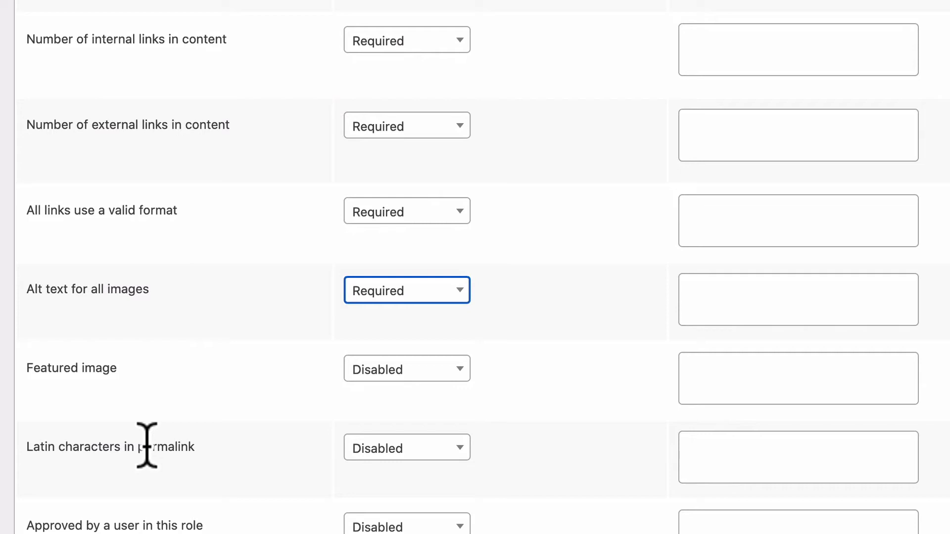
scroll(down, 3)
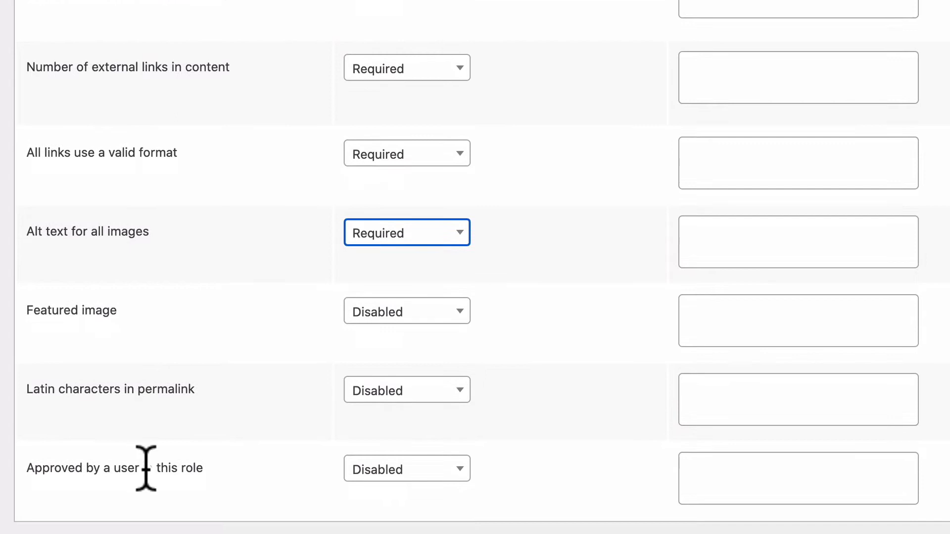
- Require approval by a user in the Administrator role
click(407, 468)
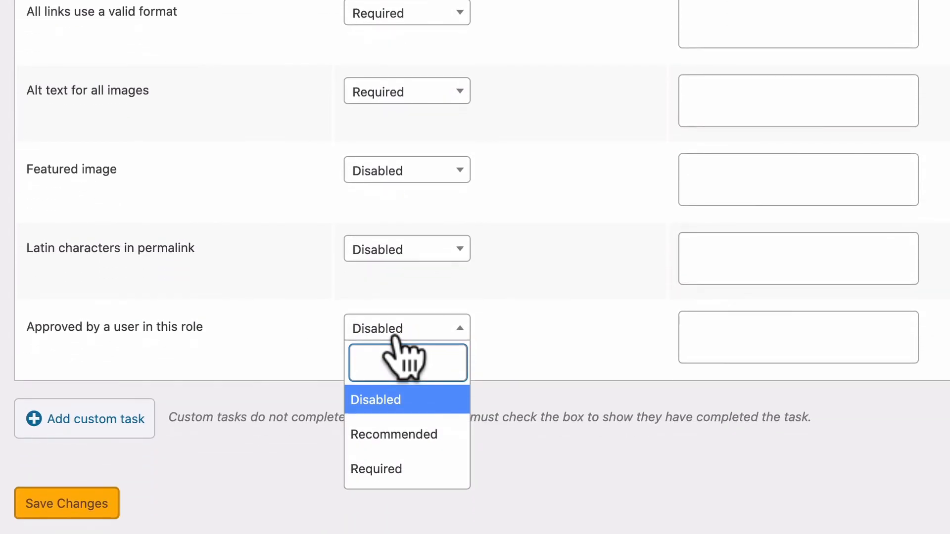
mouse_move(386, 434)
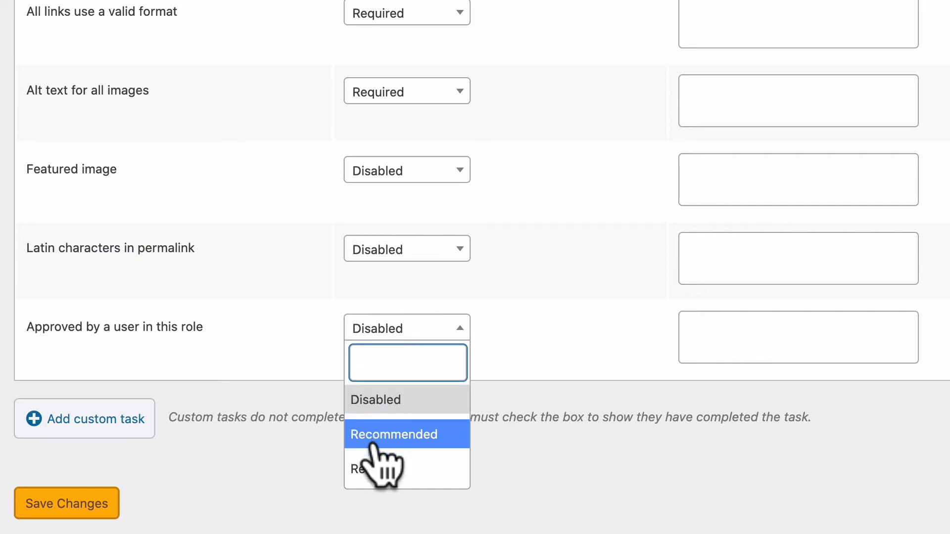
click(407, 469)
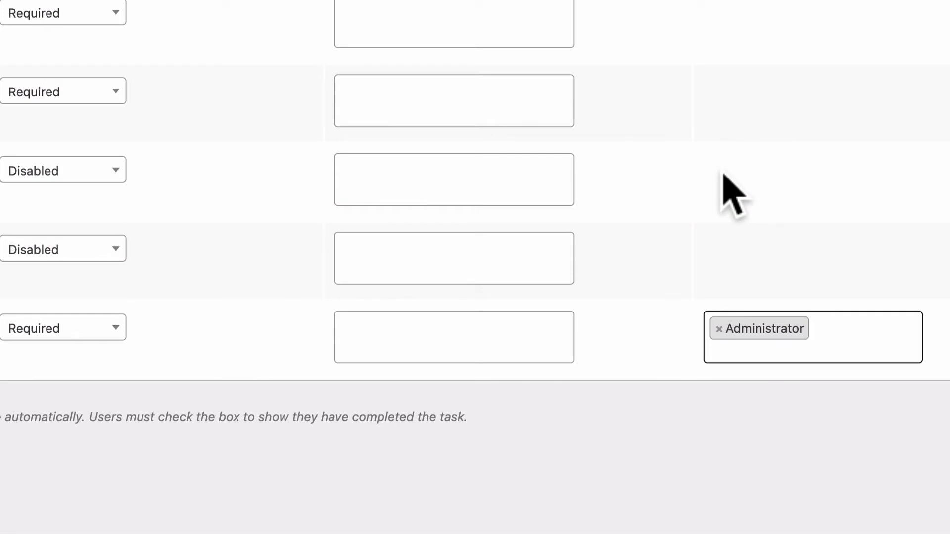
mouse_move(780, 345)
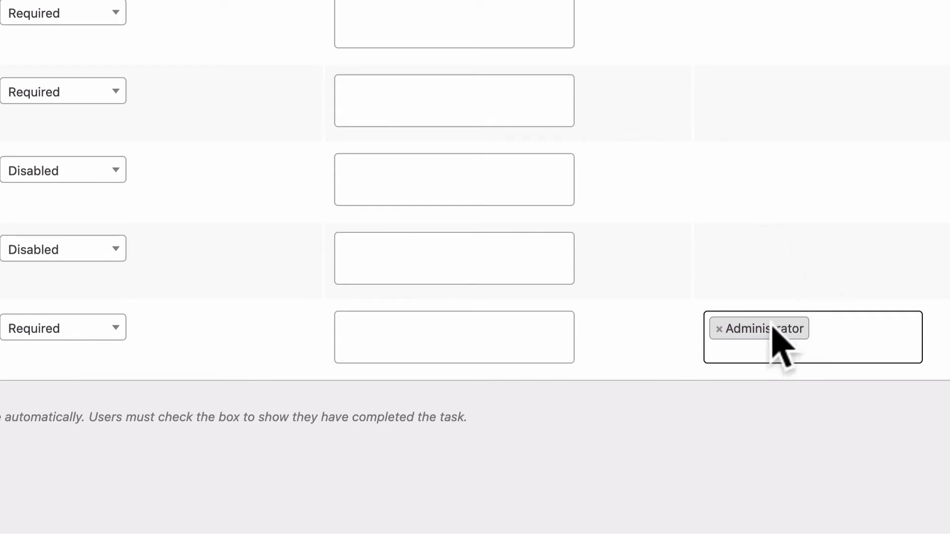
mouse_move(782, 254)
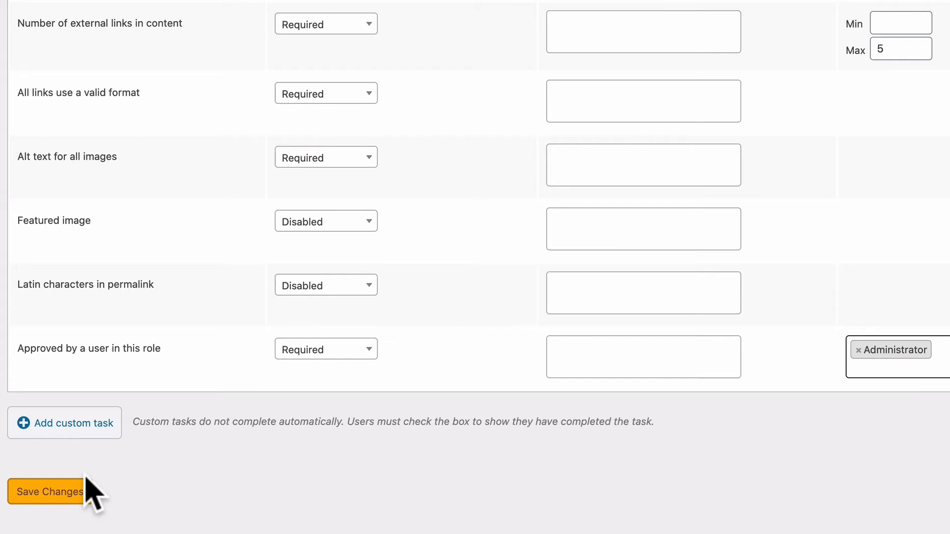
- Save the checklist settings
click(47, 492)
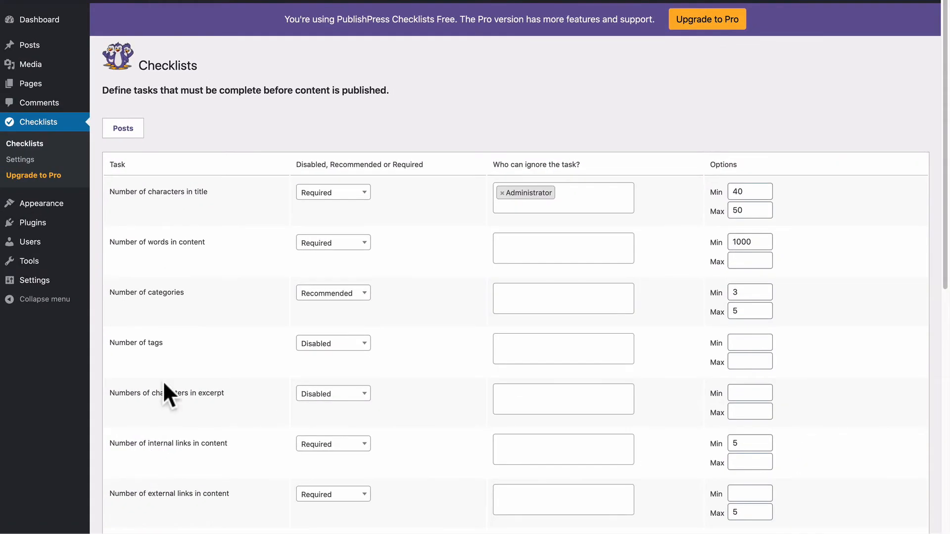
mouse_move(308, 279)
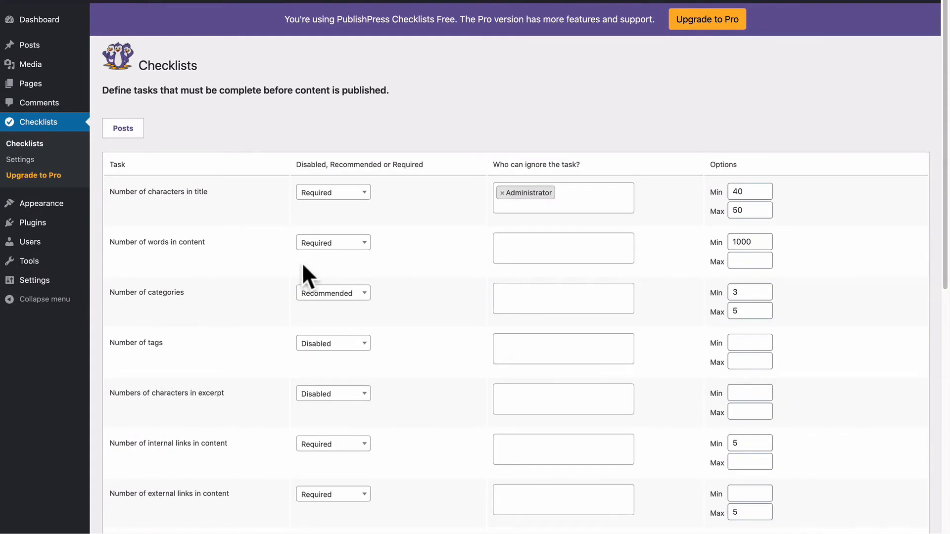
mouse_move(29, 105)
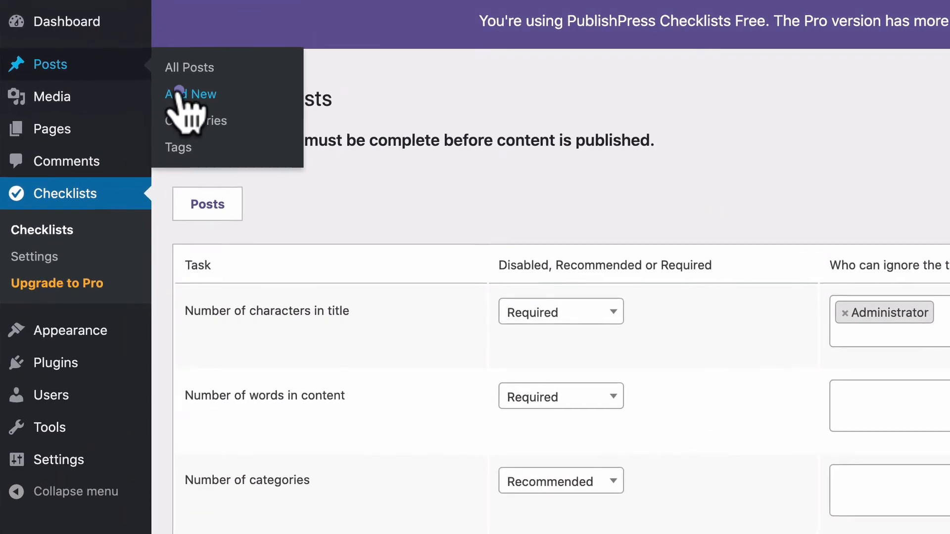
- Start a new post and title it 'My New Post'
click(191, 94)
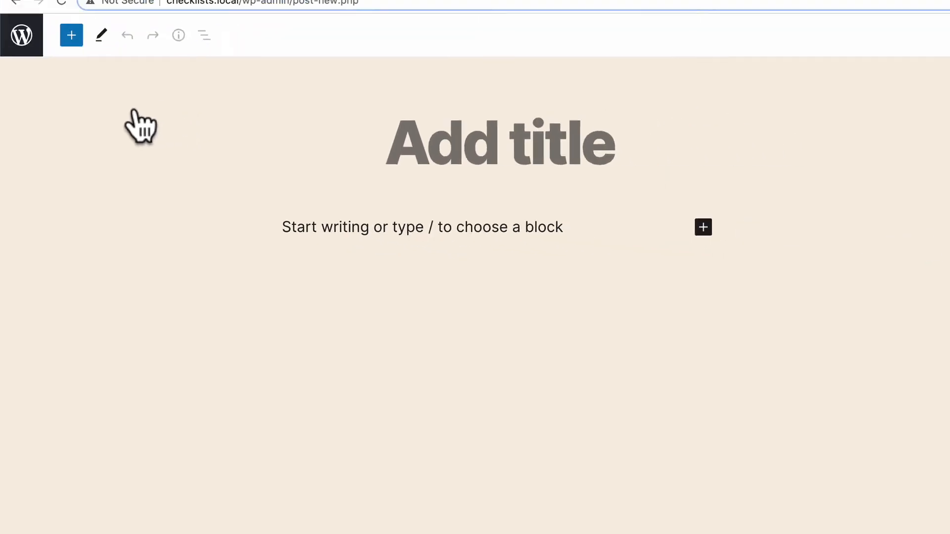
click(910, 62)
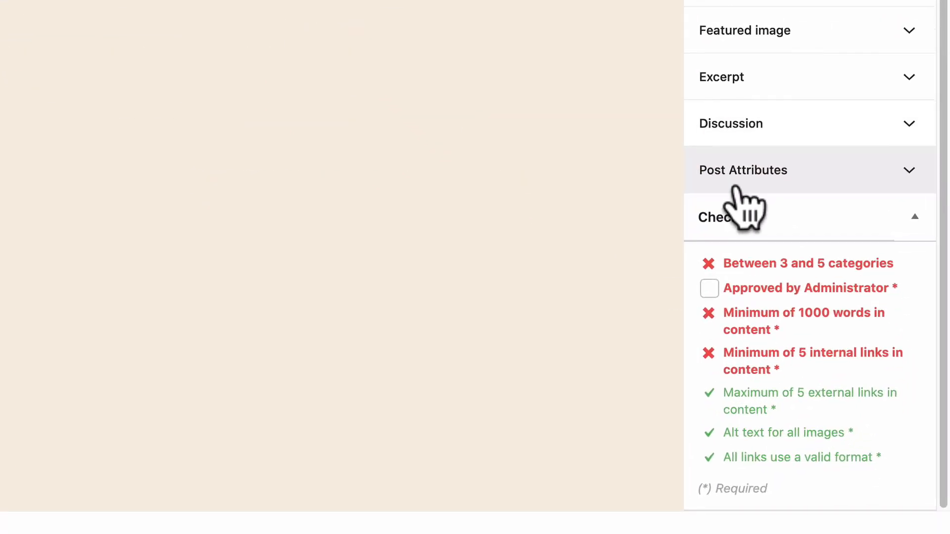
mouse_move(754, 266)
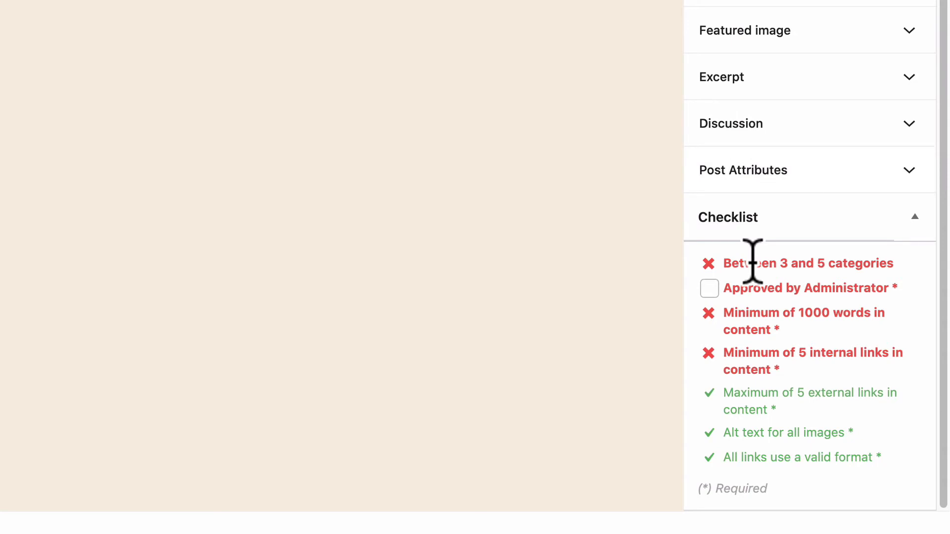
mouse_move(754, 348)
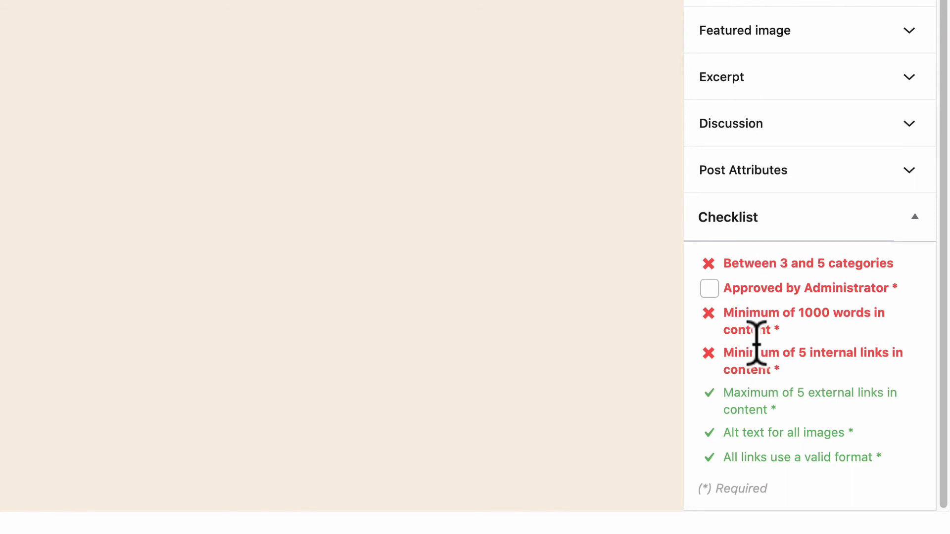
mouse_move(720, 403)
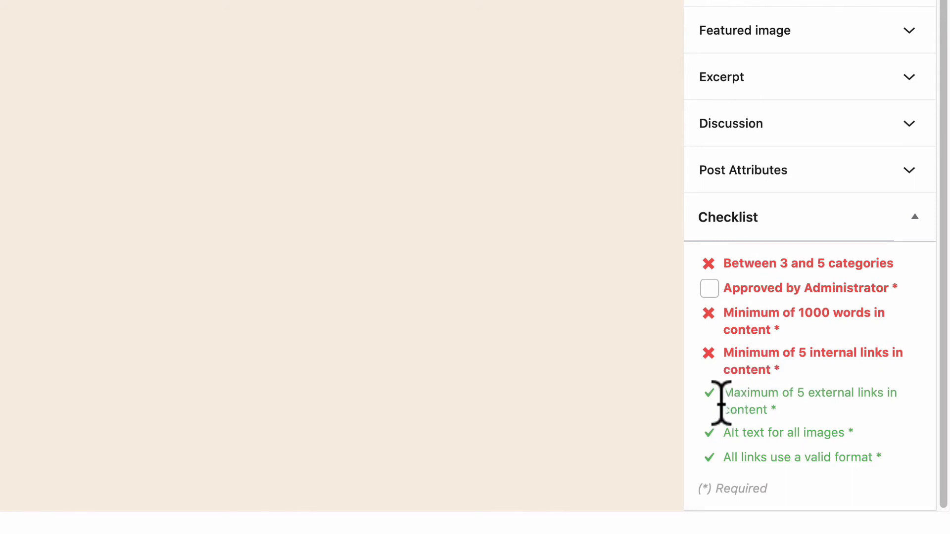
mouse_move(742, 291)
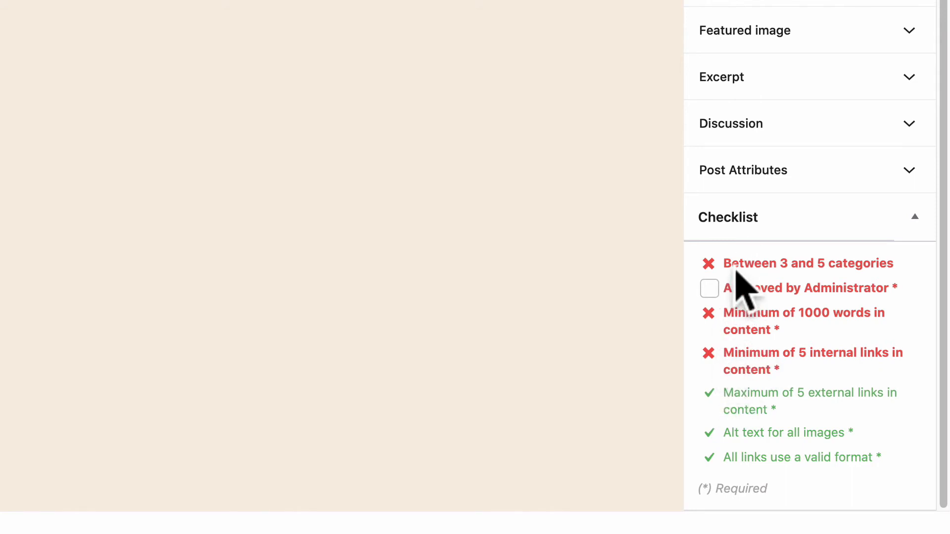
mouse_move(800, 266)
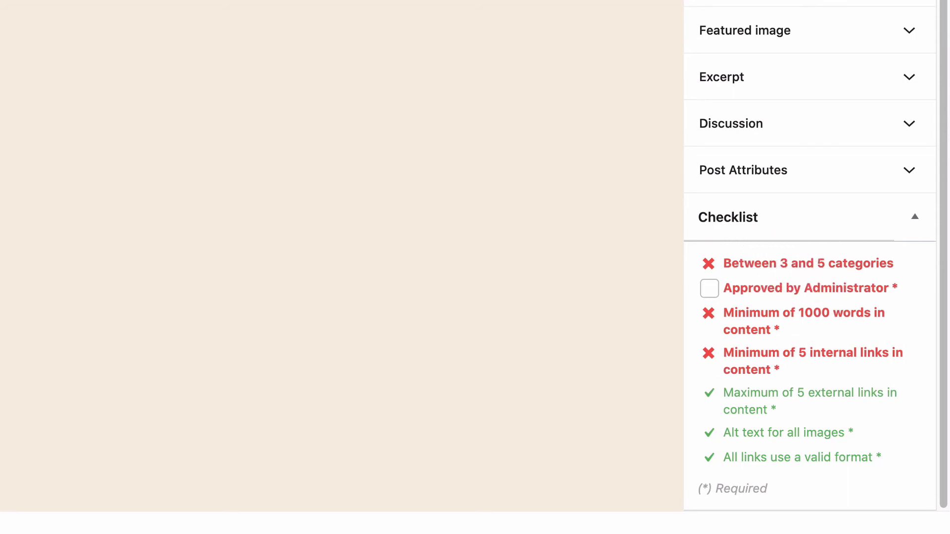
scroll(up, 3)
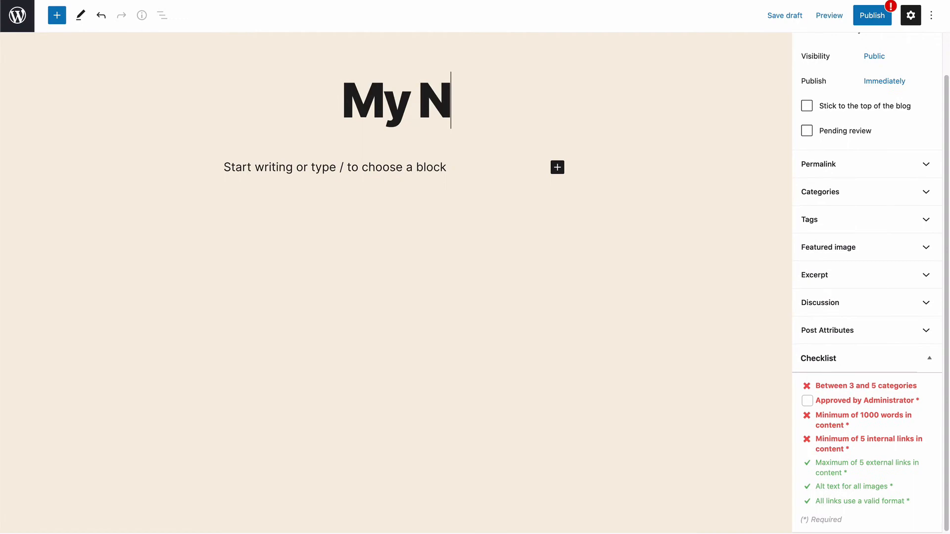
text(ew Post)
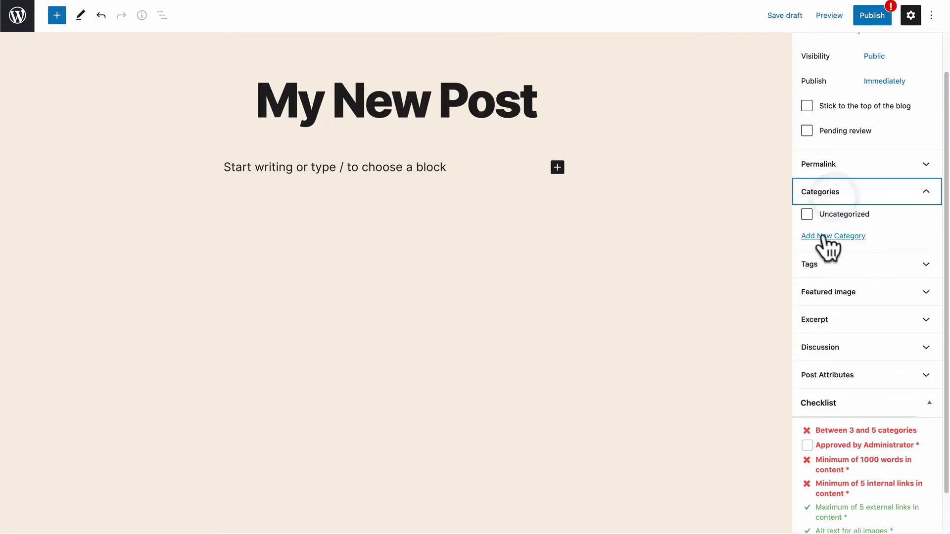
- Create and assign new categories A and B so the 3–5 categories check turns green
click(833, 235)
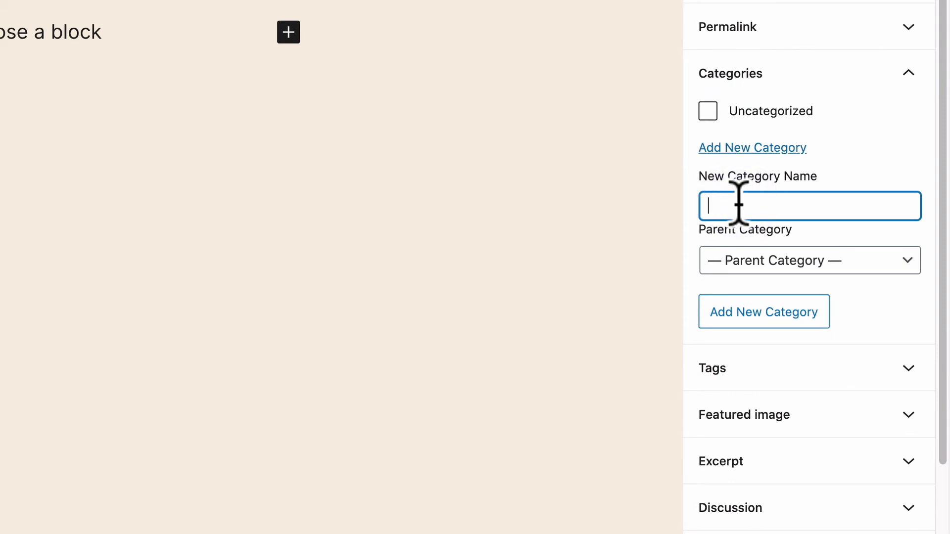
text(A)
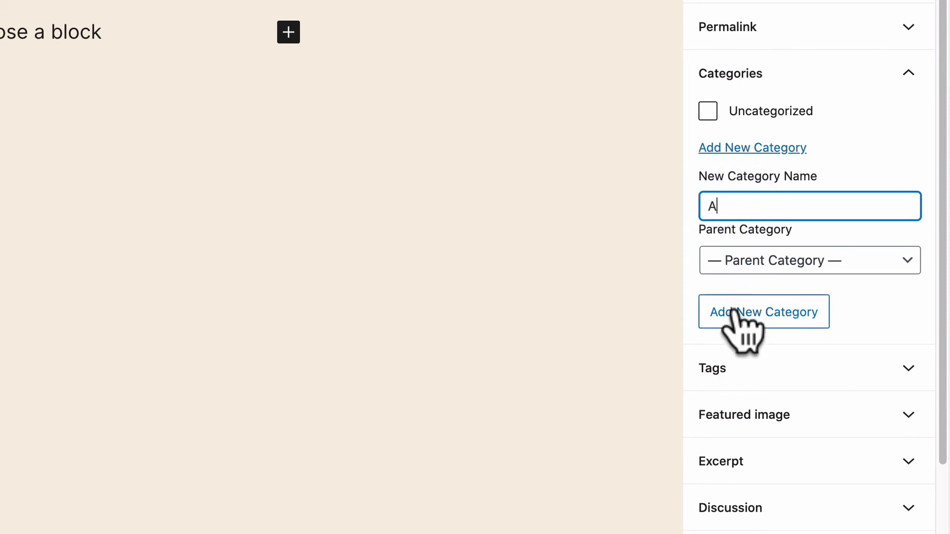
click(763, 311)
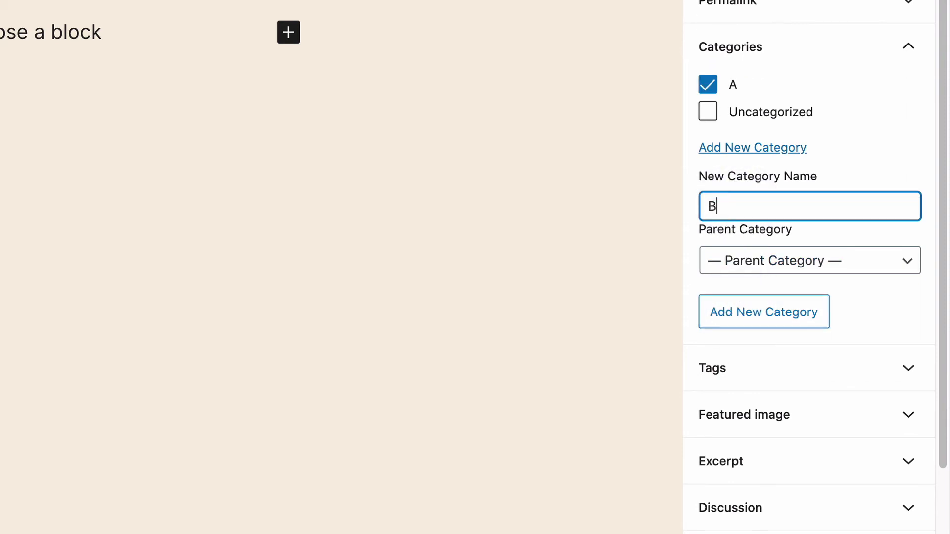
click(763, 311)
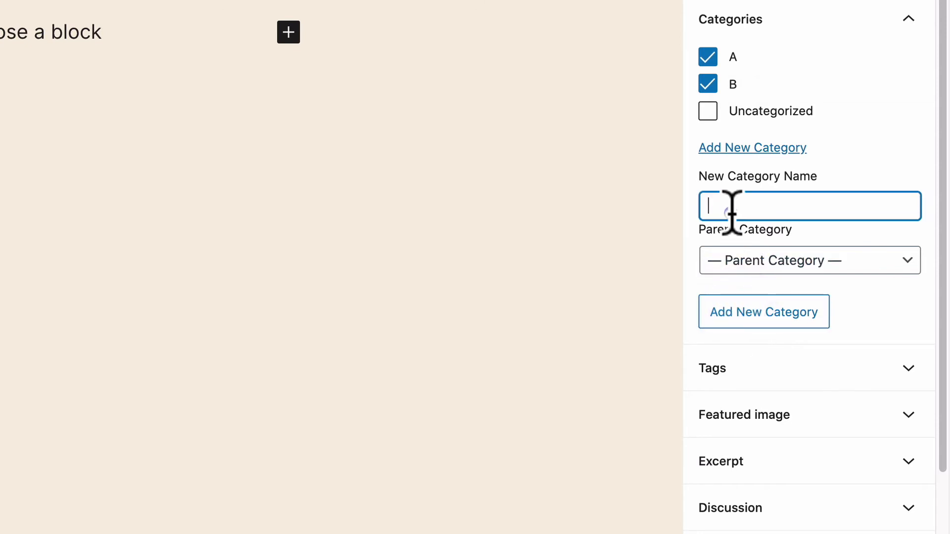
scroll(down, 3)
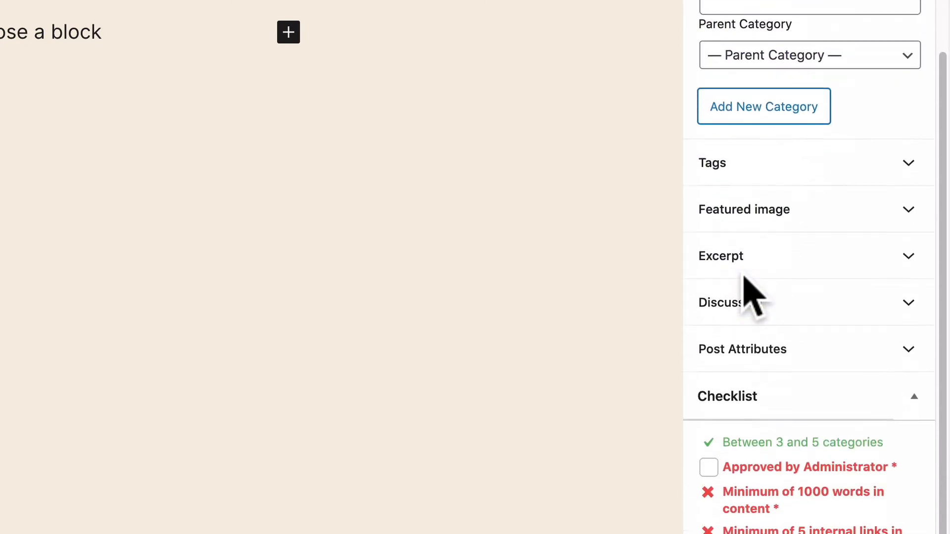
scroll(down, 3)
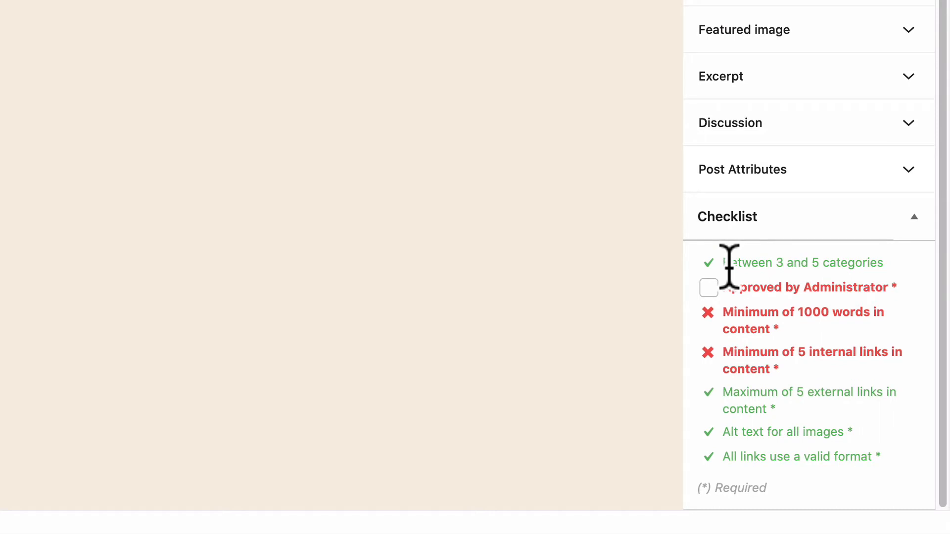
mouse_move(806, 351)
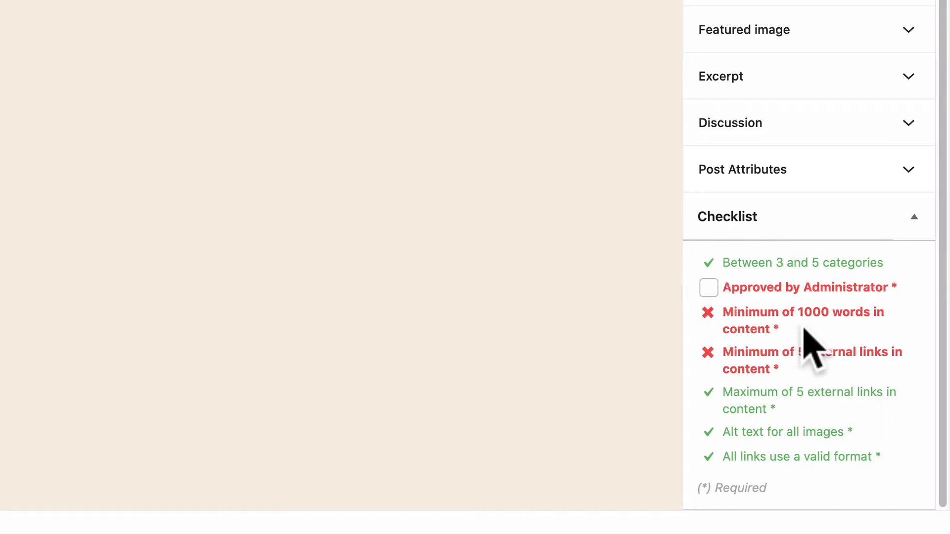
click(188, 128)
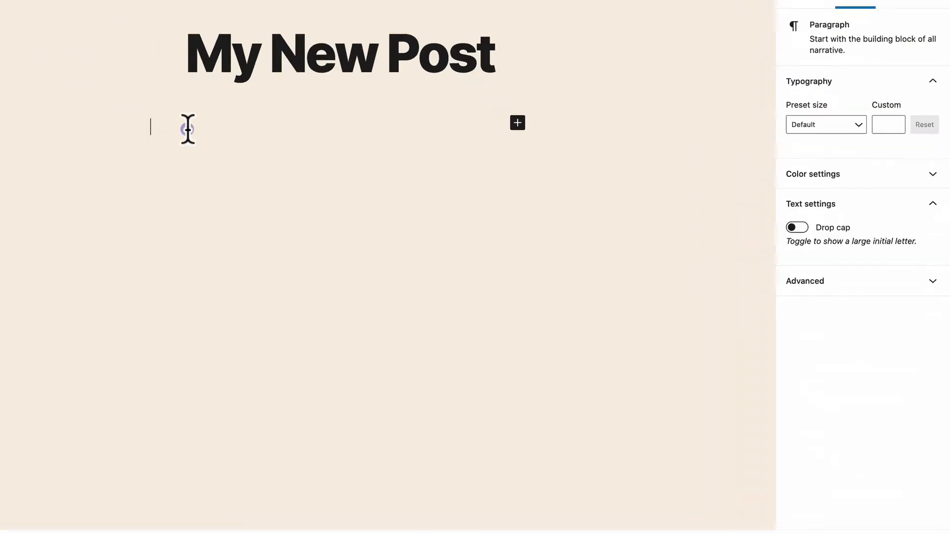
- Write the opening sentences 'This is a long post. This is a very long post indeed.'
text(This is a long post)
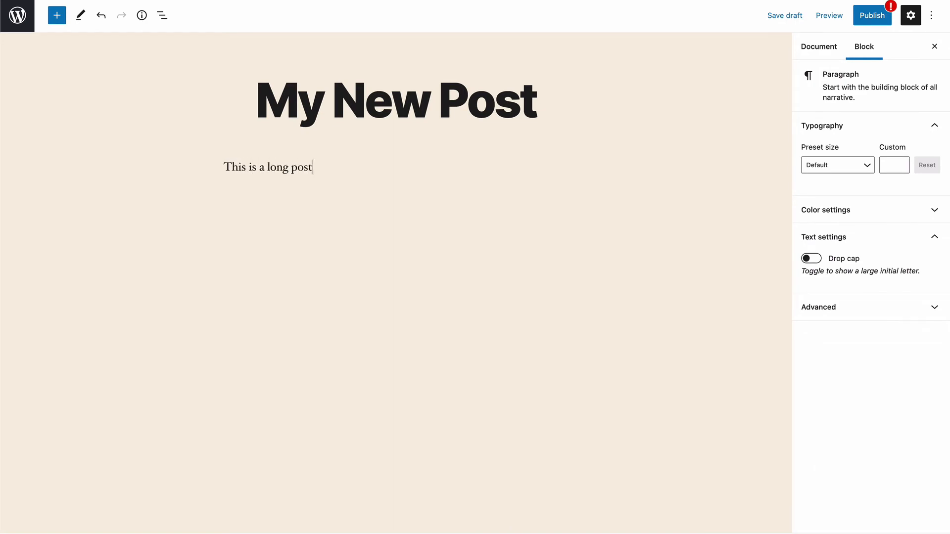
text(. This is a very lost poos)
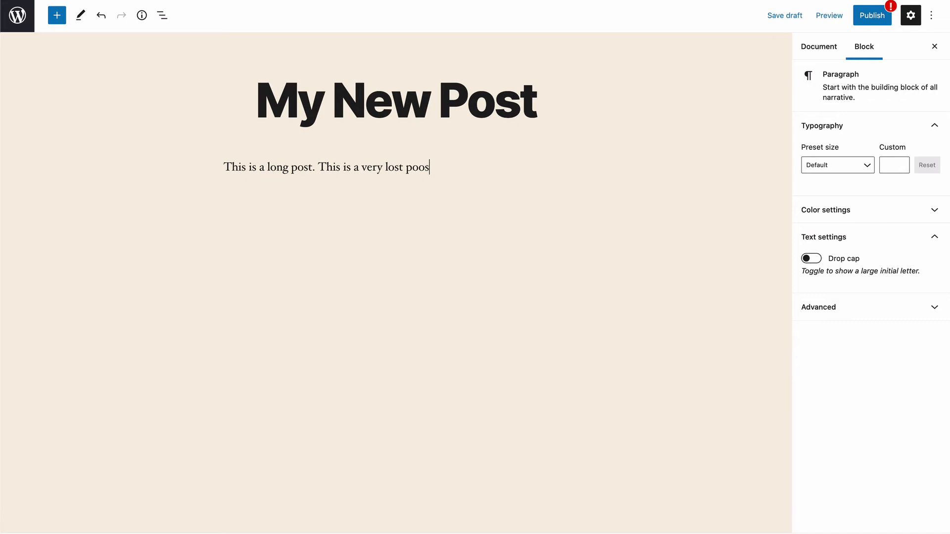
text(longg)
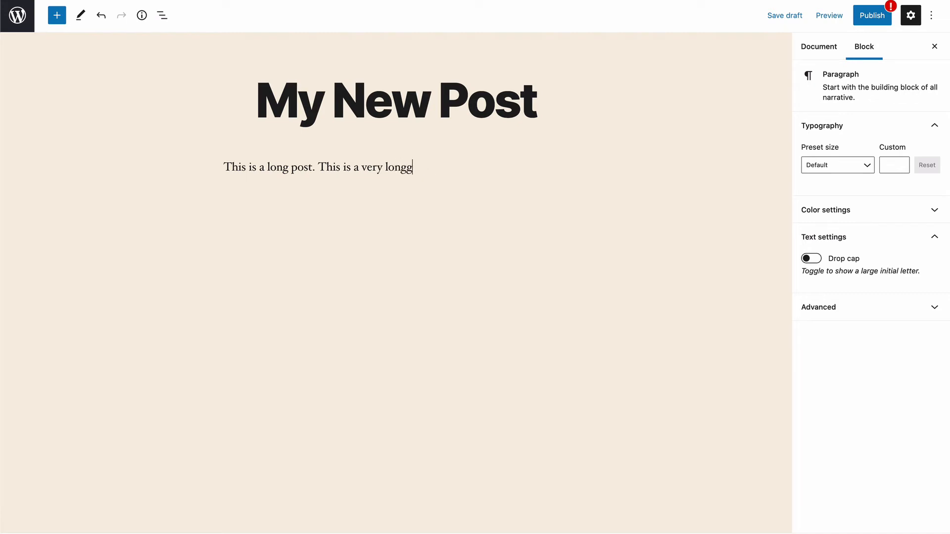
text(post indee)
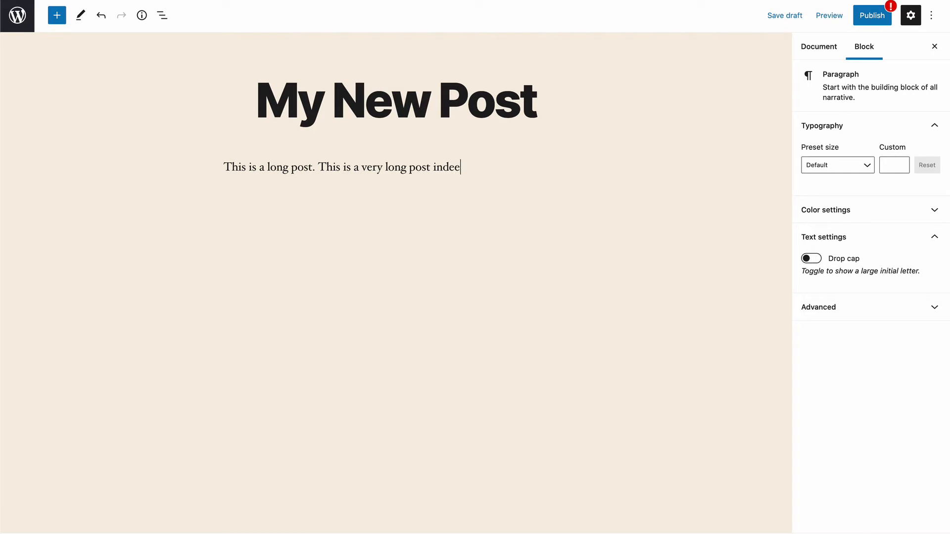
text(d.)
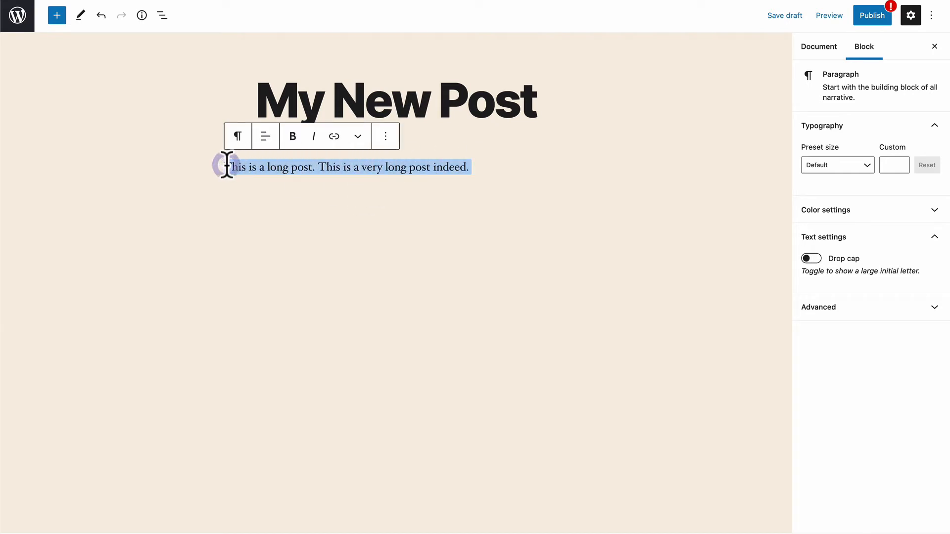
click(818, 46)
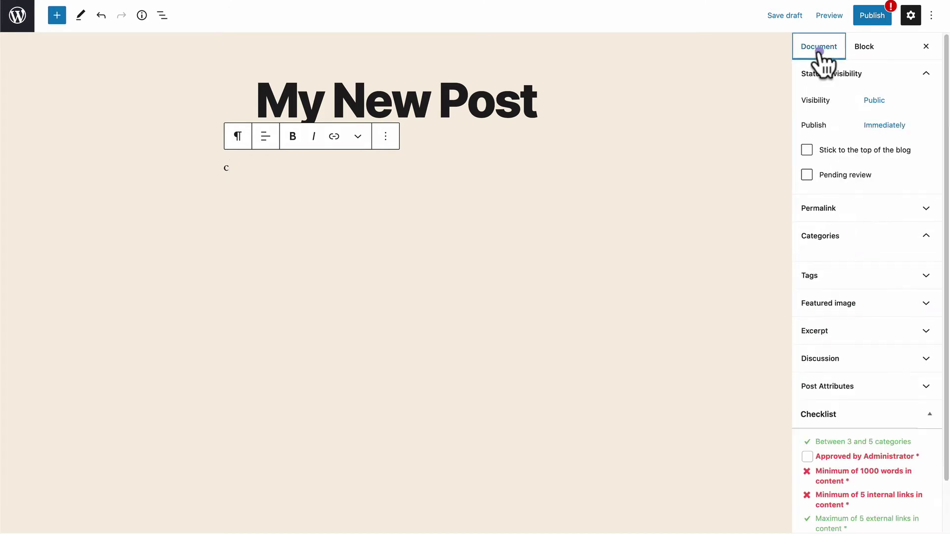
scroll(down, 3)
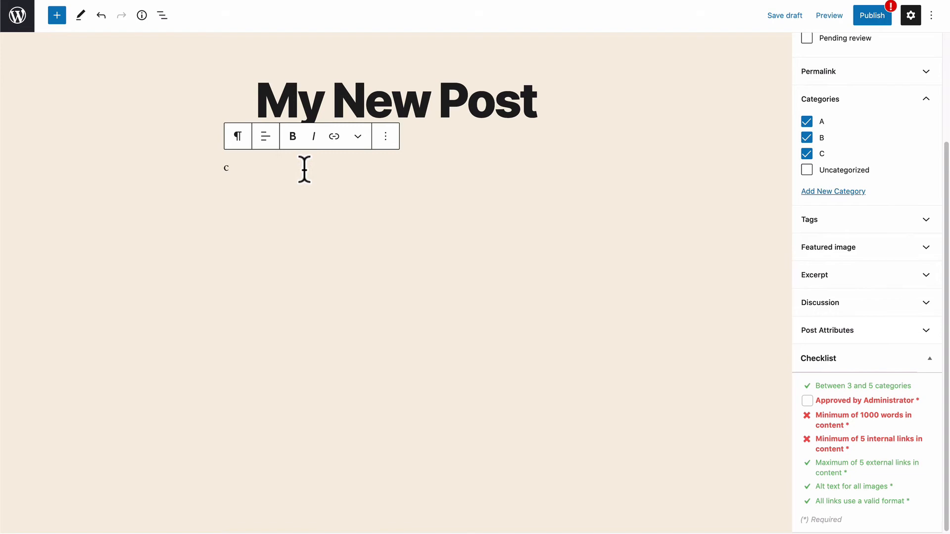
- Fill the paragraph with the repeated long-post text until the 1000-word check turns green
text(This is a long post. This is a very long post indeed. This is a long post. This is a very long post indeed.)
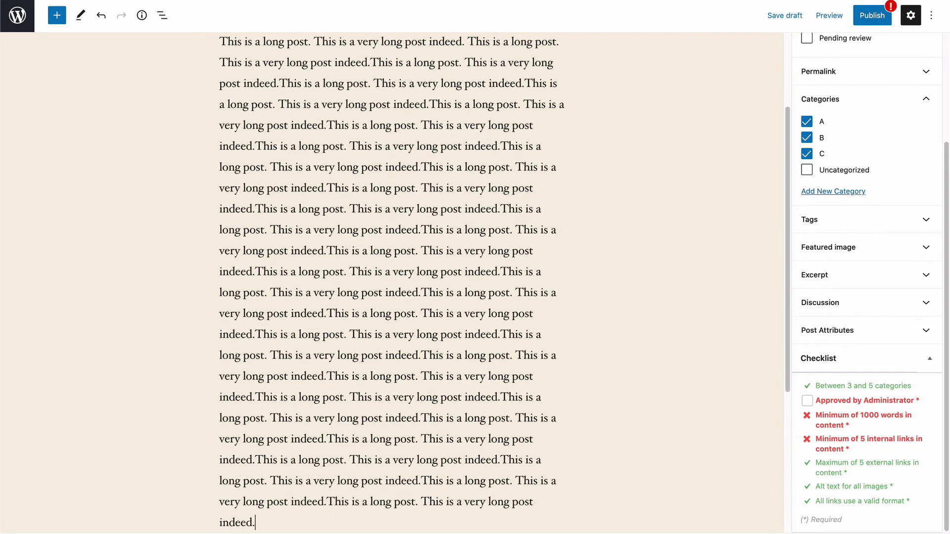
scroll(down, 3)
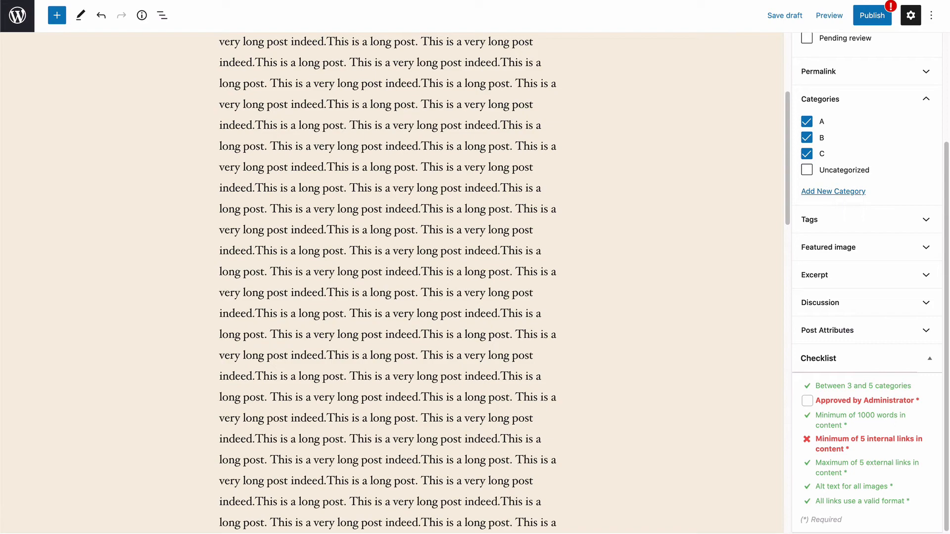
click(372, 266)
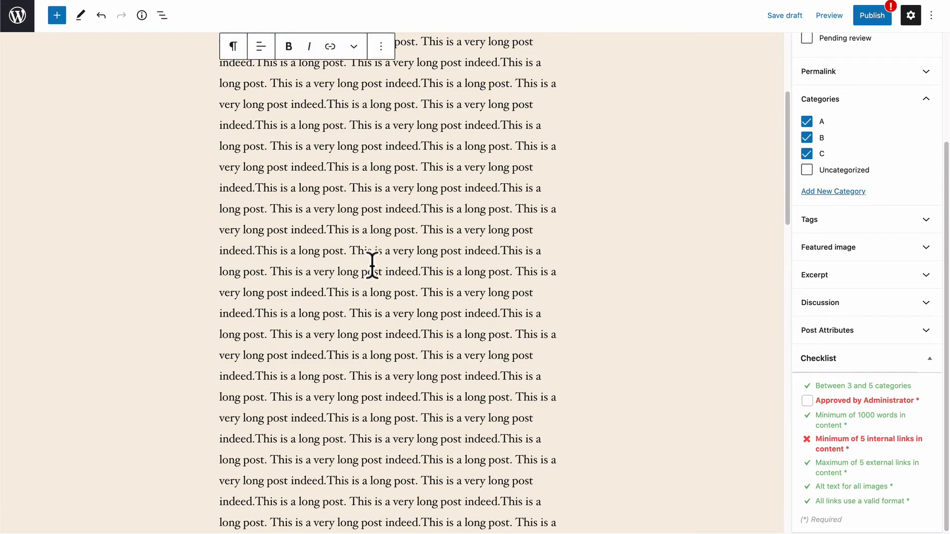
scroll(up, 3)
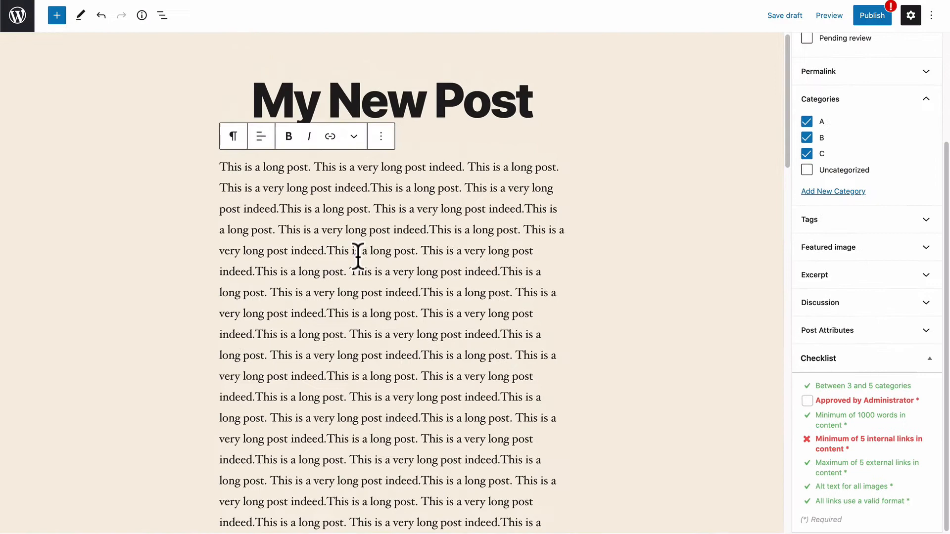
click(56, 15)
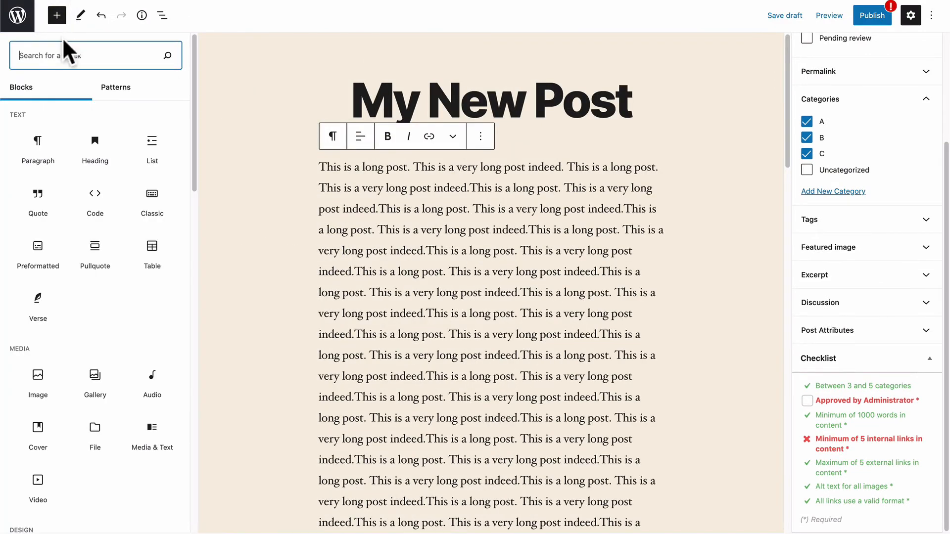
mouse_move(37, 374)
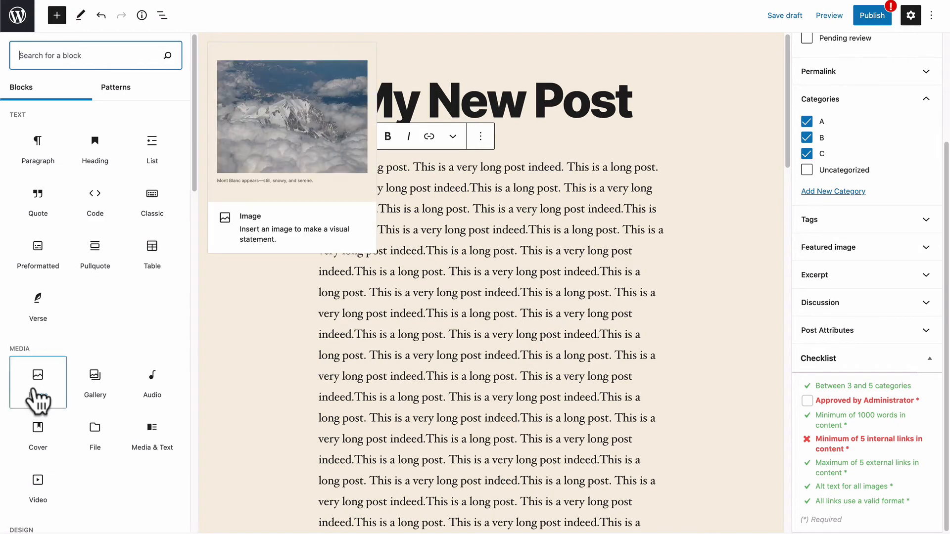
- Insert an Image block and upload the portrait JPEG below the long paragraph
click(37, 374)
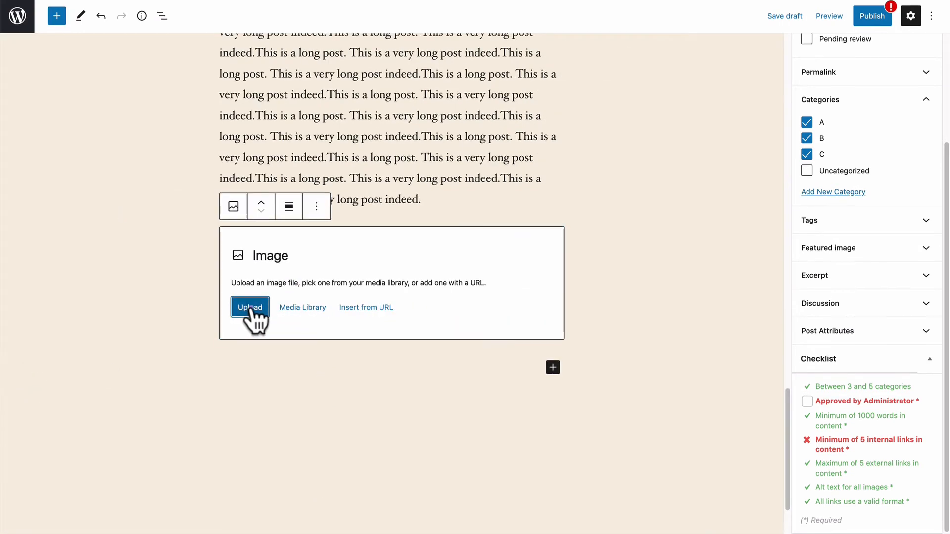
click(250, 306)
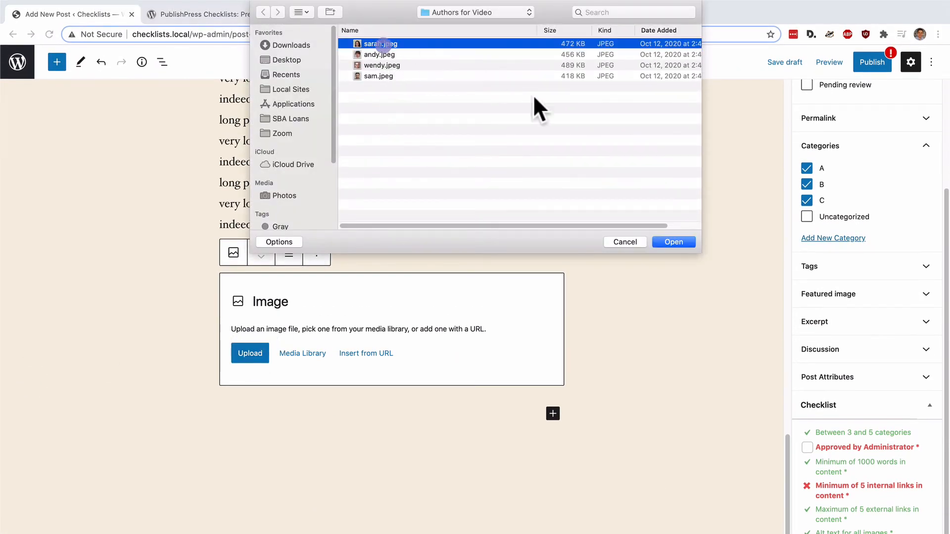
click(673, 241)
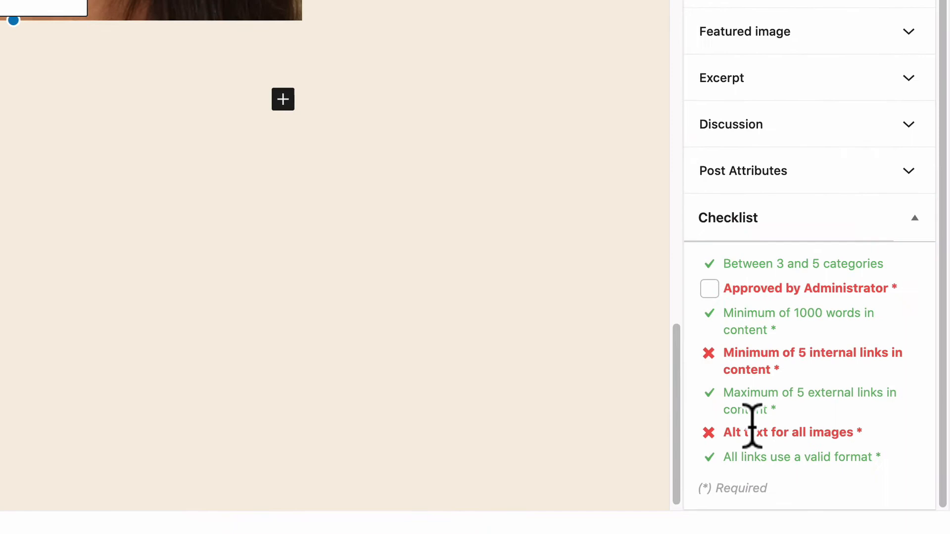
mouse_move(349, 242)
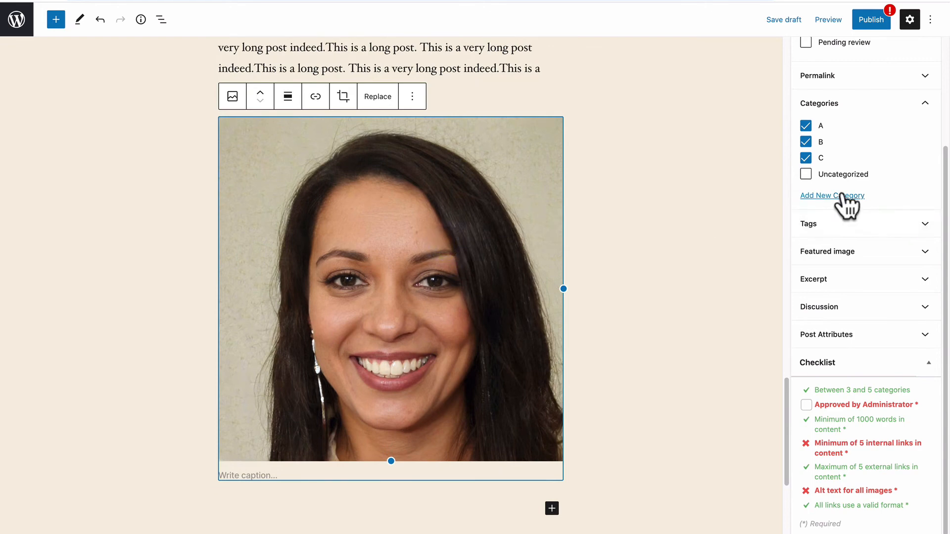
- Give the image the alt text 'Sarah' so the alt-text check turns green
click(862, 51)
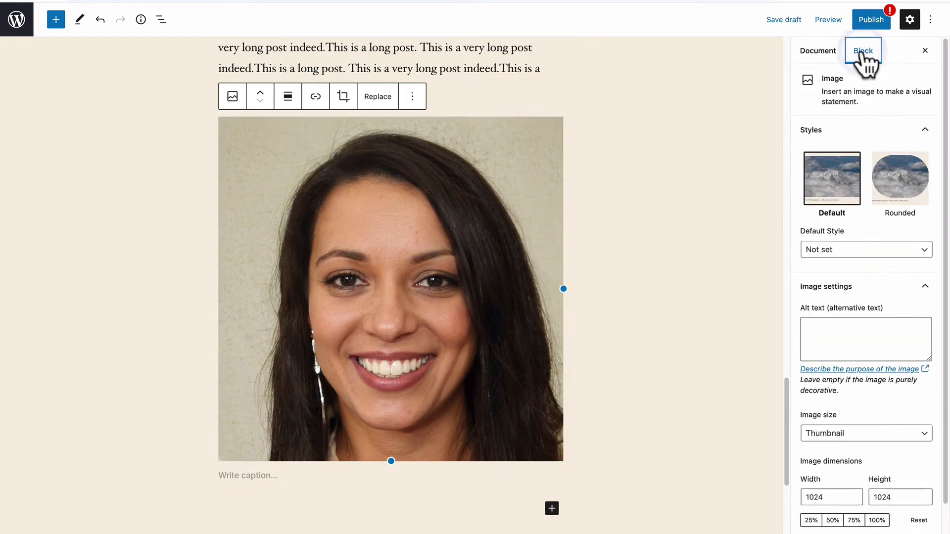
scroll(down, 3)
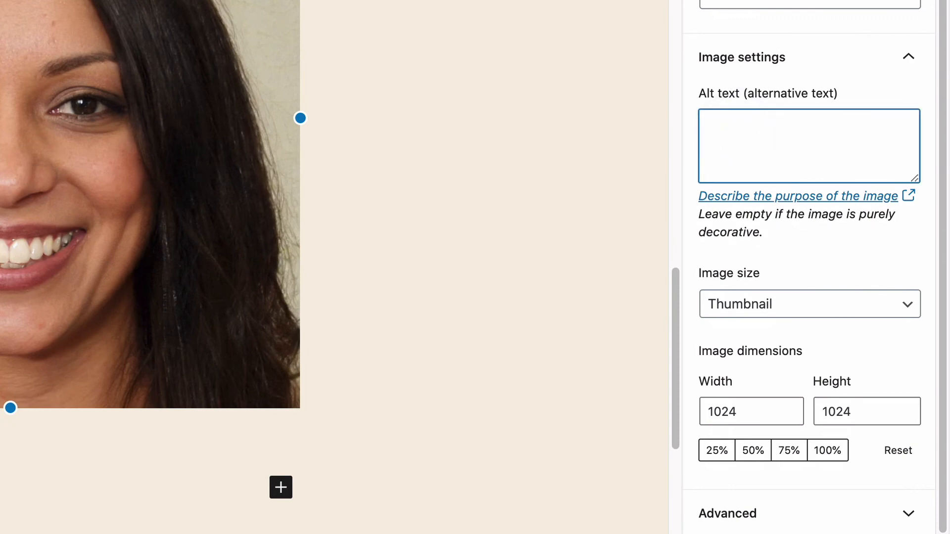
text(Sarah)
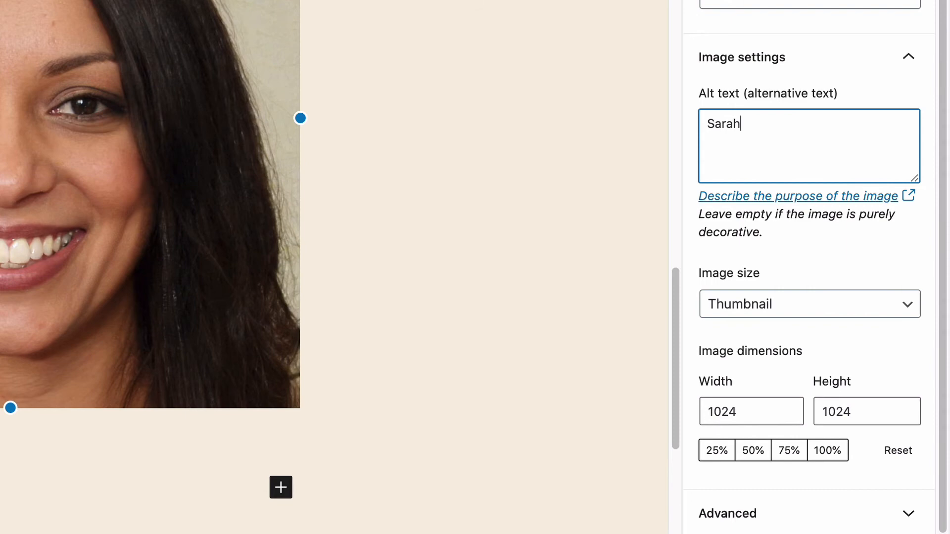
scroll(up, 3)
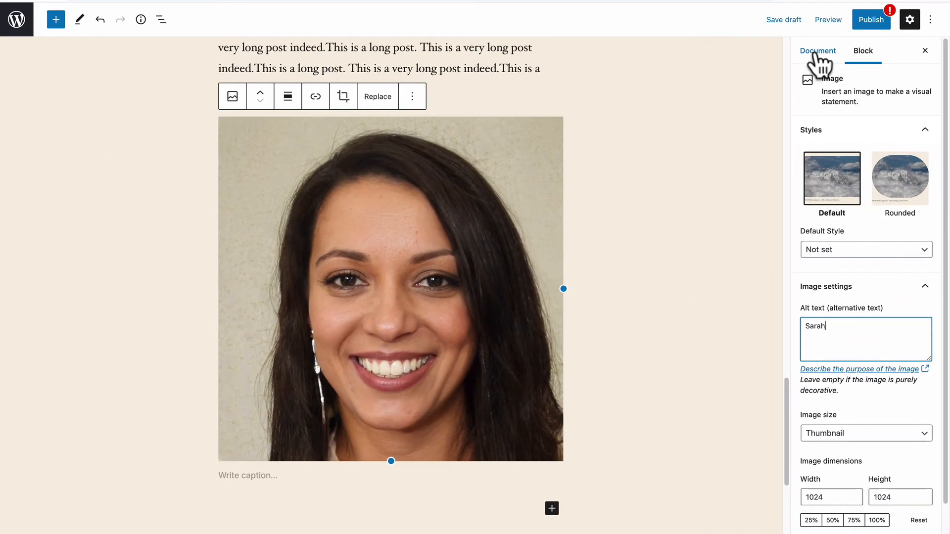
click(817, 51)
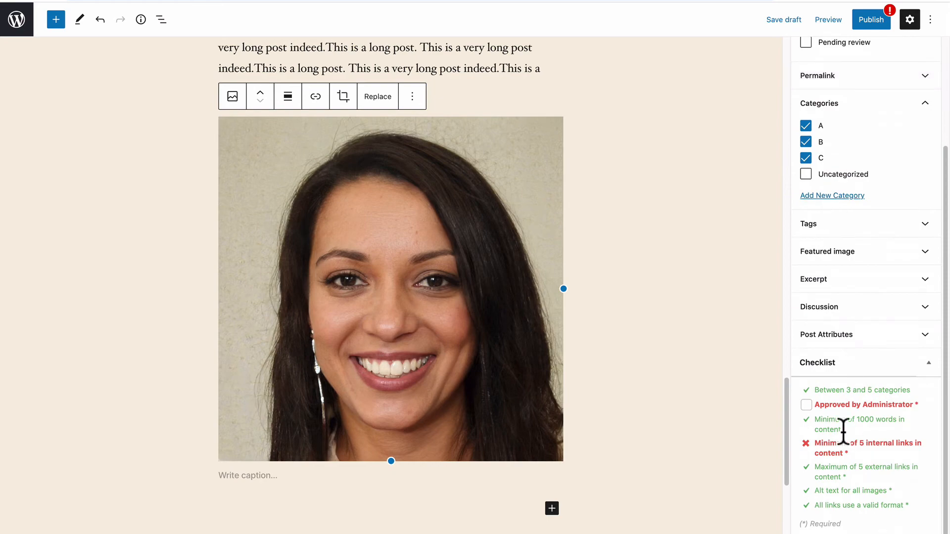
mouse_move(875, 491)
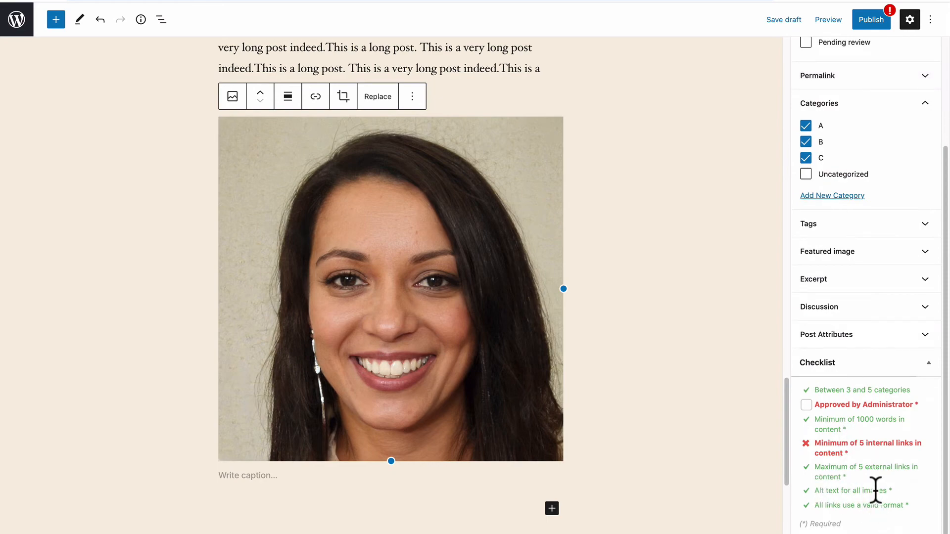
scroll(up, 3)
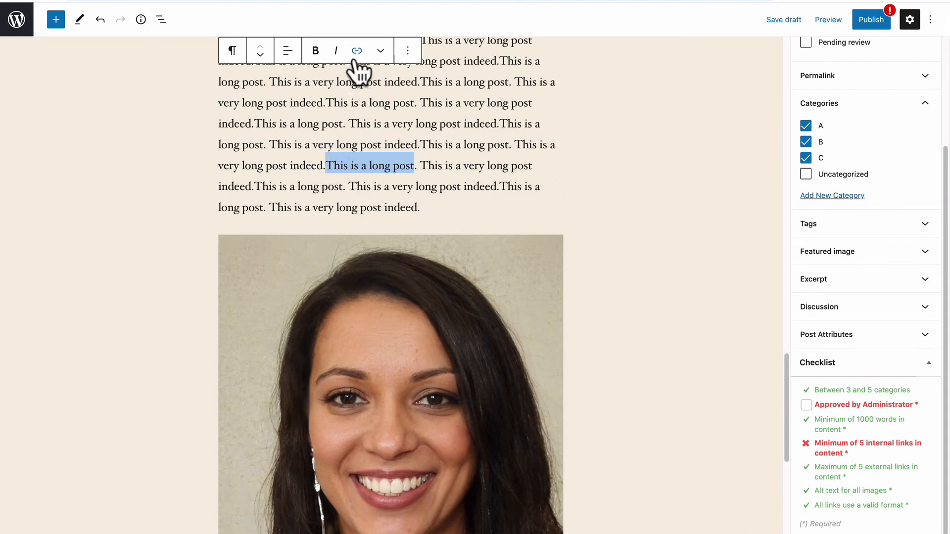
- Link the phrase 'This is a long post' to the address http//wordpress.org
click(356, 50)
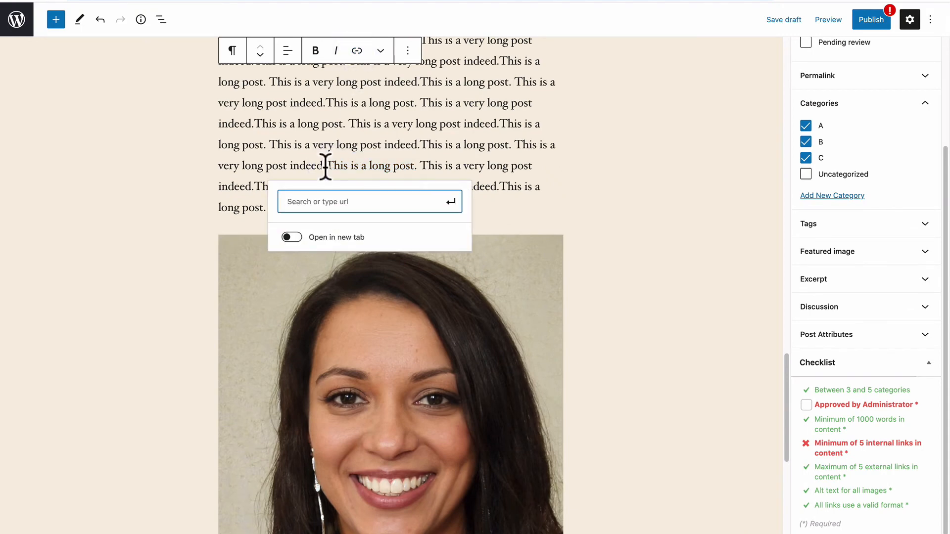
text(http)
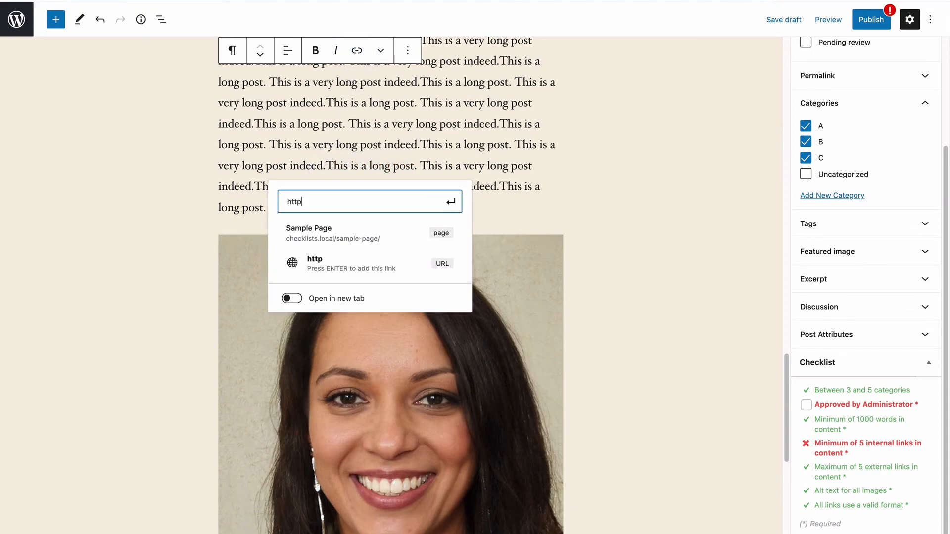
text(/)
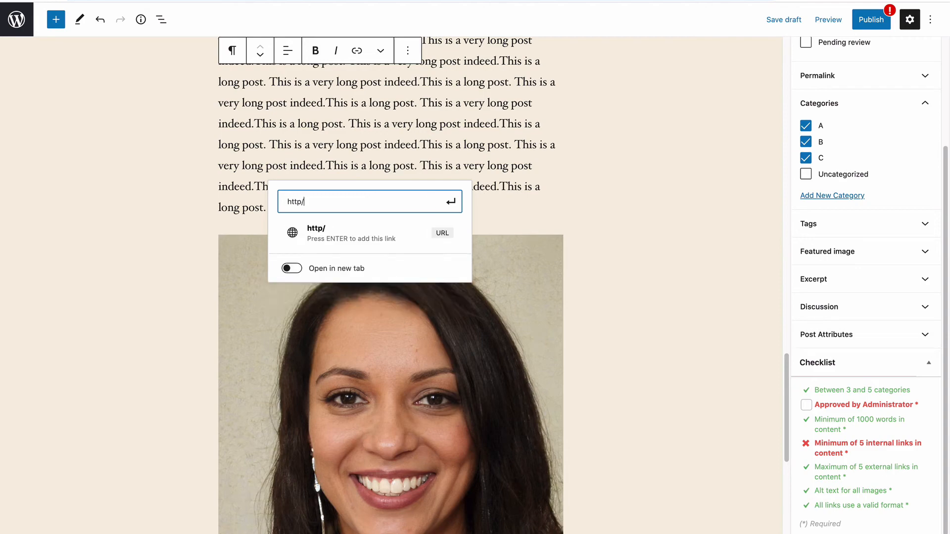
text(worddp)
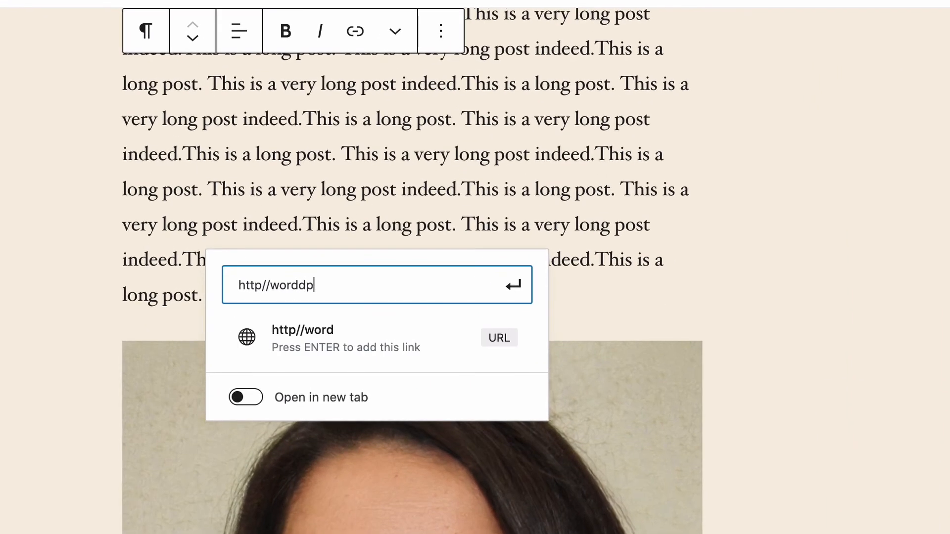
text(prees)
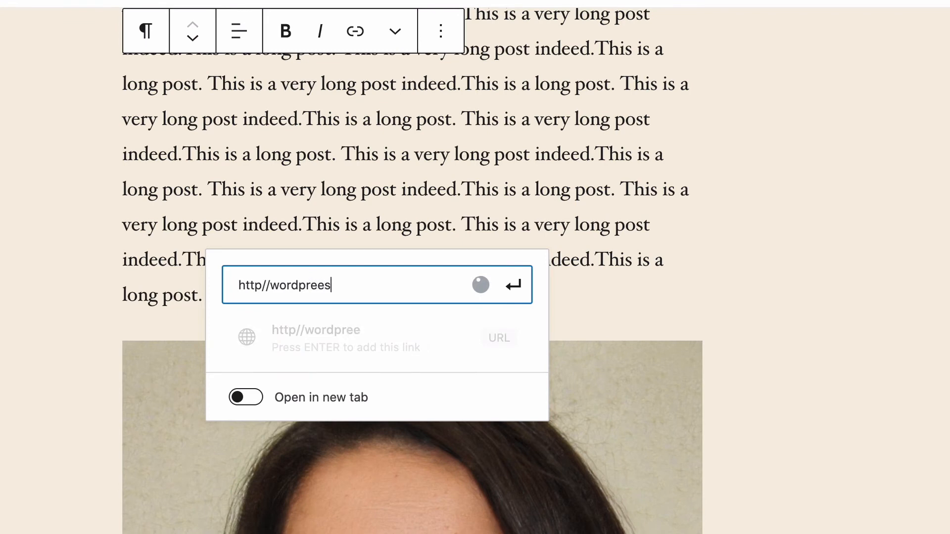
text(s.)
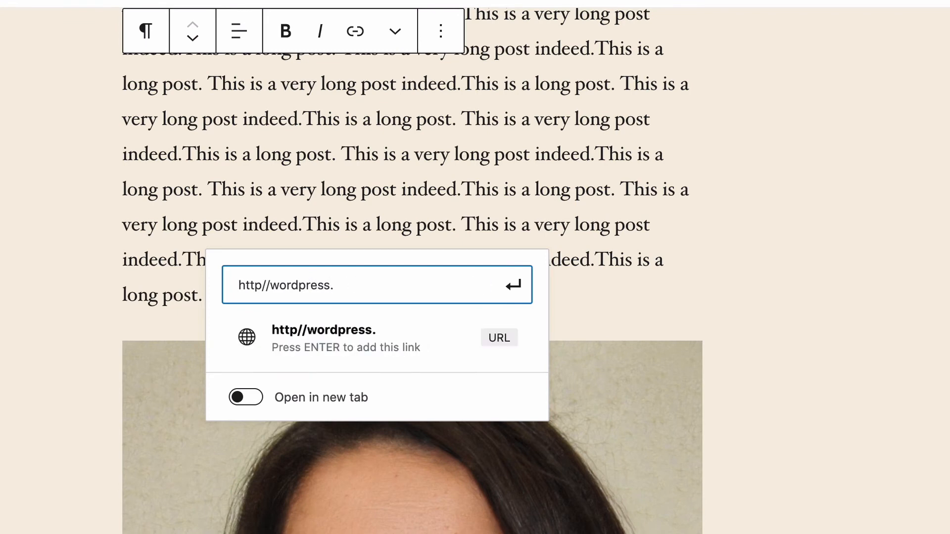
text(org)
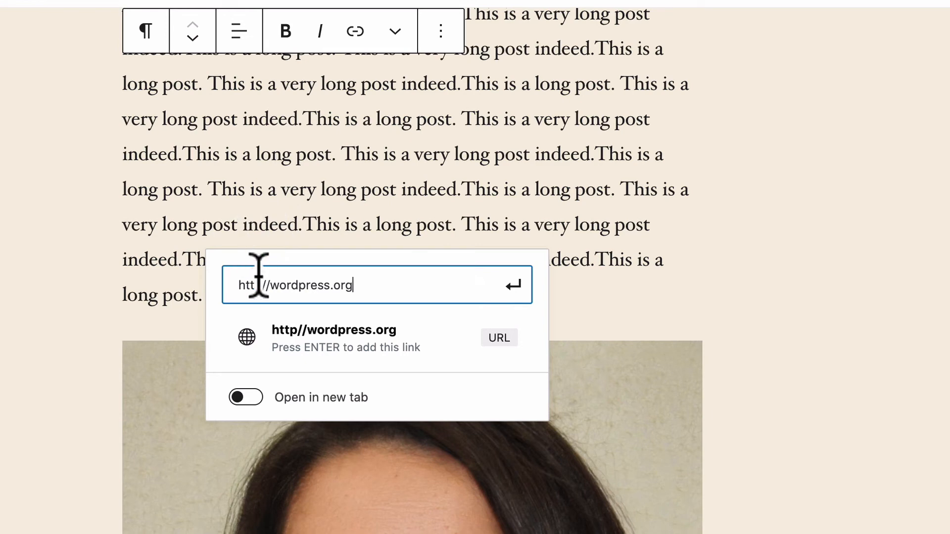
mouse_move(260, 291)
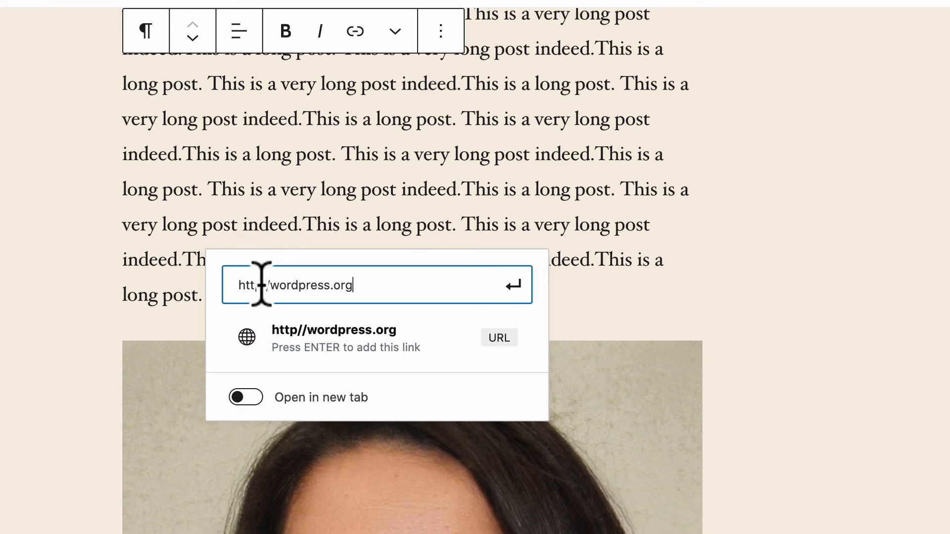
mouse_move(518, 303)
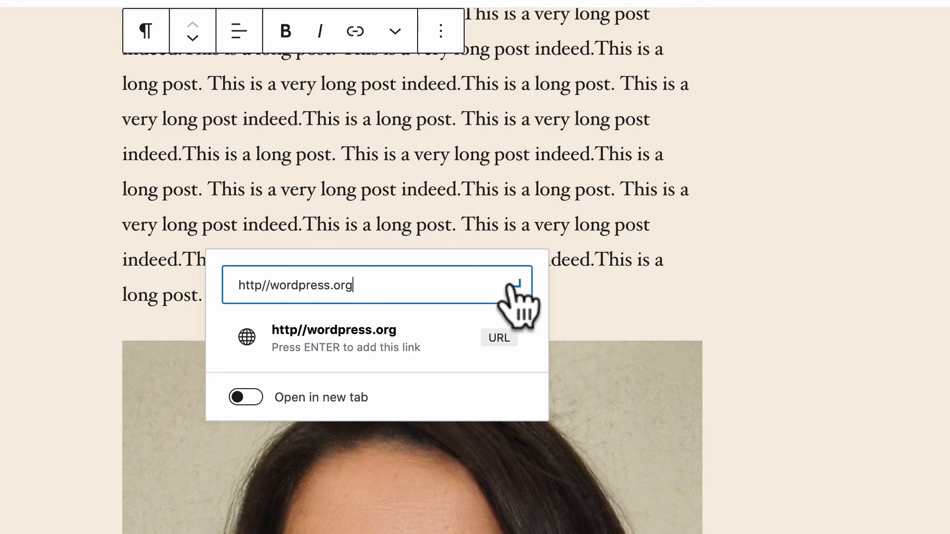
key(Return)
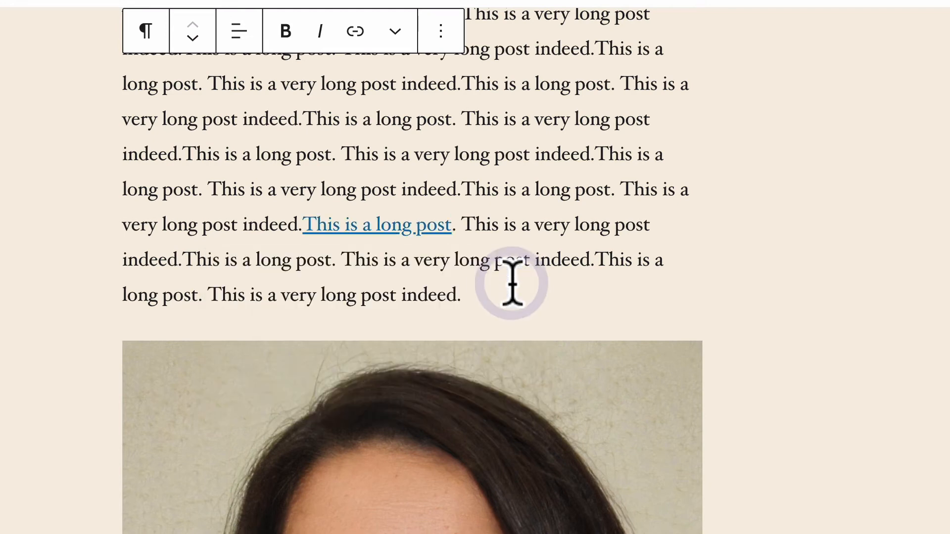
- Correct the broken link to a valid https address so the link-format check turns green
scroll(down, 3)
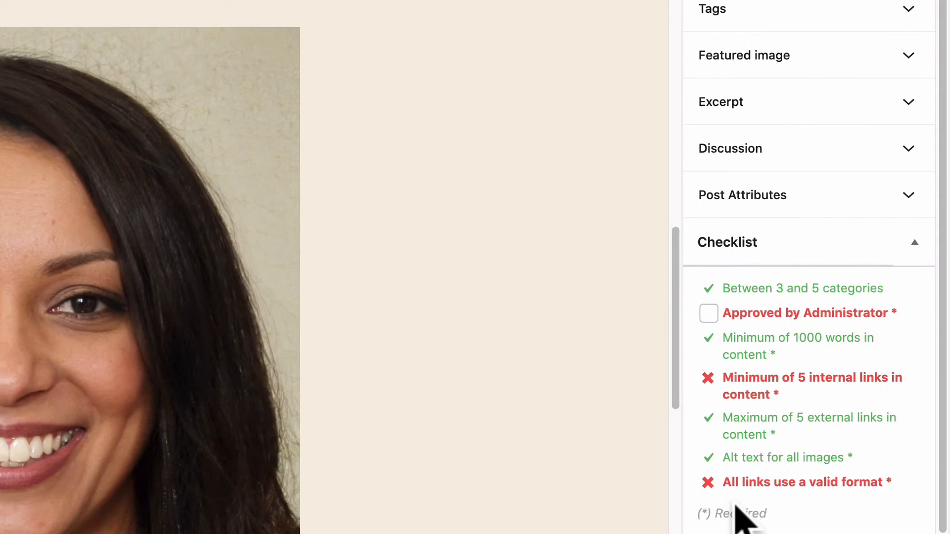
mouse_move(729, 463)
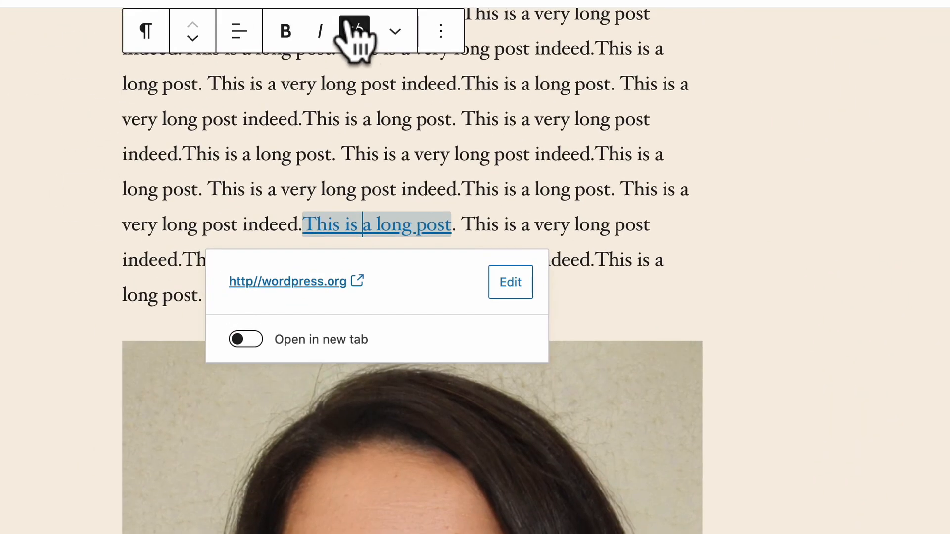
click(509, 282)
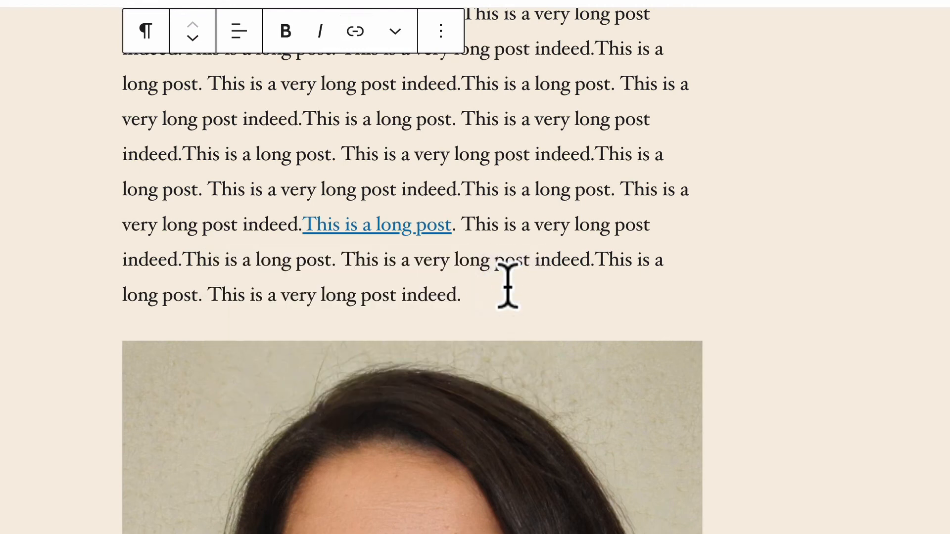
scroll(down, 3)
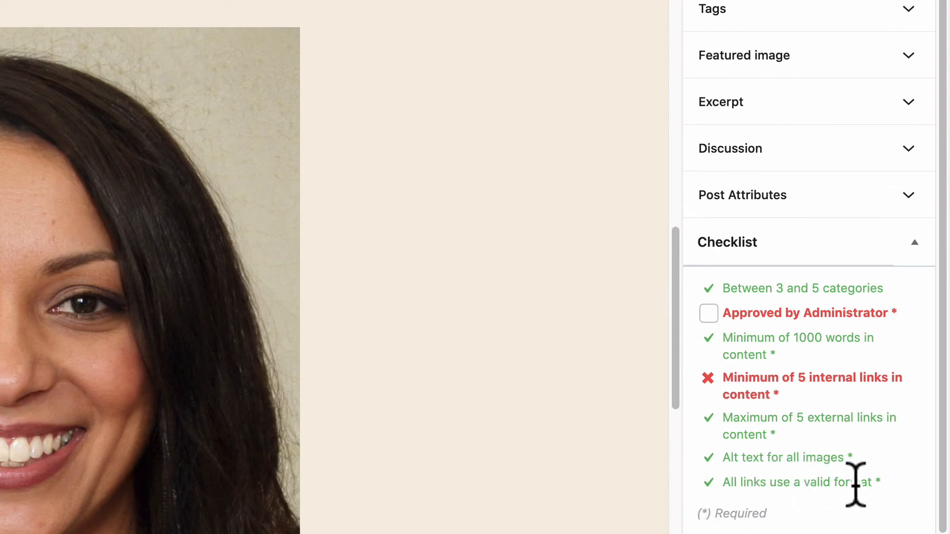
- Tick the 'Approved by Administrator' checklist item, leaving only internal links red
scroll(up, 3)
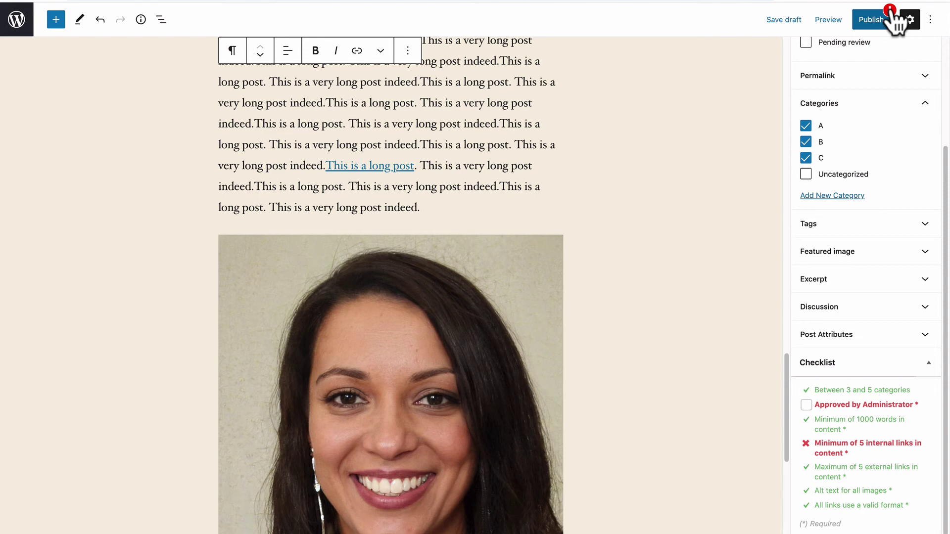
mouse_move(859, 409)
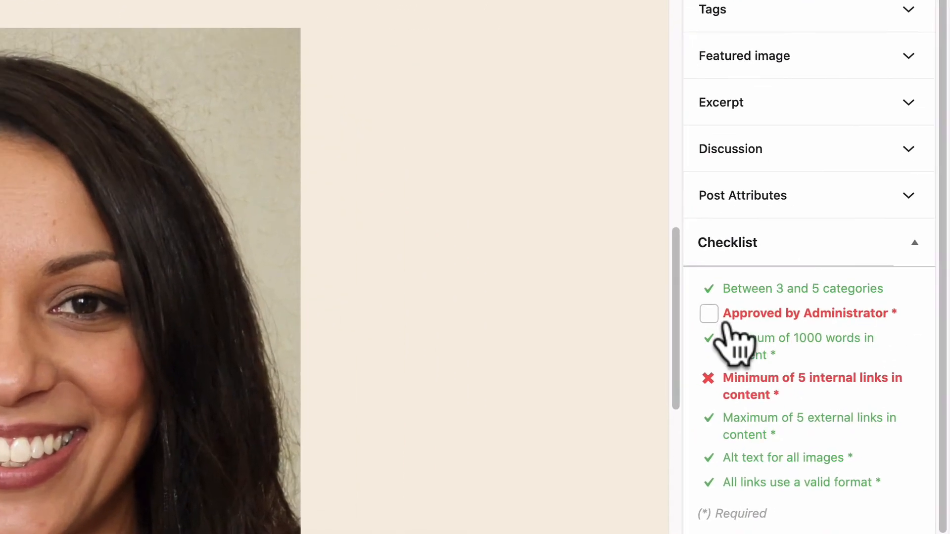
click(707, 314)
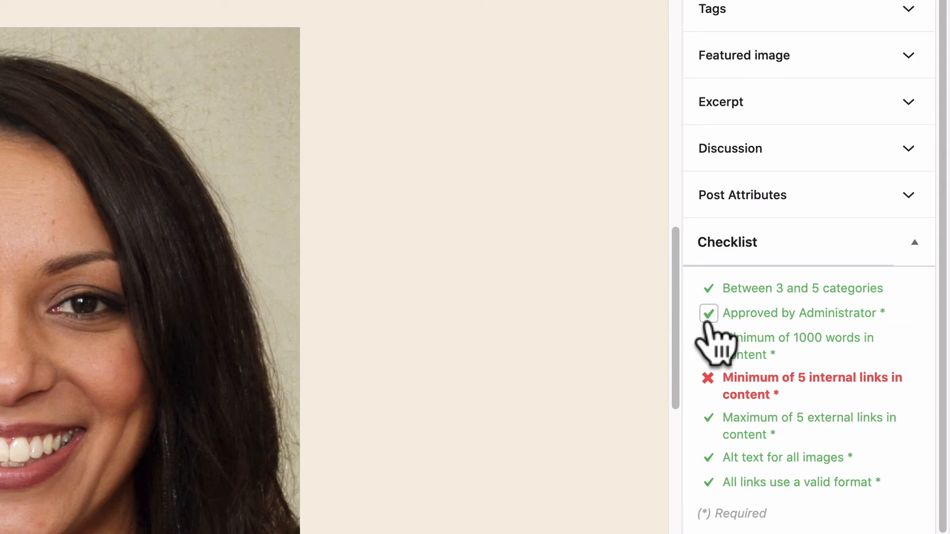
click(708, 313)
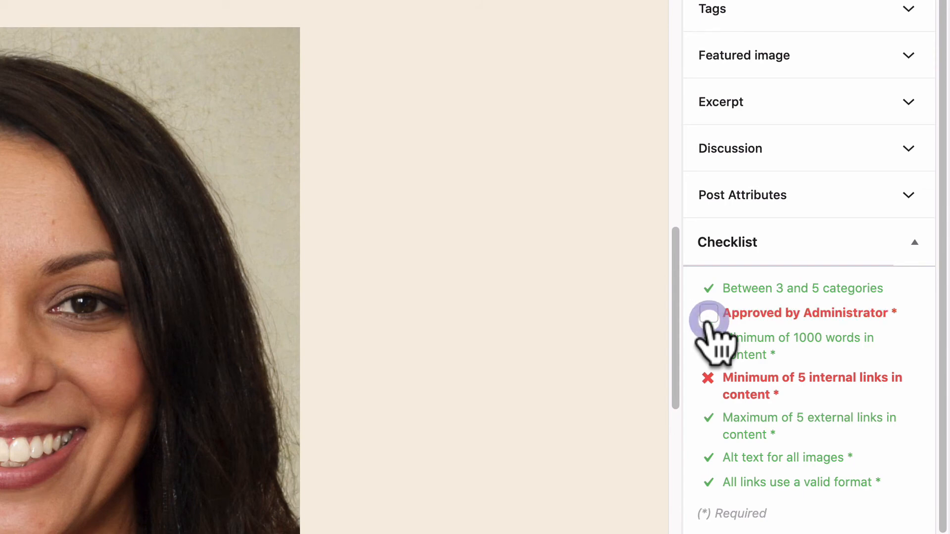
click(709, 313)
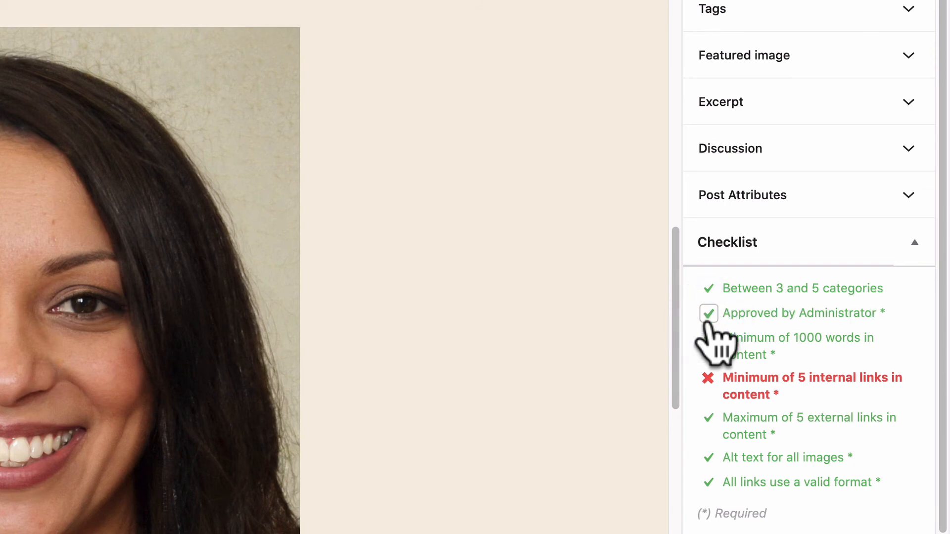
scroll(up, 3)
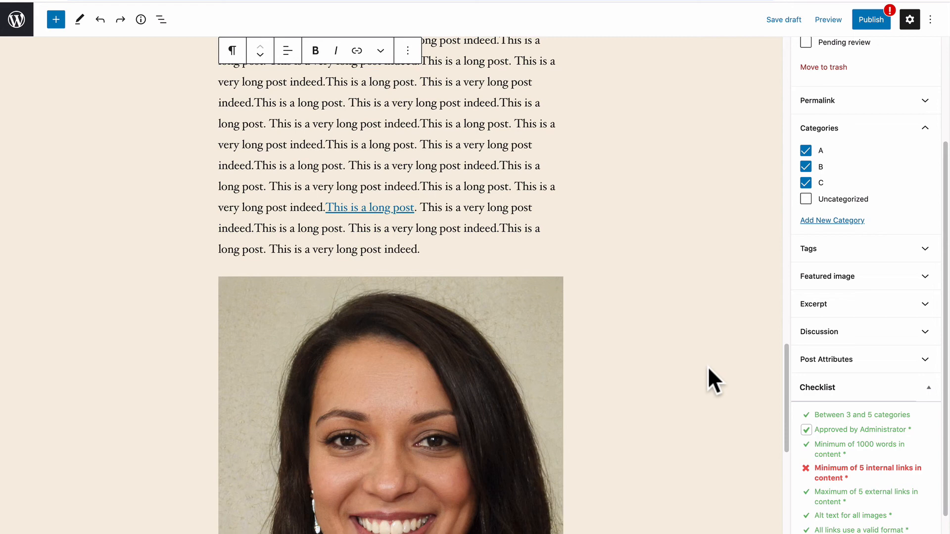
mouse_move(873, 20)
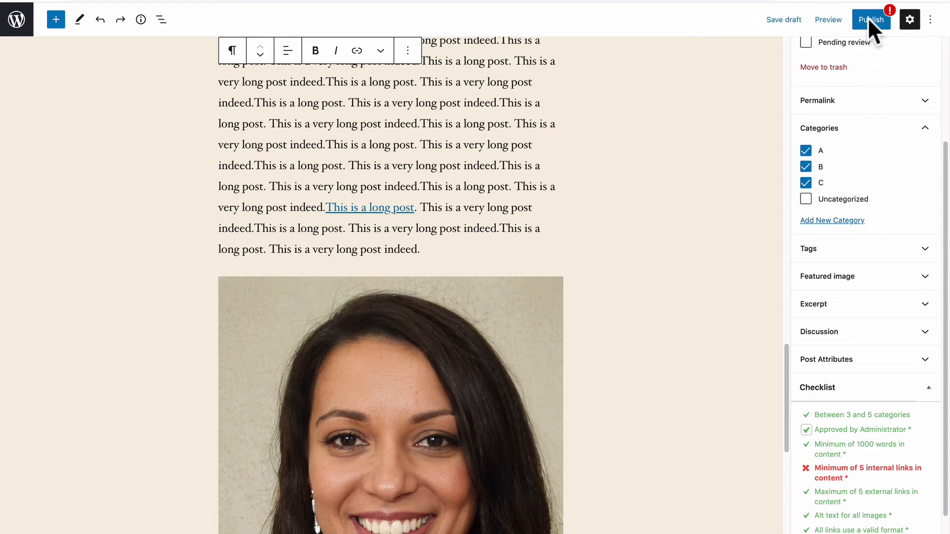
click(871, 18)
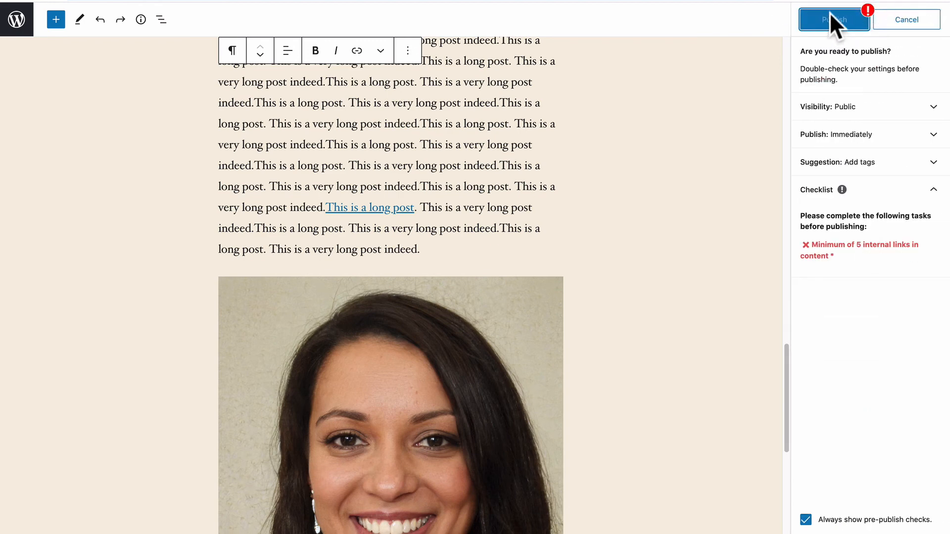
mouse_move(852, 135)
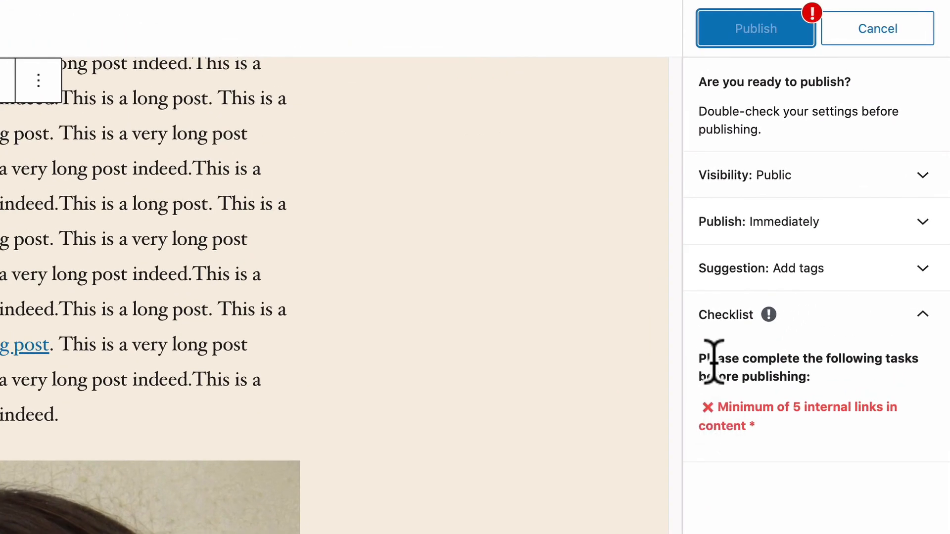
mouse_move(736, 427)
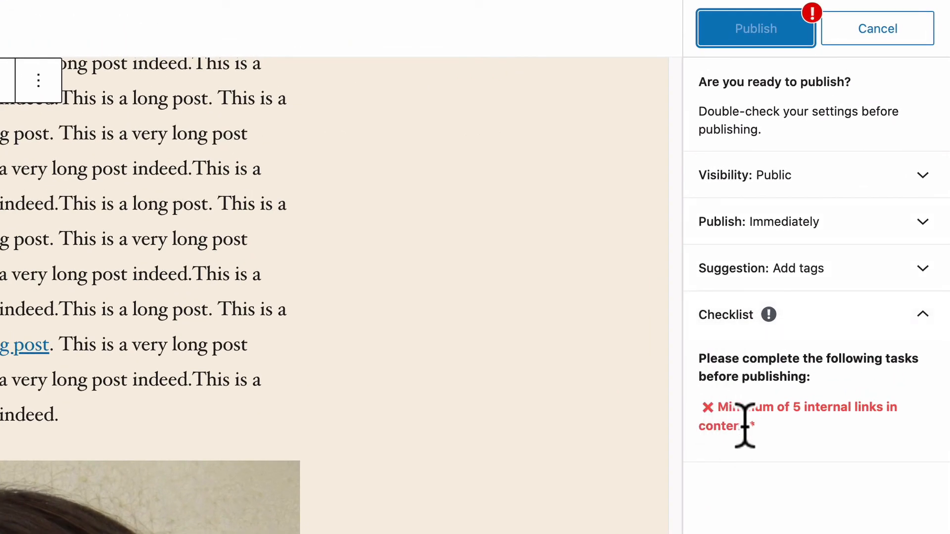
mouse_move(782, 417)
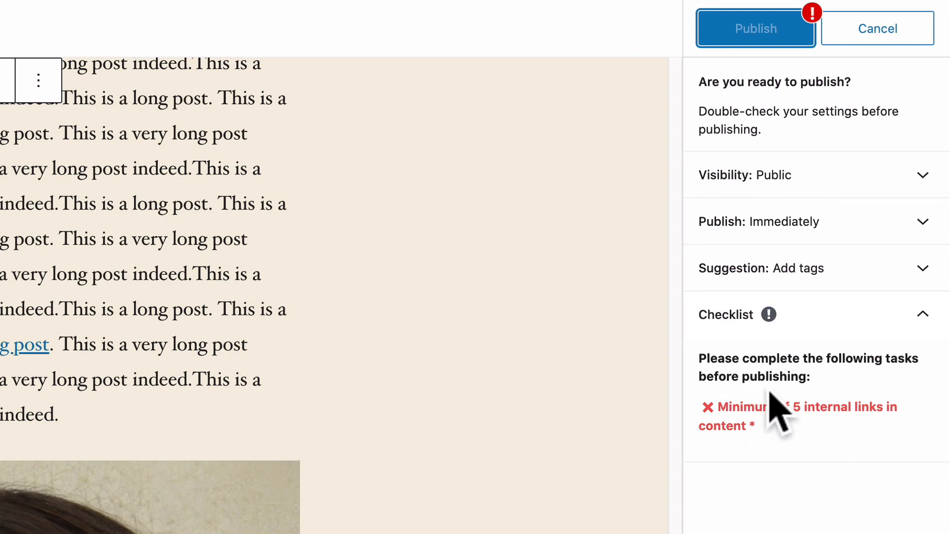
mouse_move(884, 54)
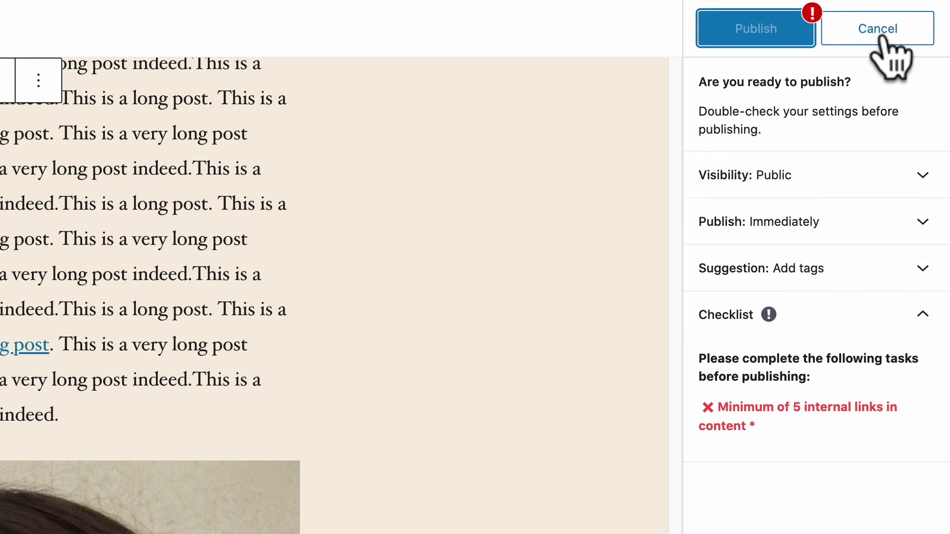
click(876, 28)
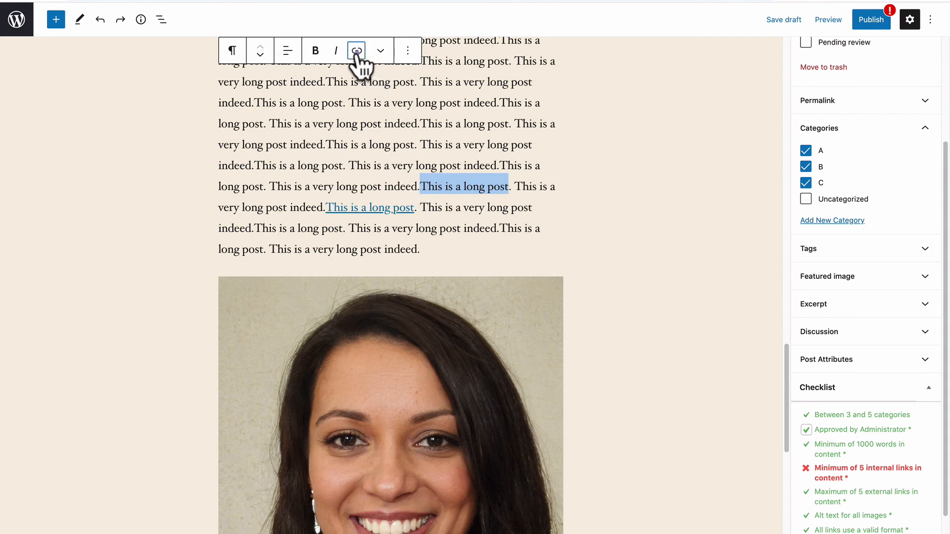
- Link several more phrases to the Sample Page until the 5-internal-links check is green
click(356, 50)
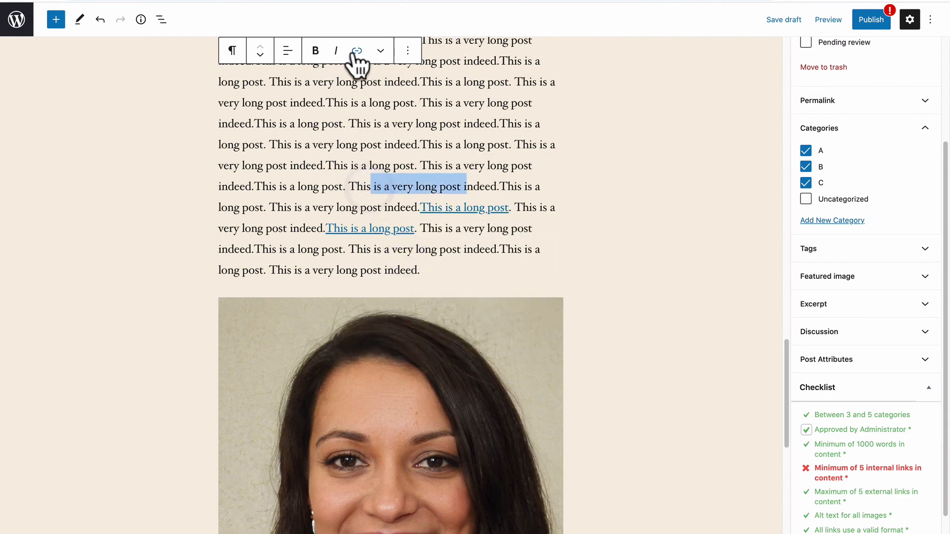
click(356, 50)
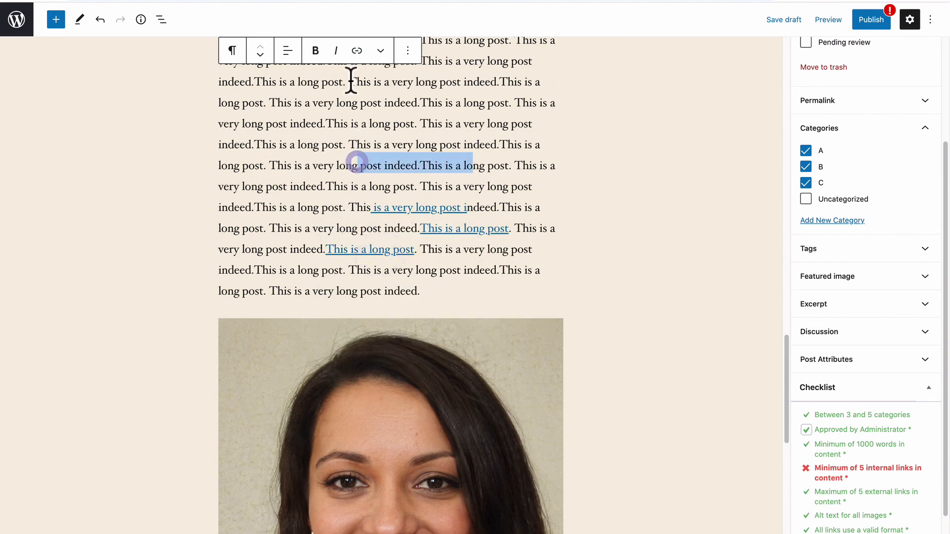
click(356, 51)
text(sa)
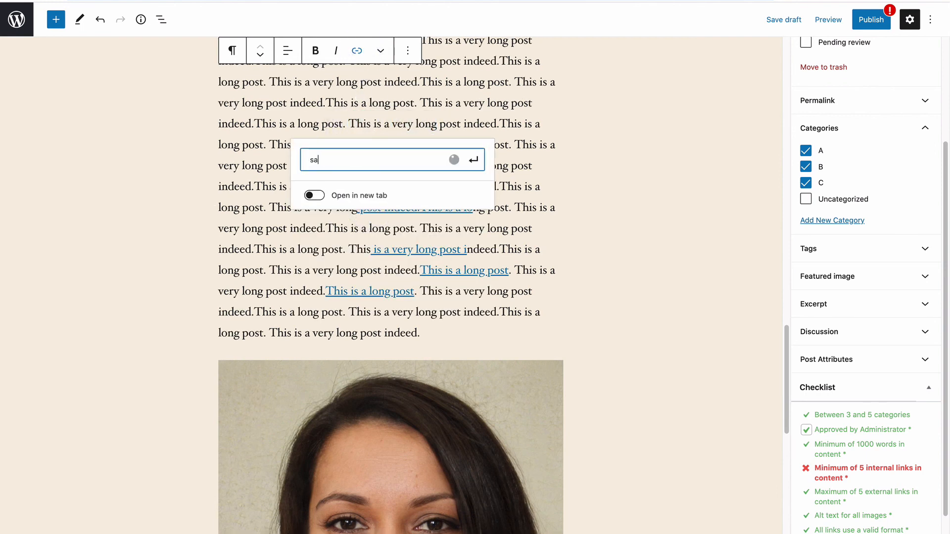
text(mple)
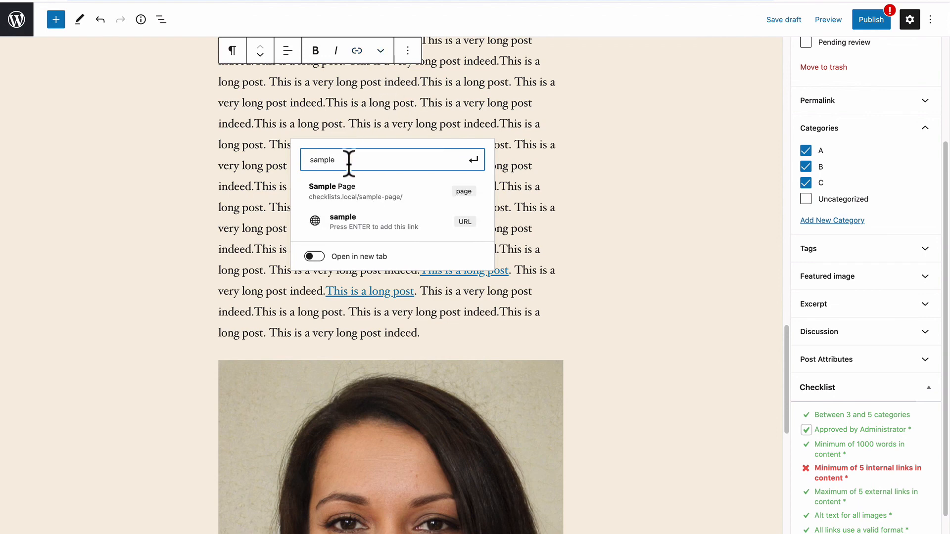
key(Return)
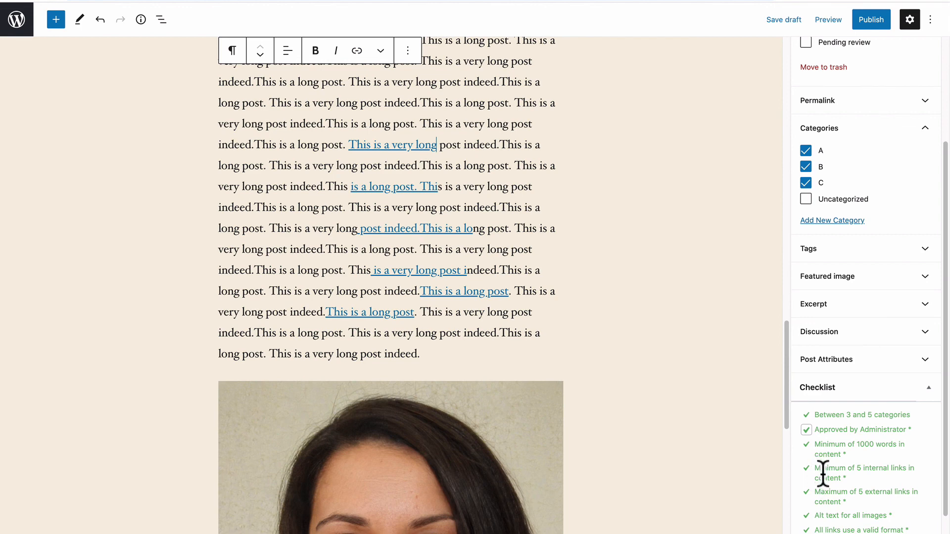
scroll(down, 3)
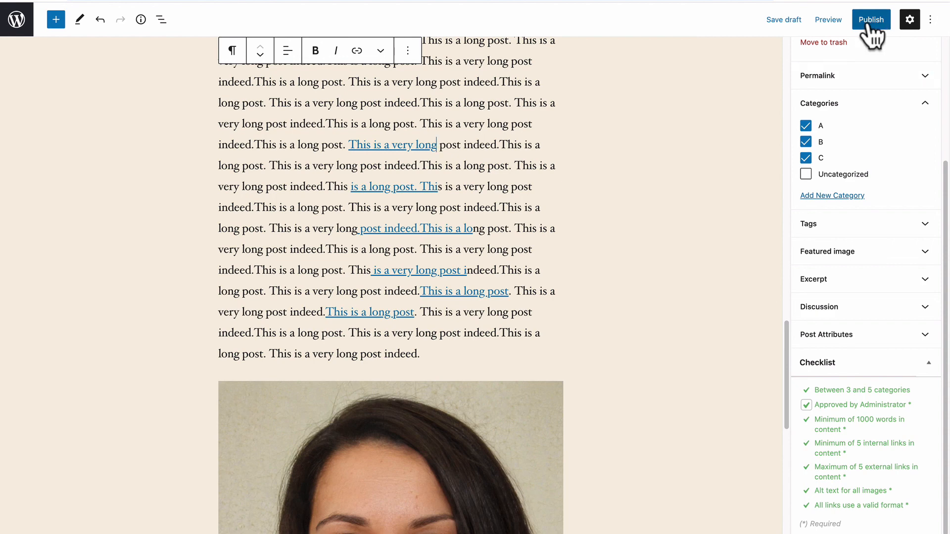
- Publish 'My New Post' live and view its public post address
click(871, 20)
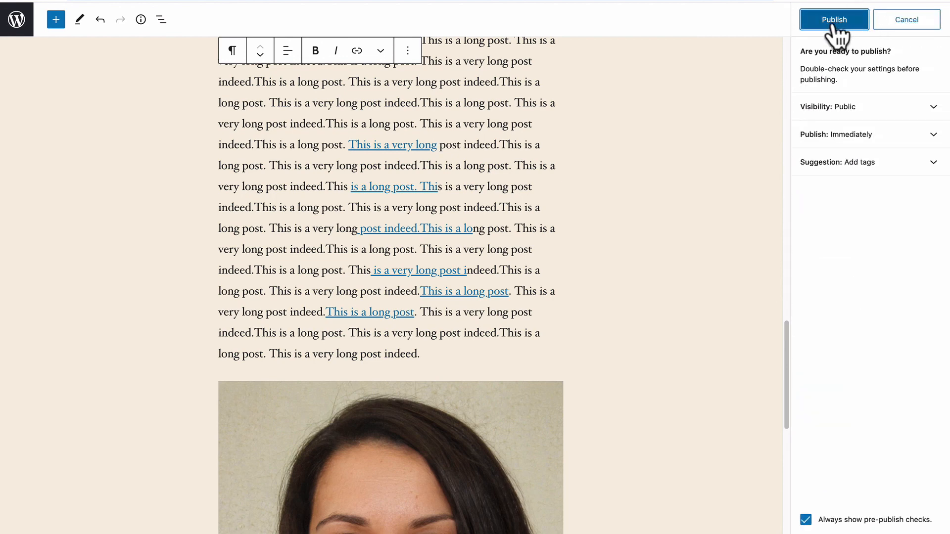
click(833, 20)
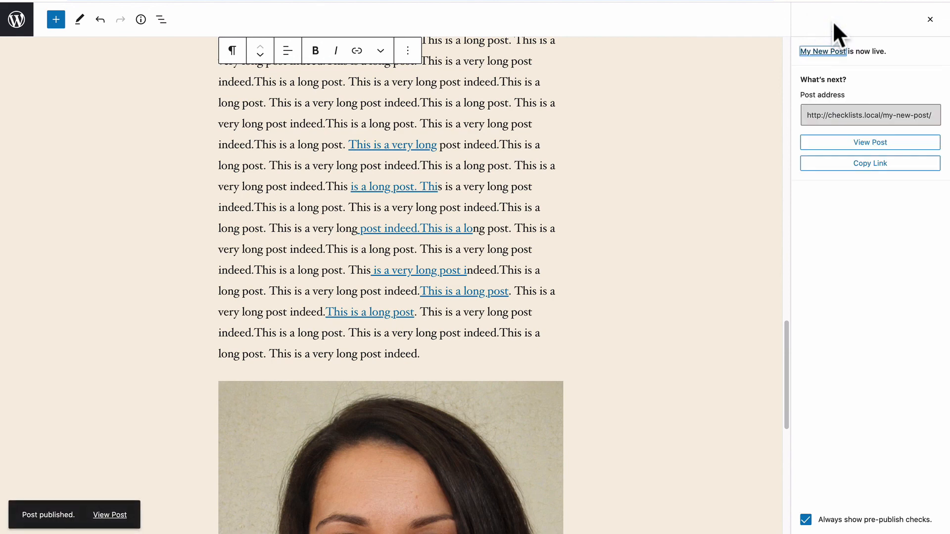
mouse_move(379, 145)
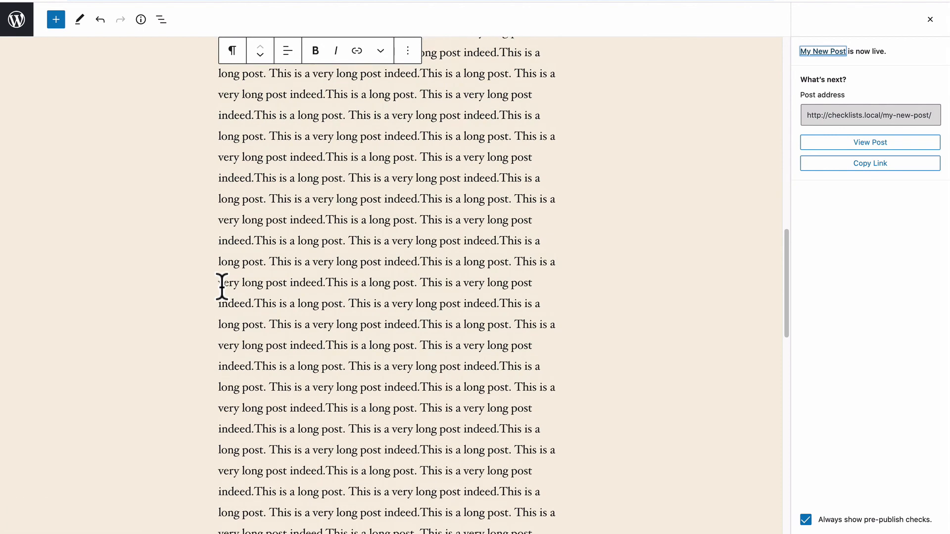
scroll(down, 3)
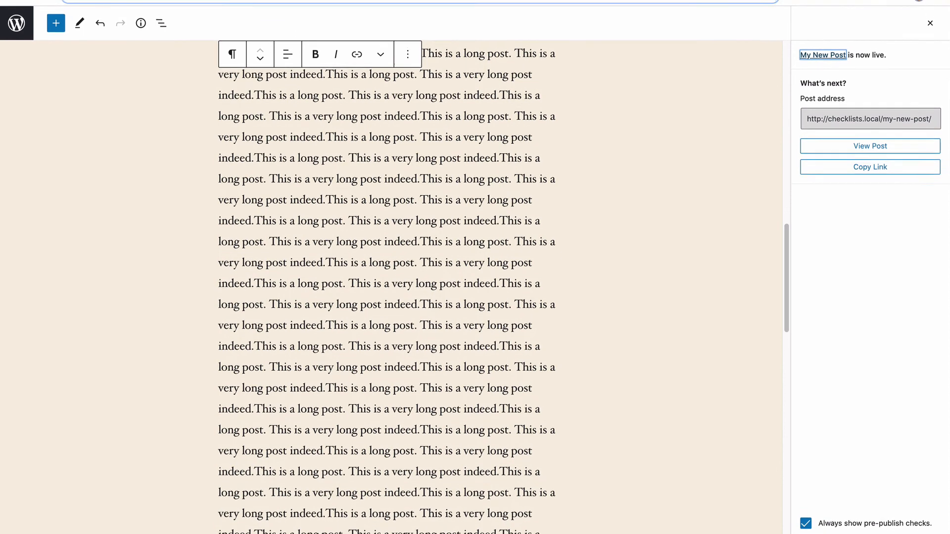
- Switch to the WordPress.org plugin listing, then the publishpress.com Checklists product page
click(203, 14)
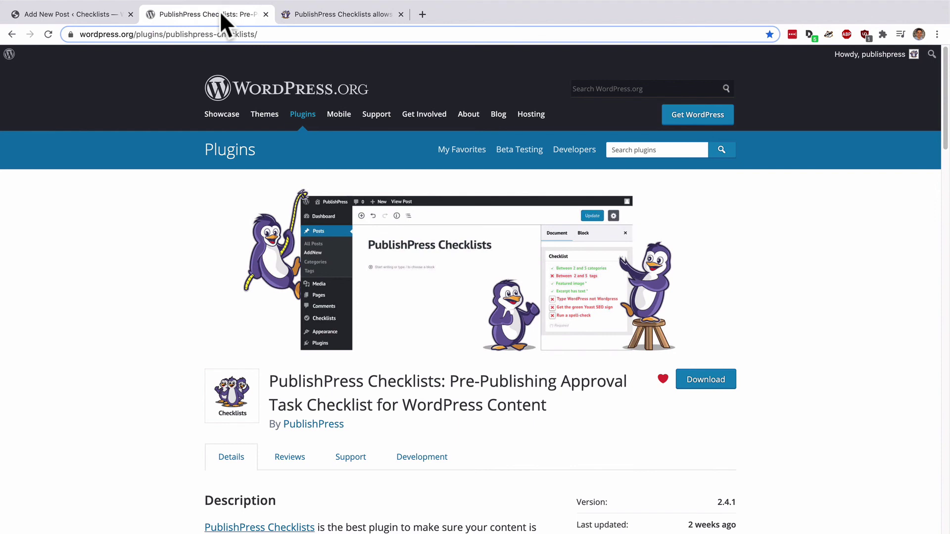
click(339, 14)
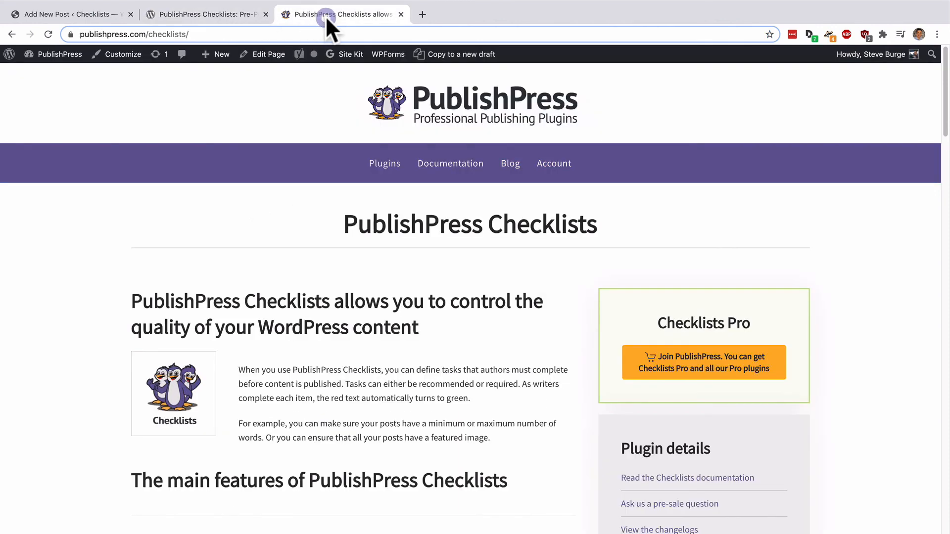